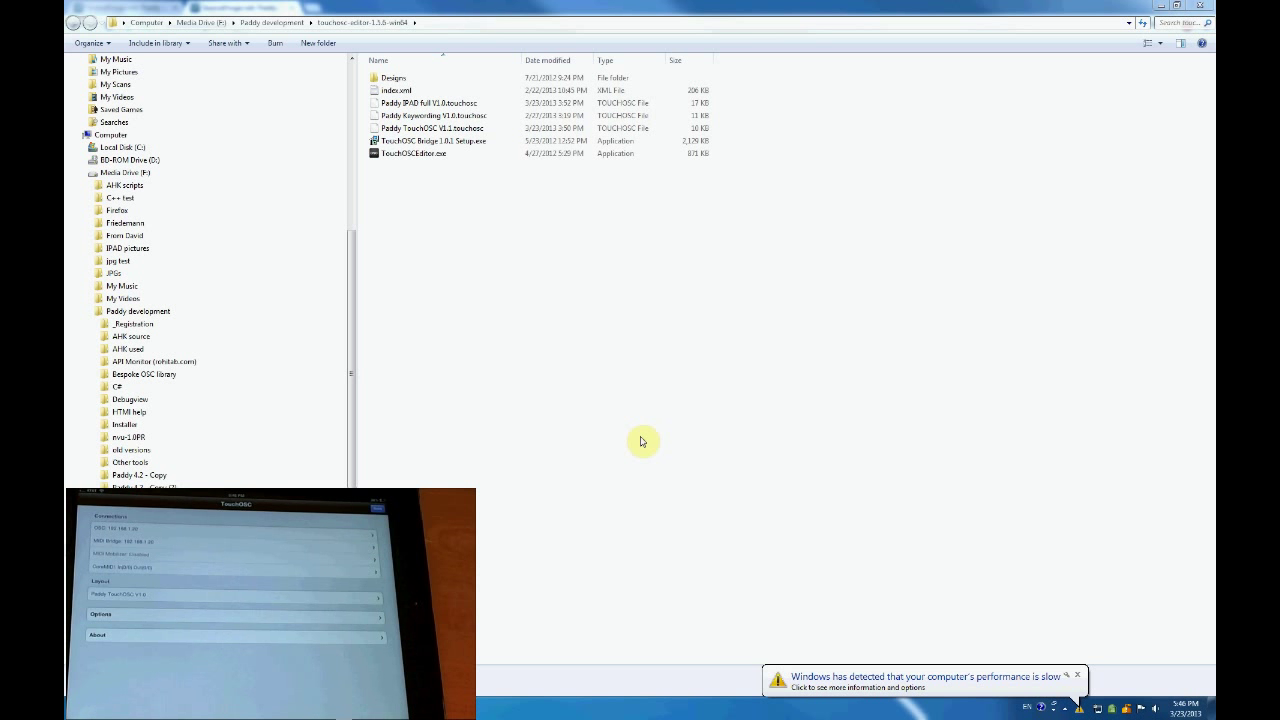
pyautogui.moveTo(560, 438)
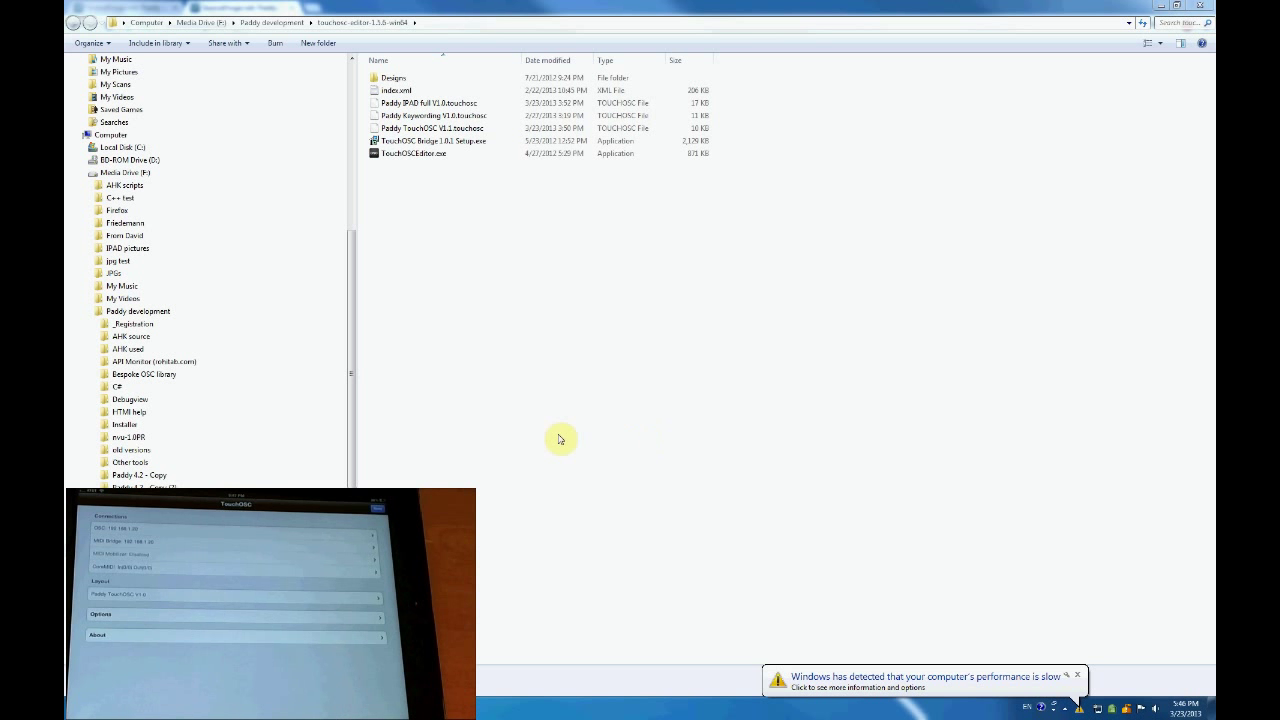
pyautogui.moveTo(493, 246)
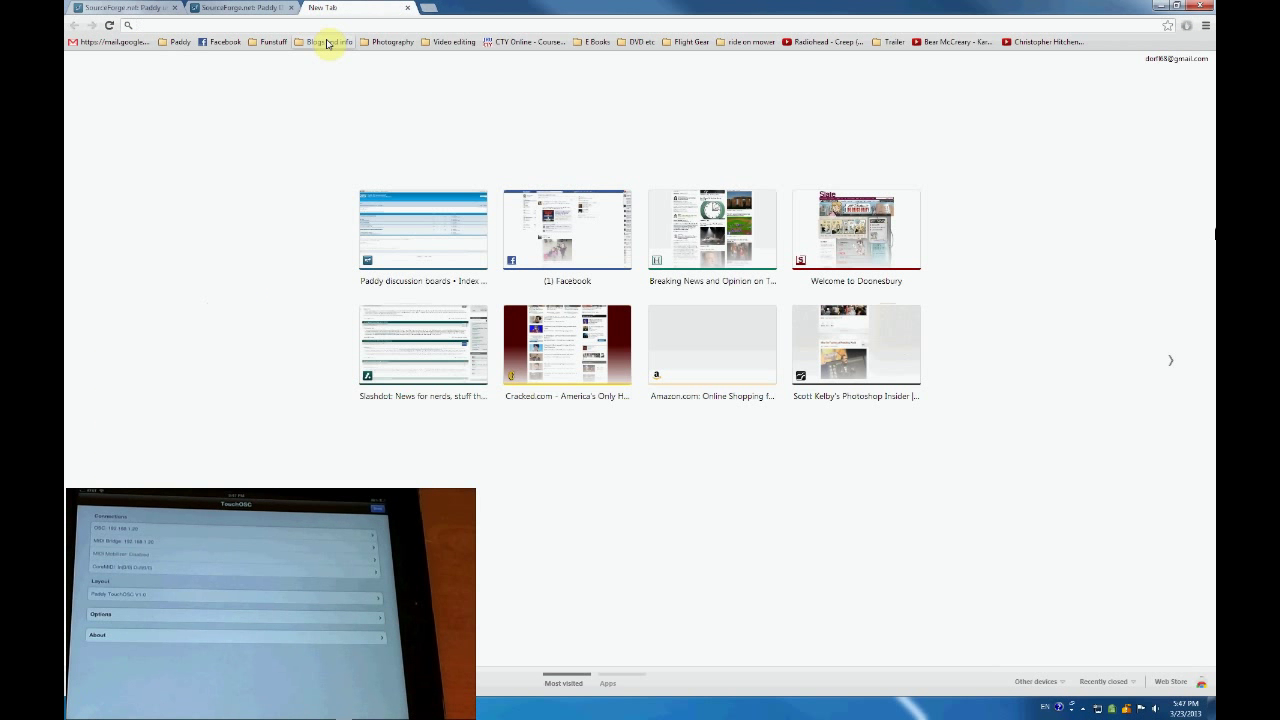
# - Search 'touchosc', open the hexler.net TouchOSC page and scroll to its editor downloads
pyautogui.write('touchosc&aq=f&oq=touchosc&aqs=chrome.0.59j5j0l2j62l2.2099&sourceid=chrome&ie=UTF-8')
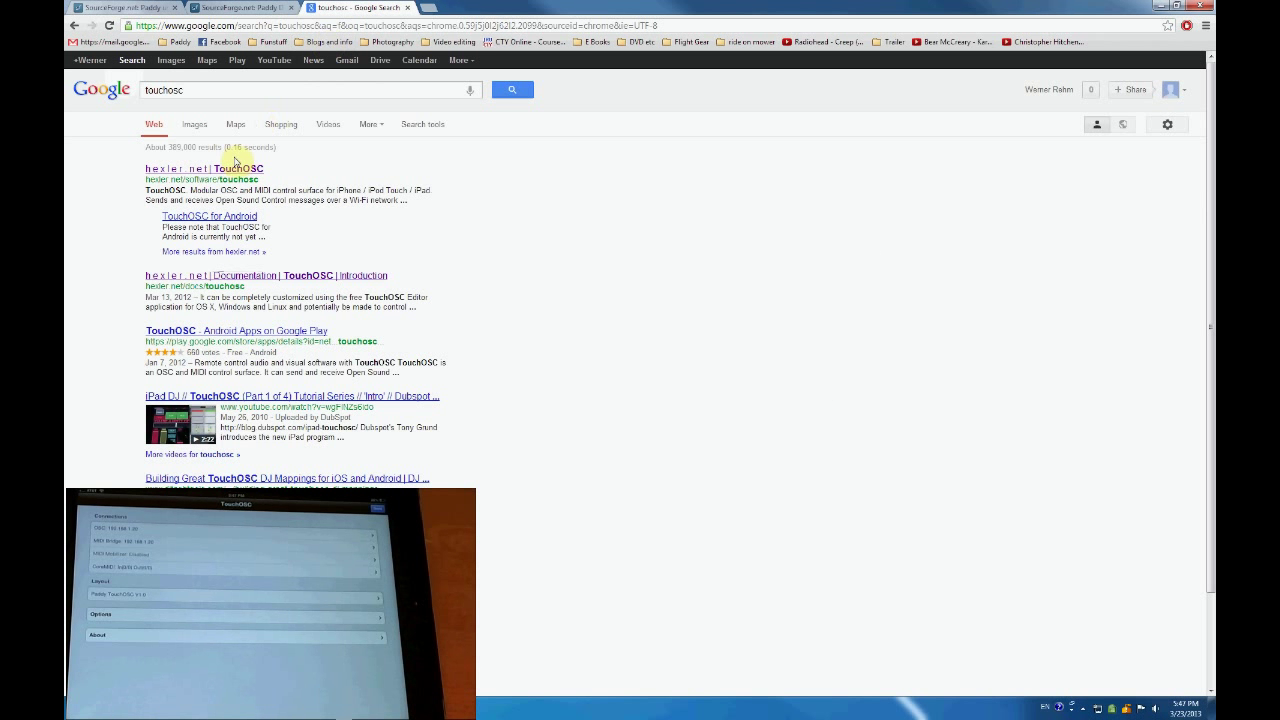
pyautogui.click(204, 168)
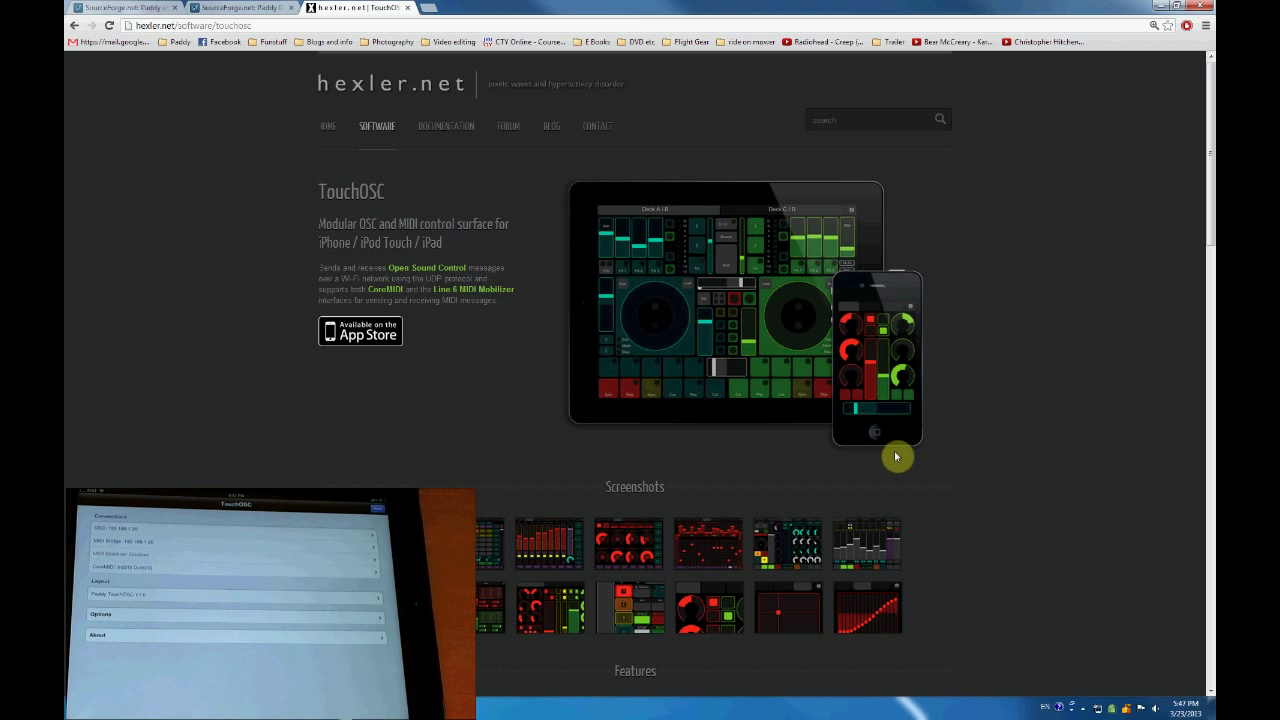
pyautogui.moveTo(529, 341)
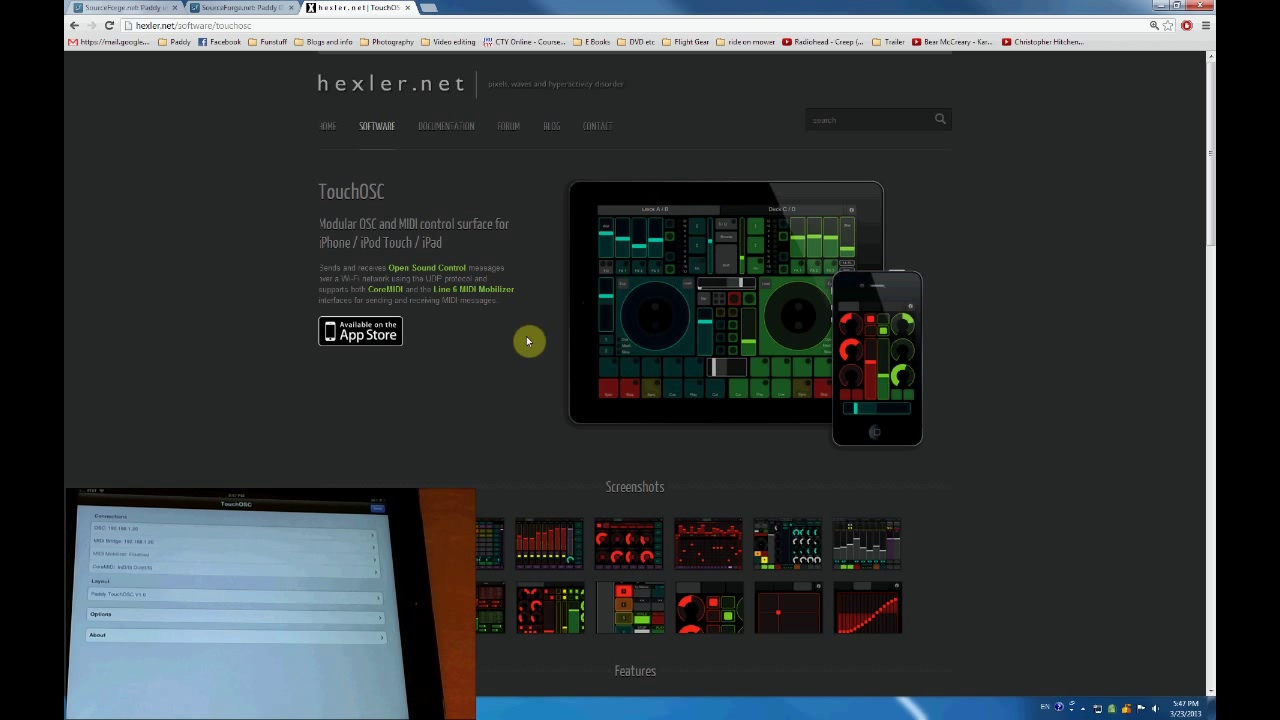
pyautogui.moveTo(681, 291)
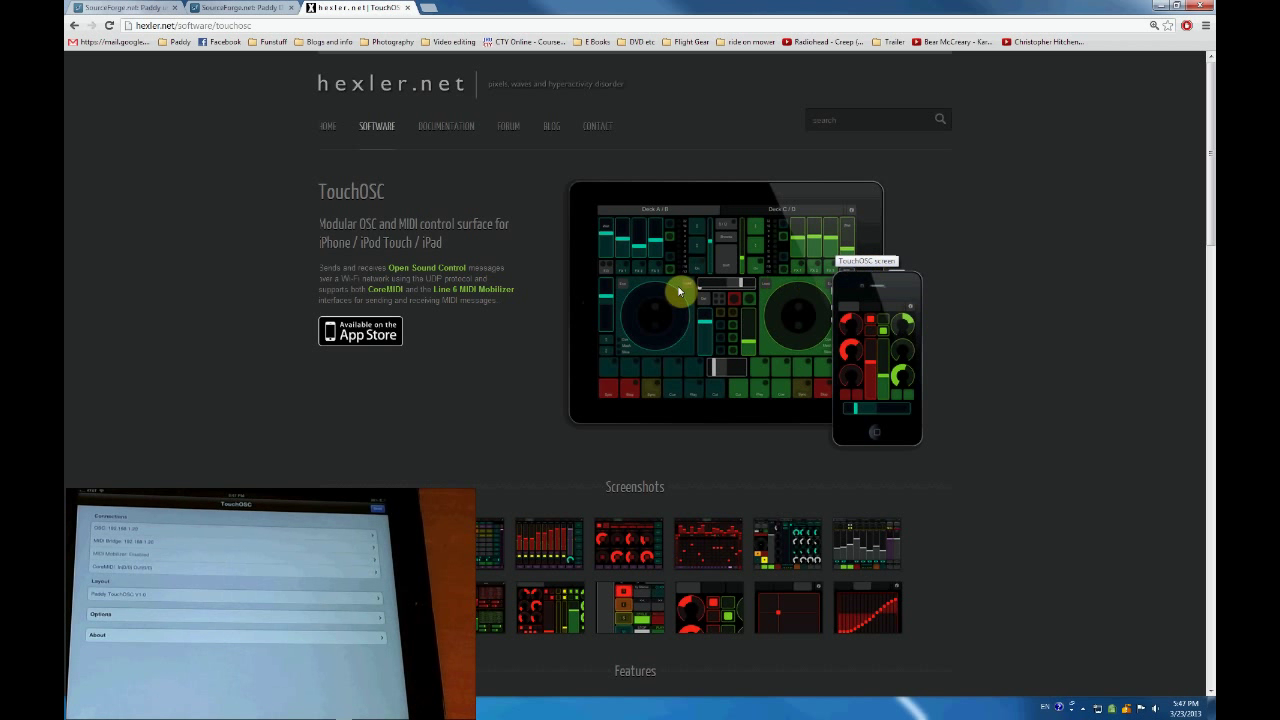
pyautogui.moveTo(210, 306)
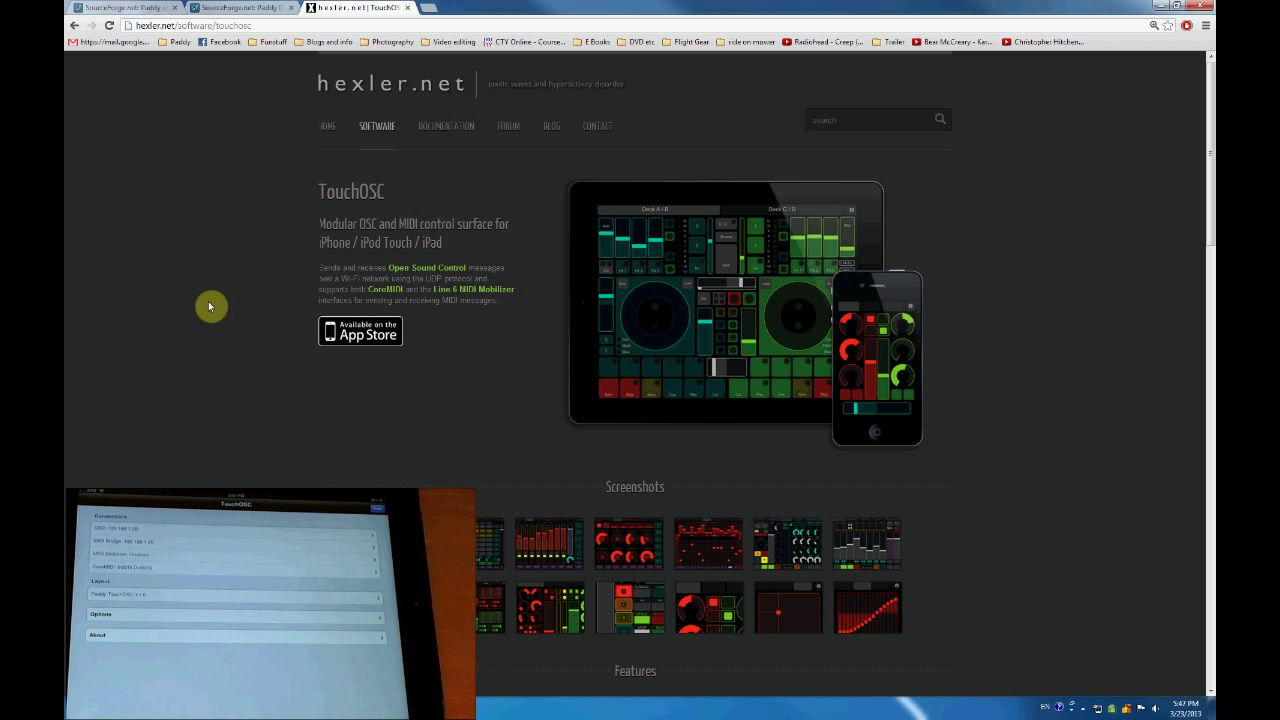
pyautogui.scroll(-3)
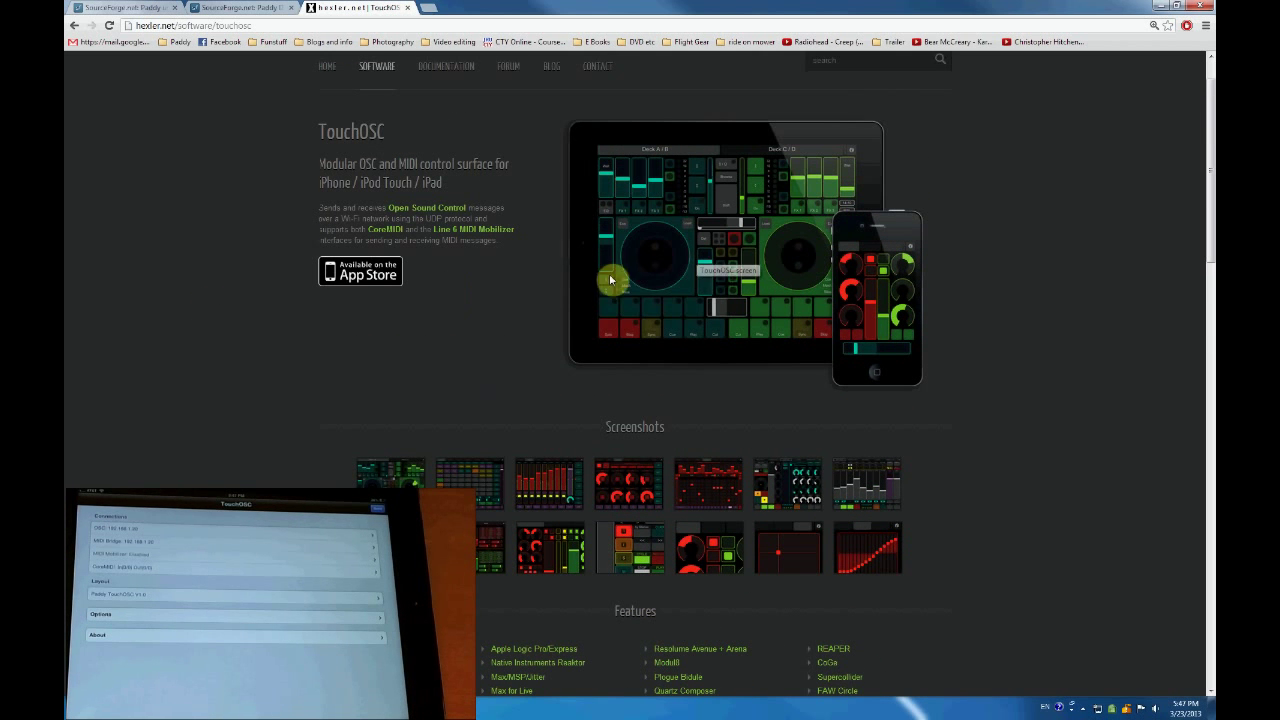
pyautogui.moveTo(725, 203)
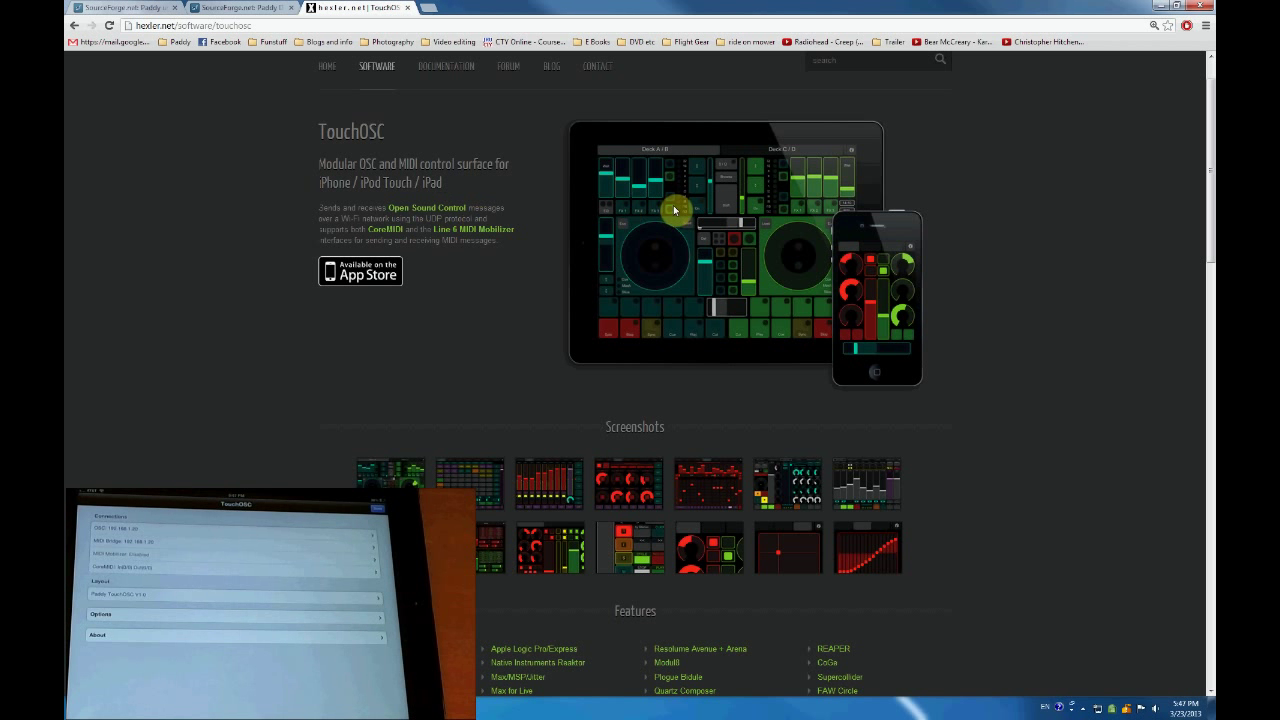
pyautogui.moveTo(853, 271)
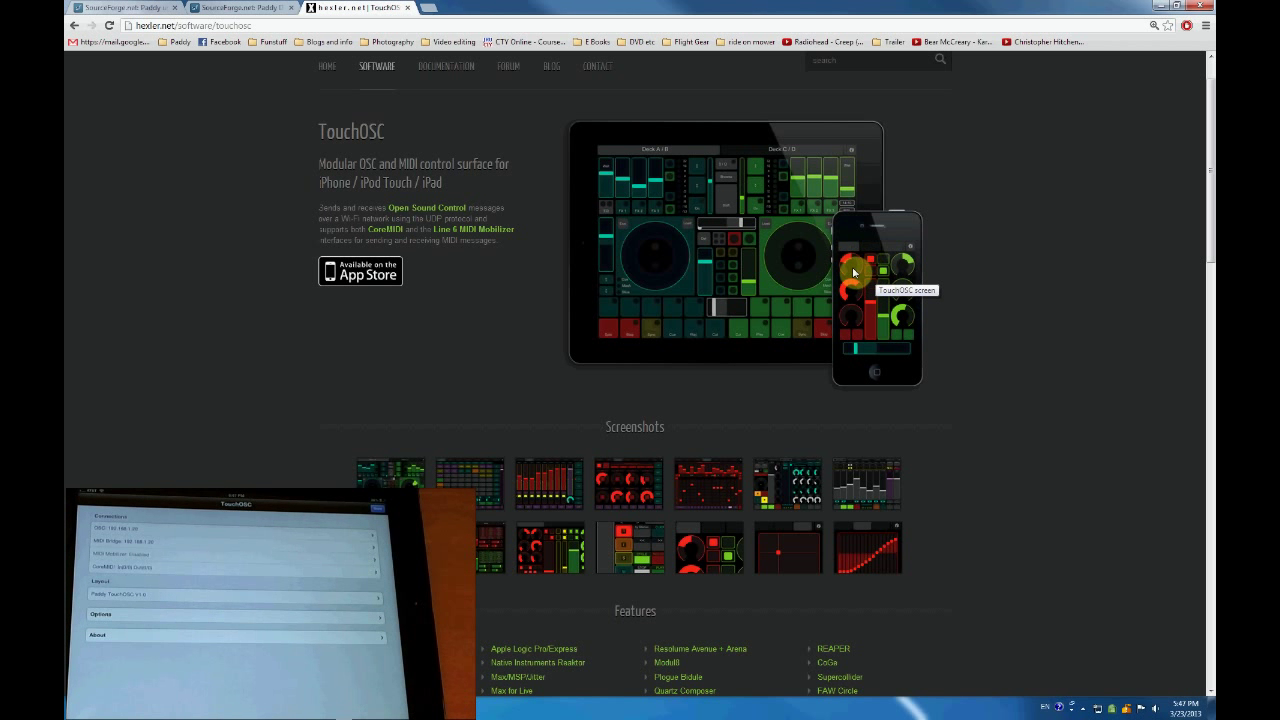
pyautogui.moveTo(991, 268)
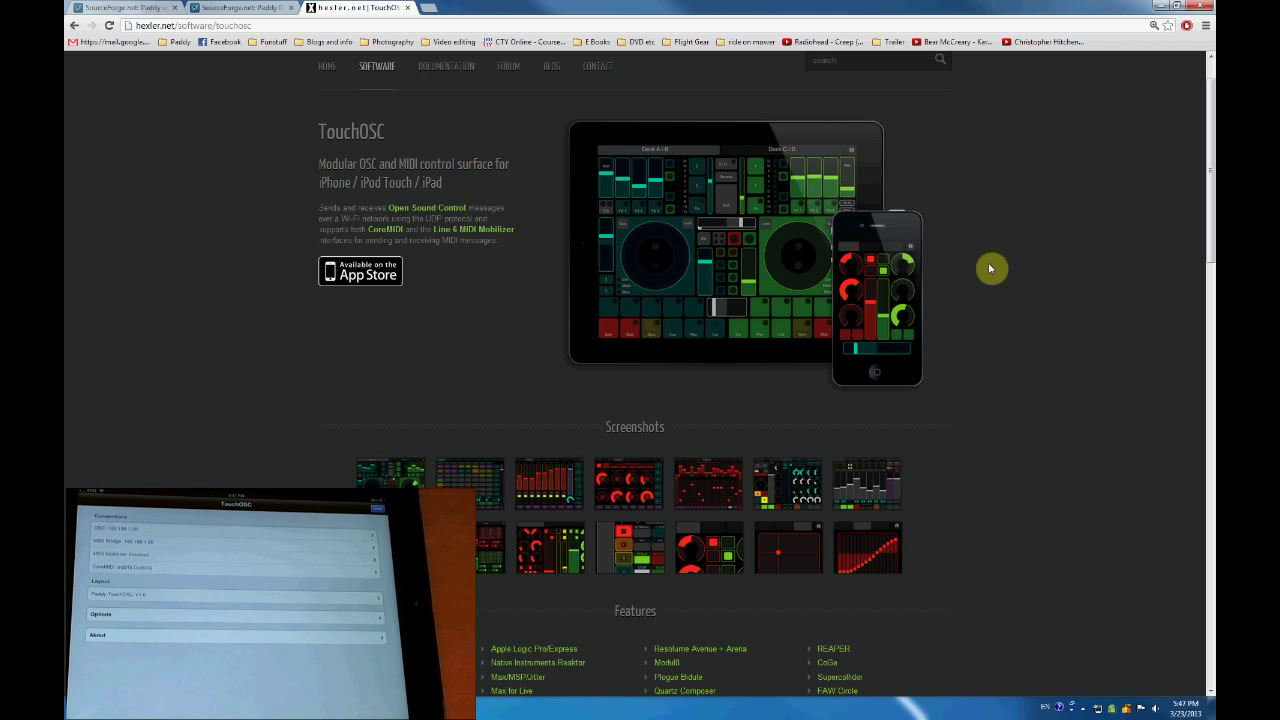
pyautogui.moveTo(1058, 337)
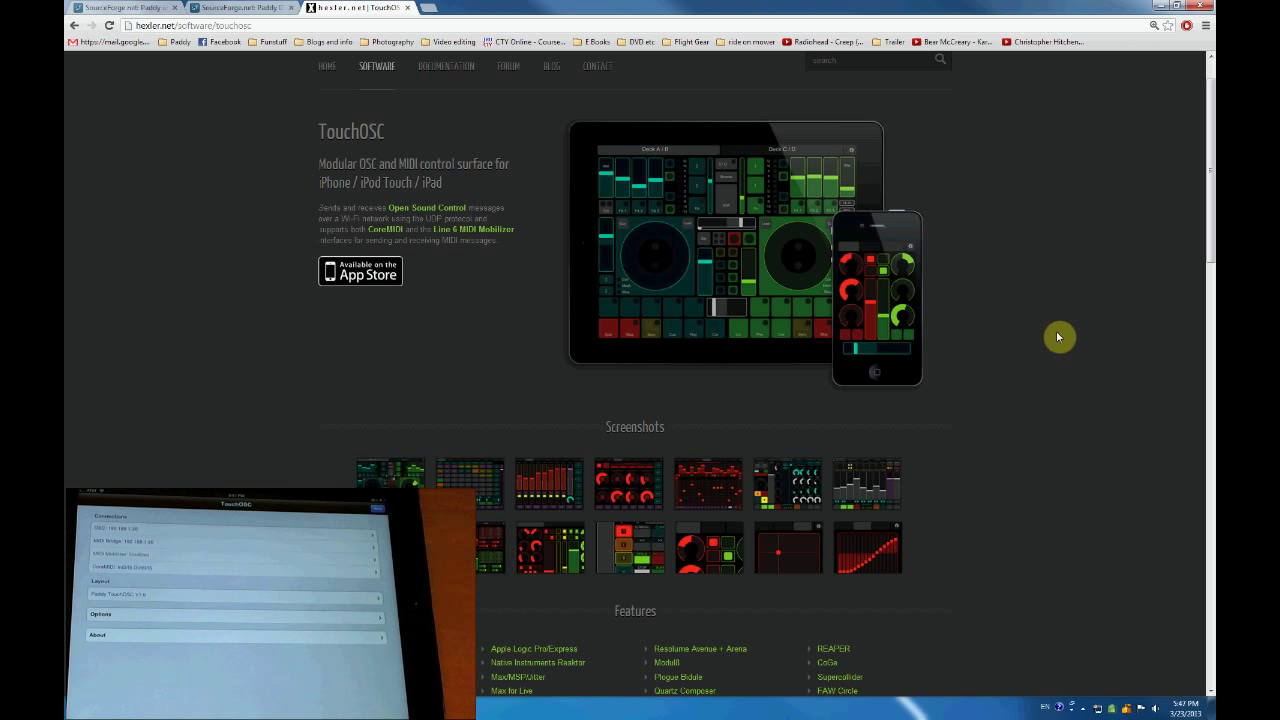
pyautogui.moveTo(285, 190)
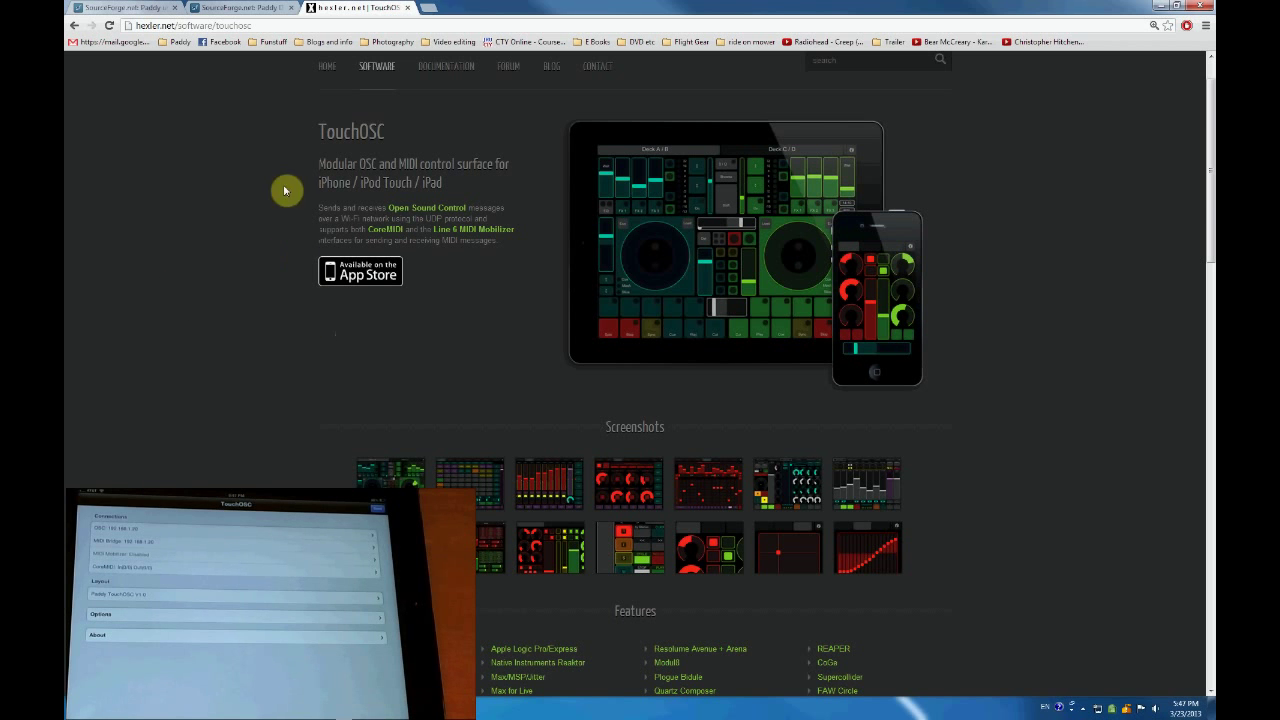
pyautogui.scroll(-3)
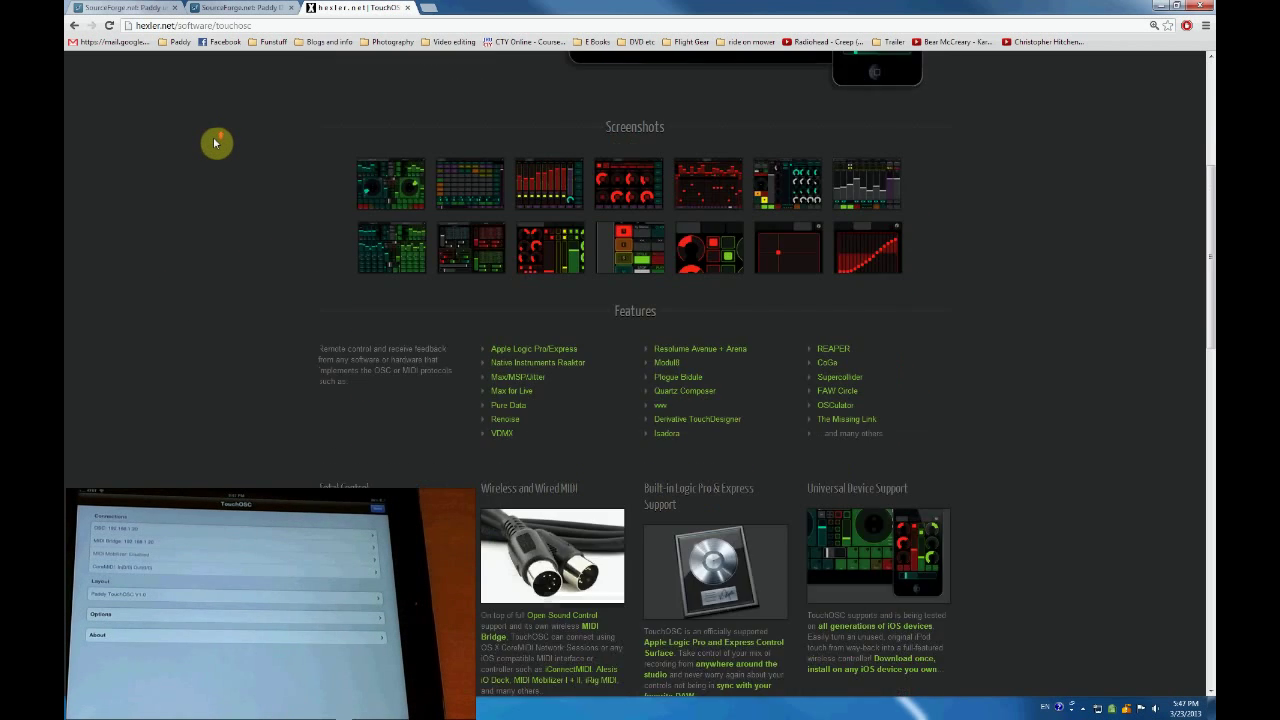
pyautogui.scroll(-3)
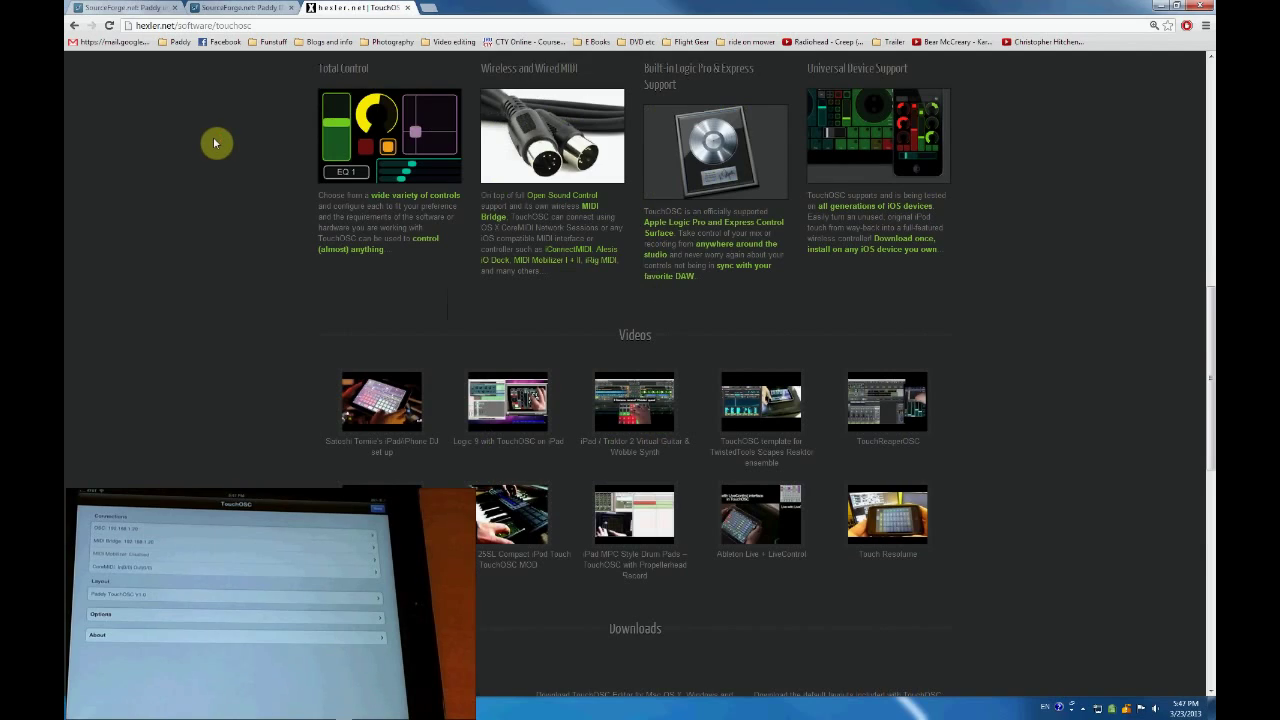
pyautogui.scroll(-3)
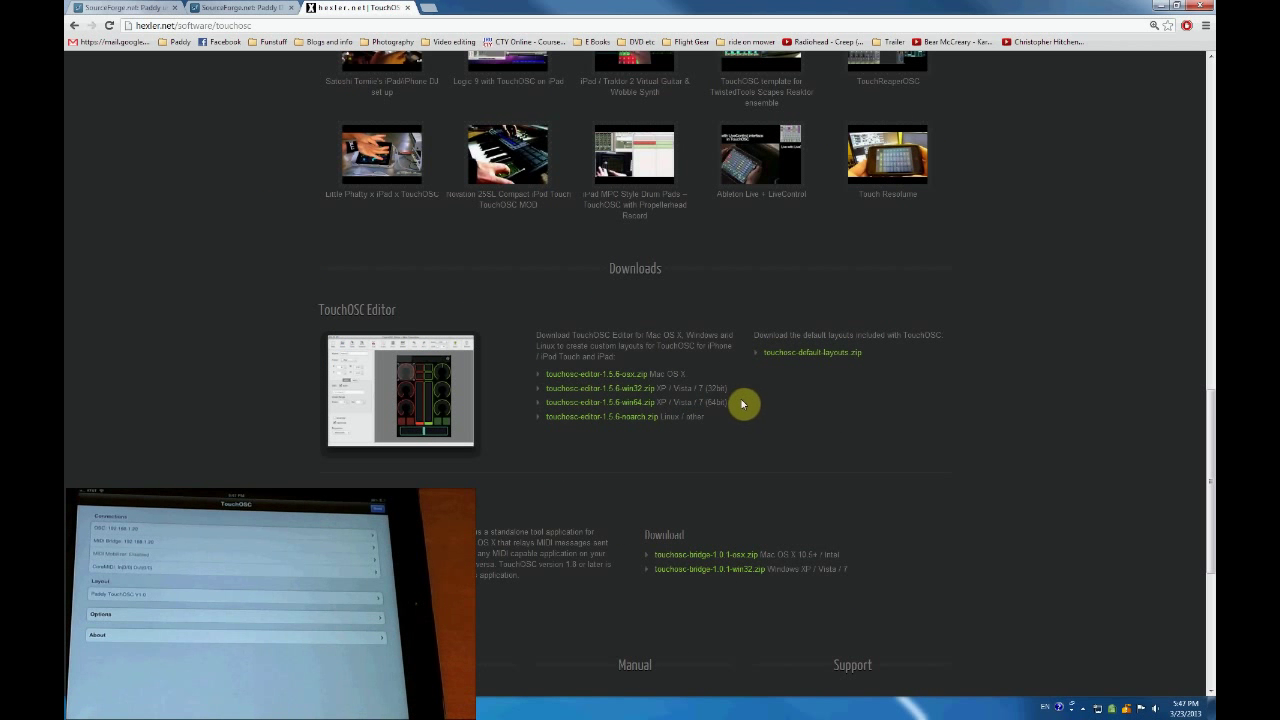
pyautogui.moveTo(700, 407)
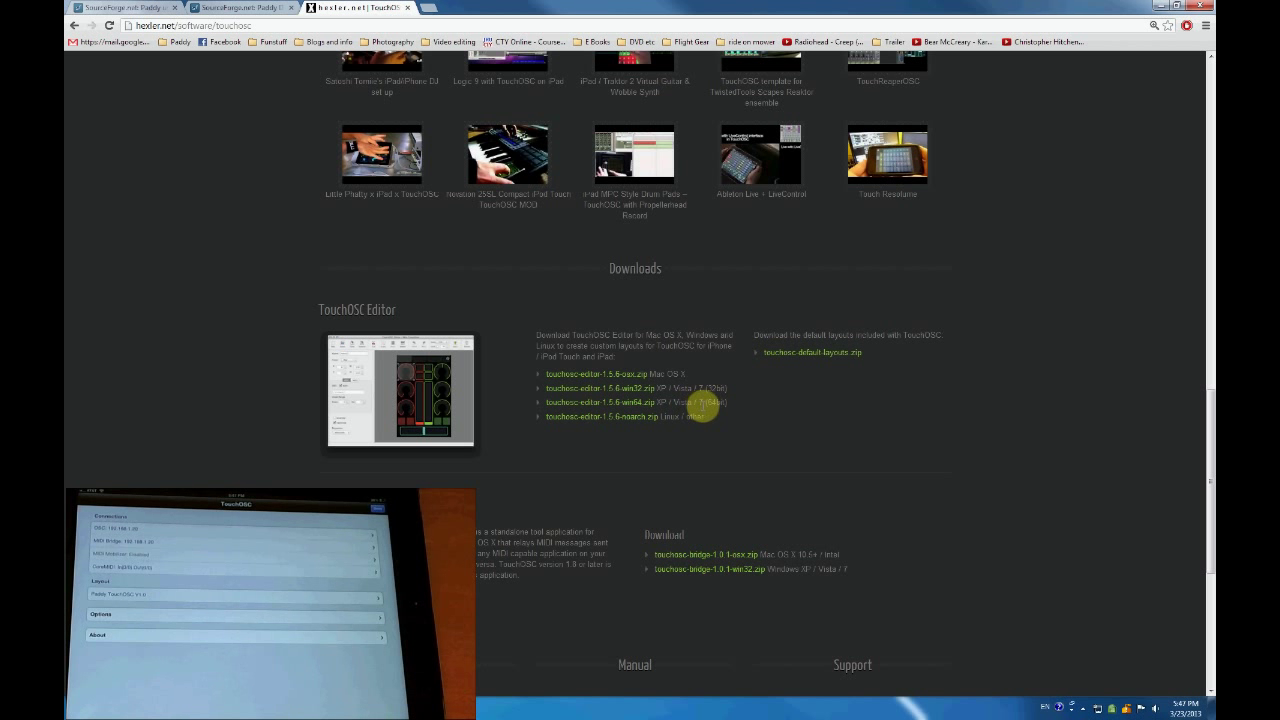
pyautogui.moveTo(356, 113)
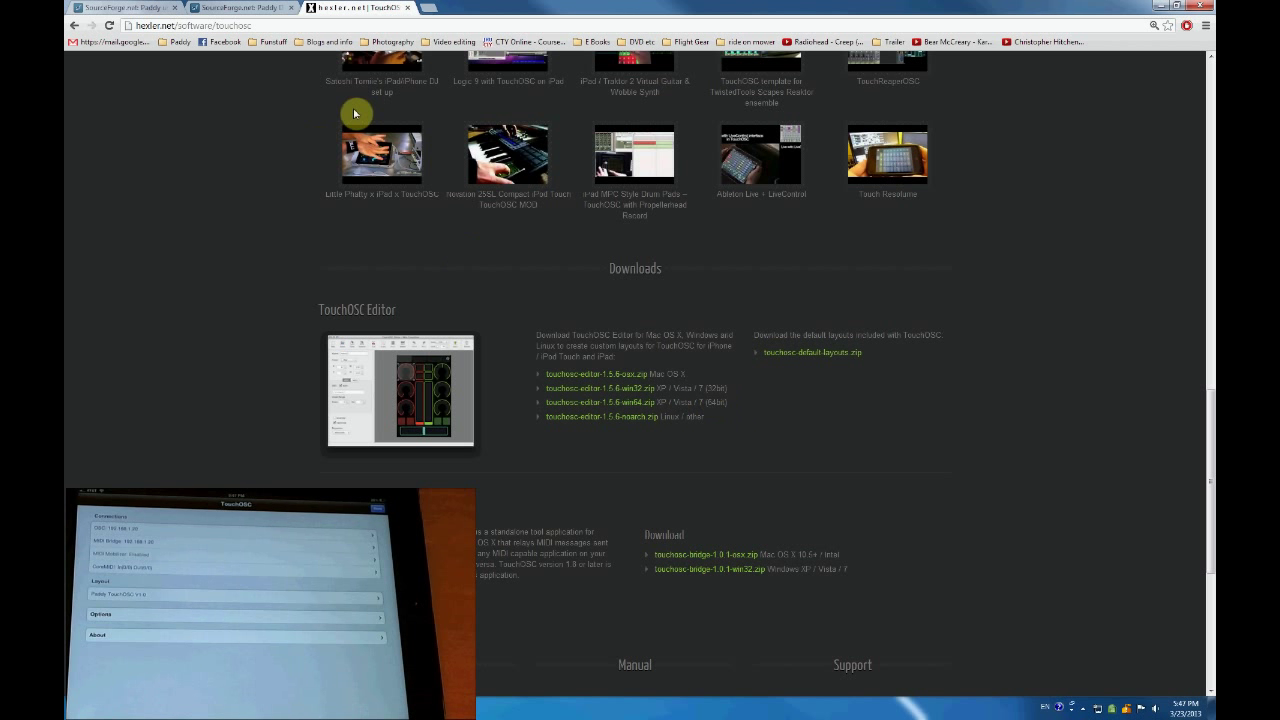
pyautogui.moveTo(262, 222)
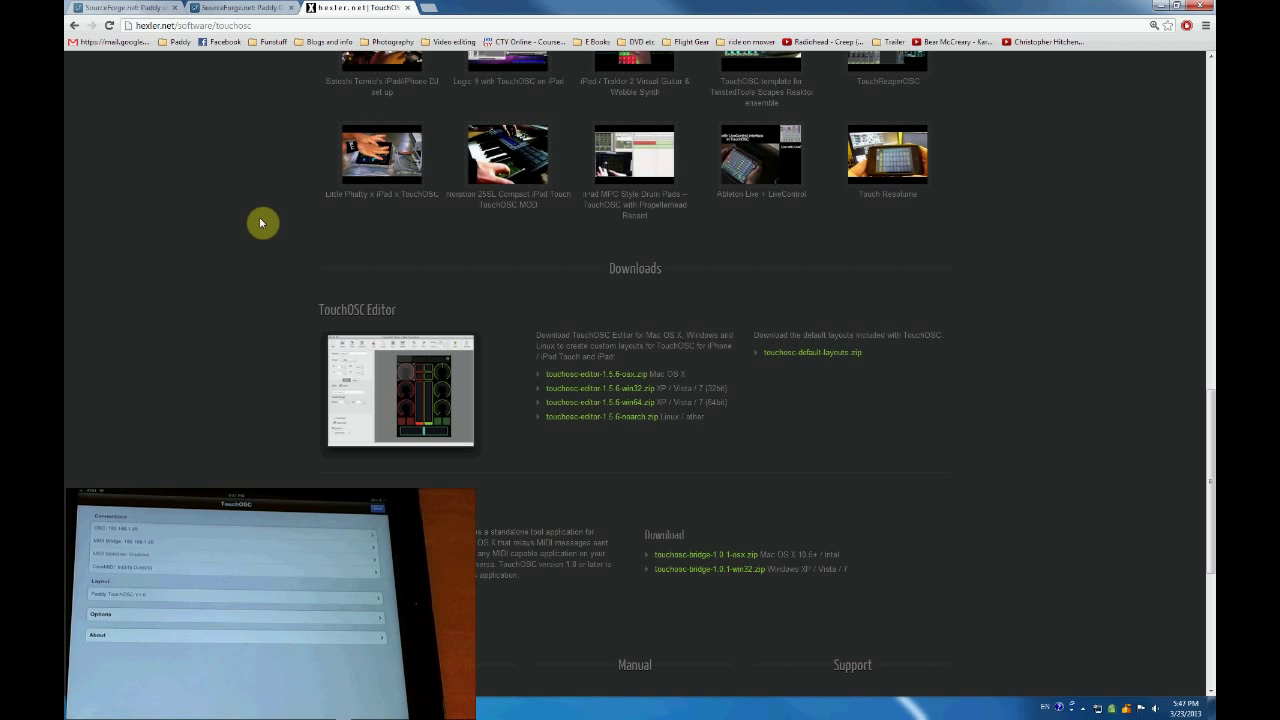
pyautogui.scroll(3)
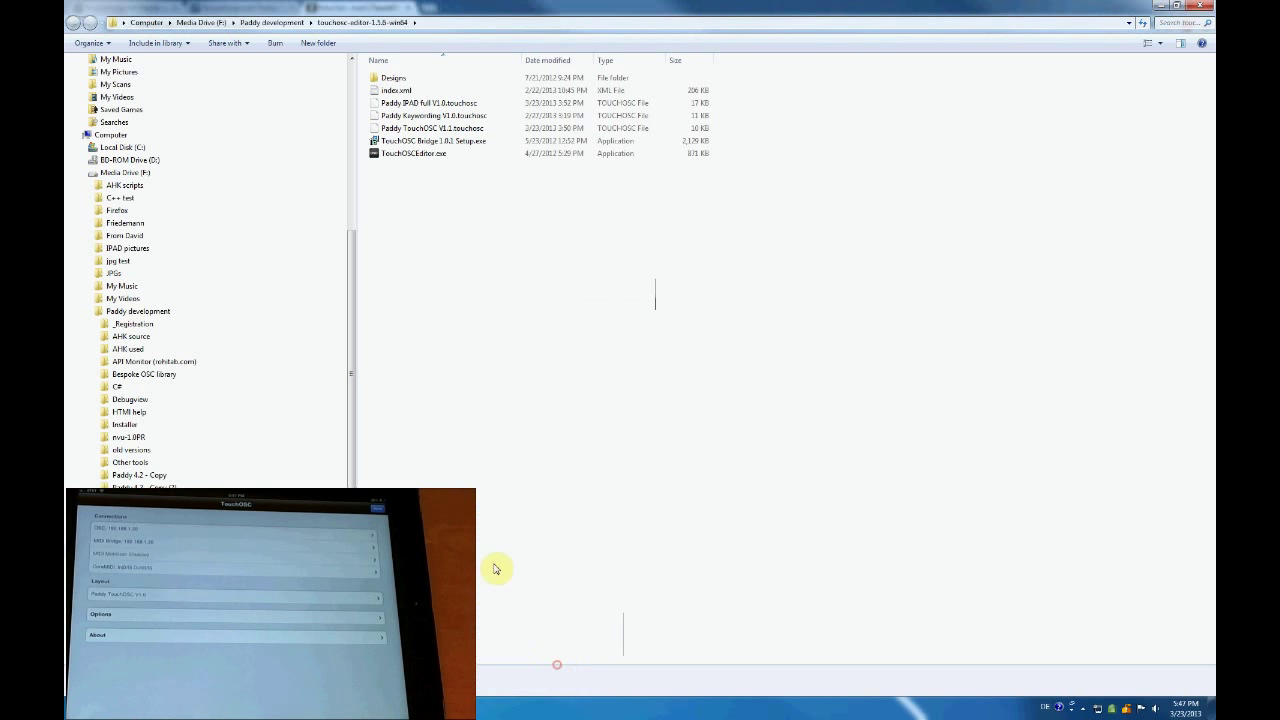
pyautogui.moveTo(414, 161)
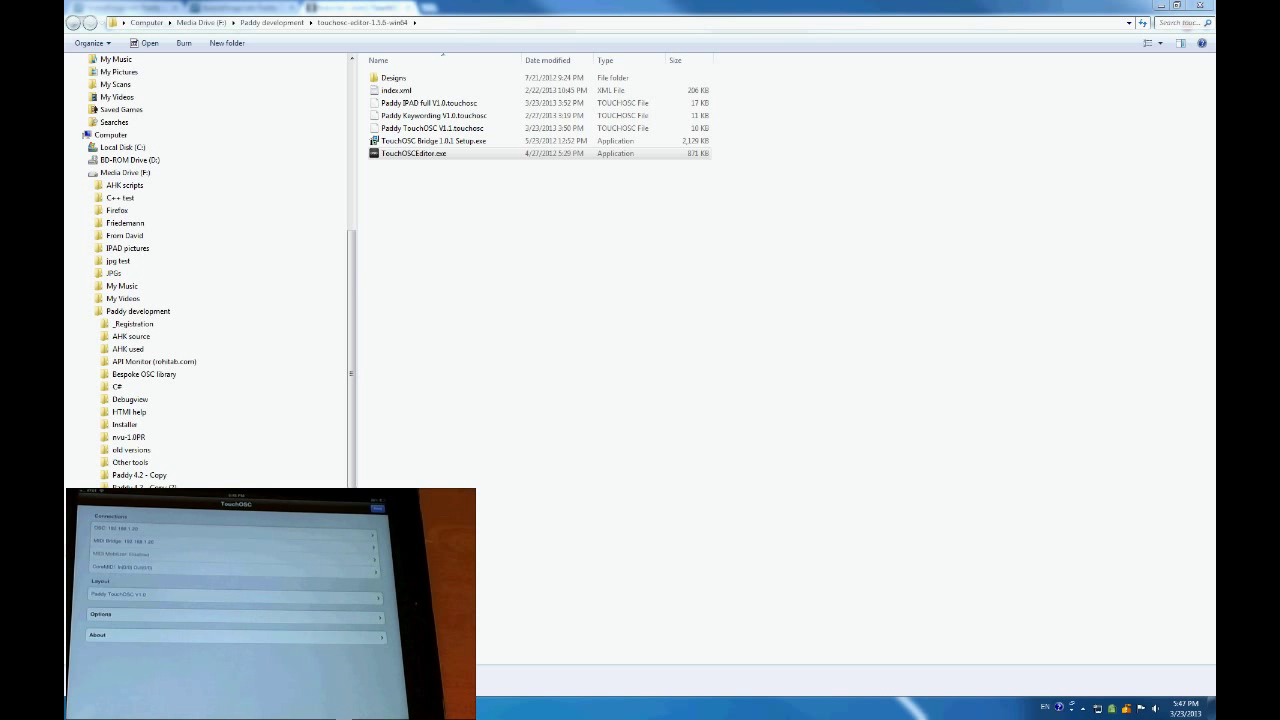
# - Launch TouchOSCEditor.exe from the touchosc-editor folder
pyautogui.doubleClick(415, 153)
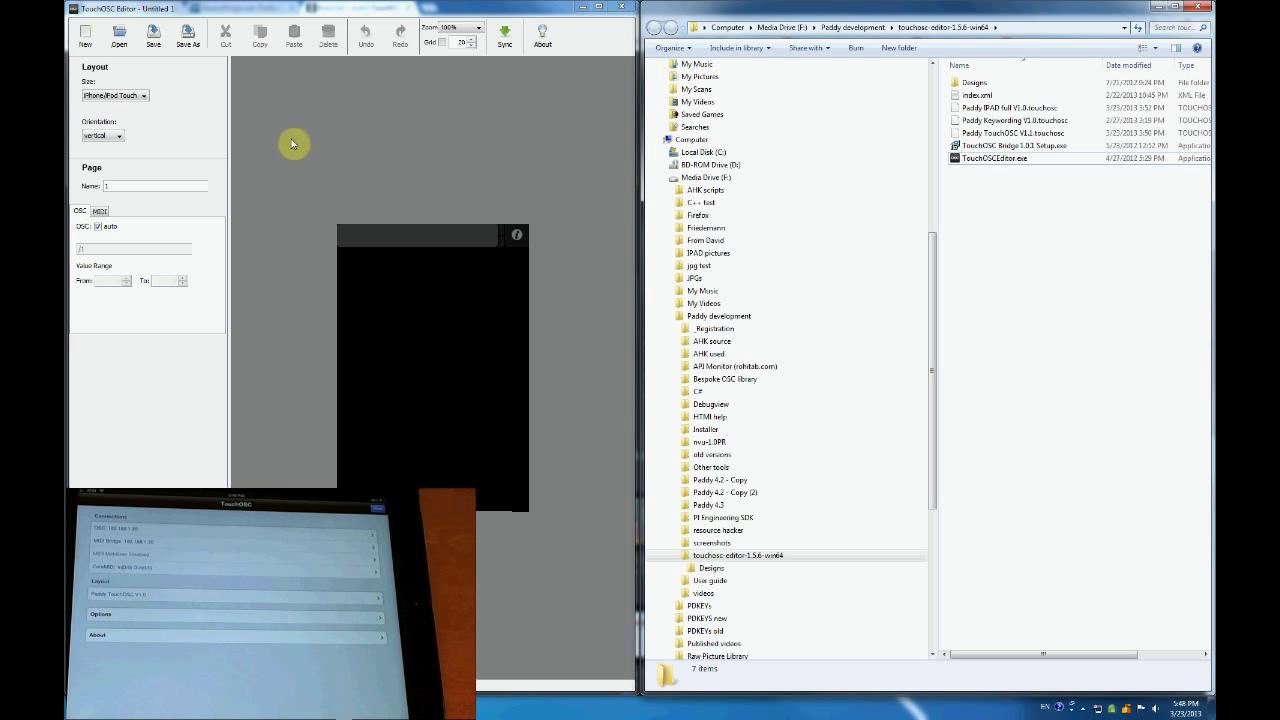
pyautogui.moveTo(153, 61)
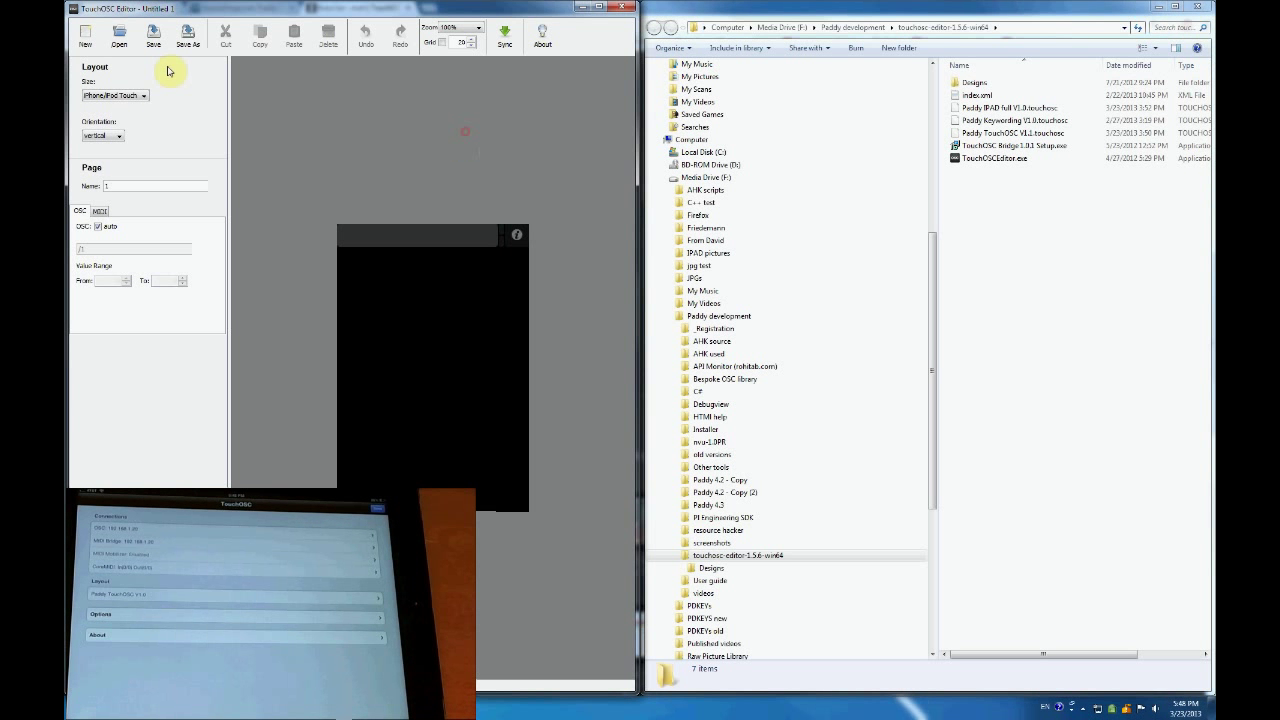
# - Open Paddy TouchOSC V1.1.touchosc from F:\Paddy development\touchosc-editor-1.5.6-win64
pyautogui.click(117, 39)
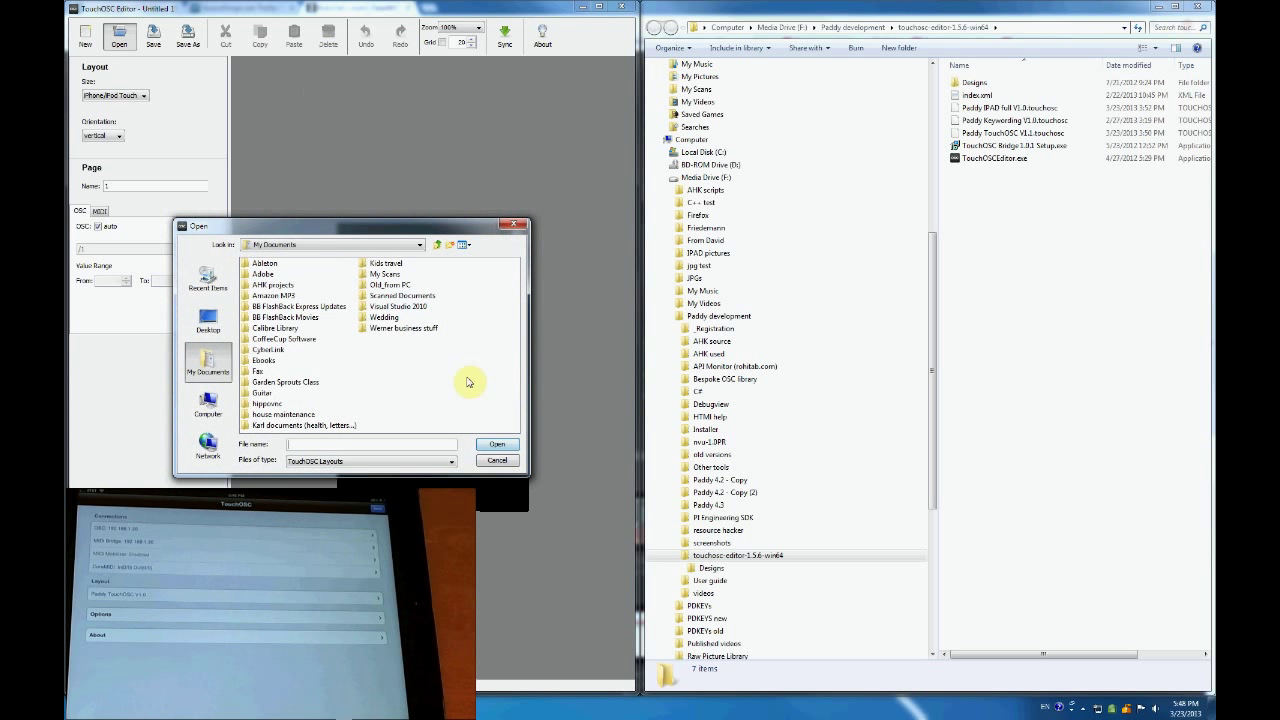
pyautogui.write('F:\\Paddy development\\touchosc-editor-1.5.6-win64')
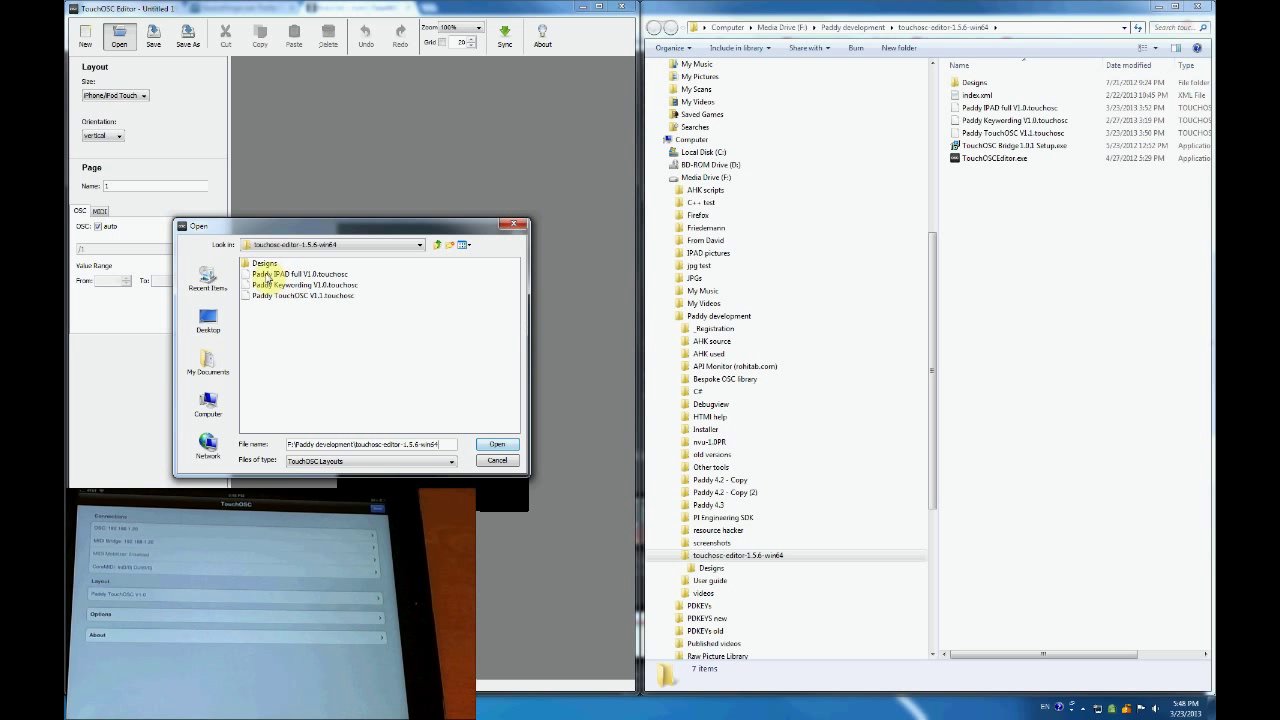
pyautogui.click(303, 296)
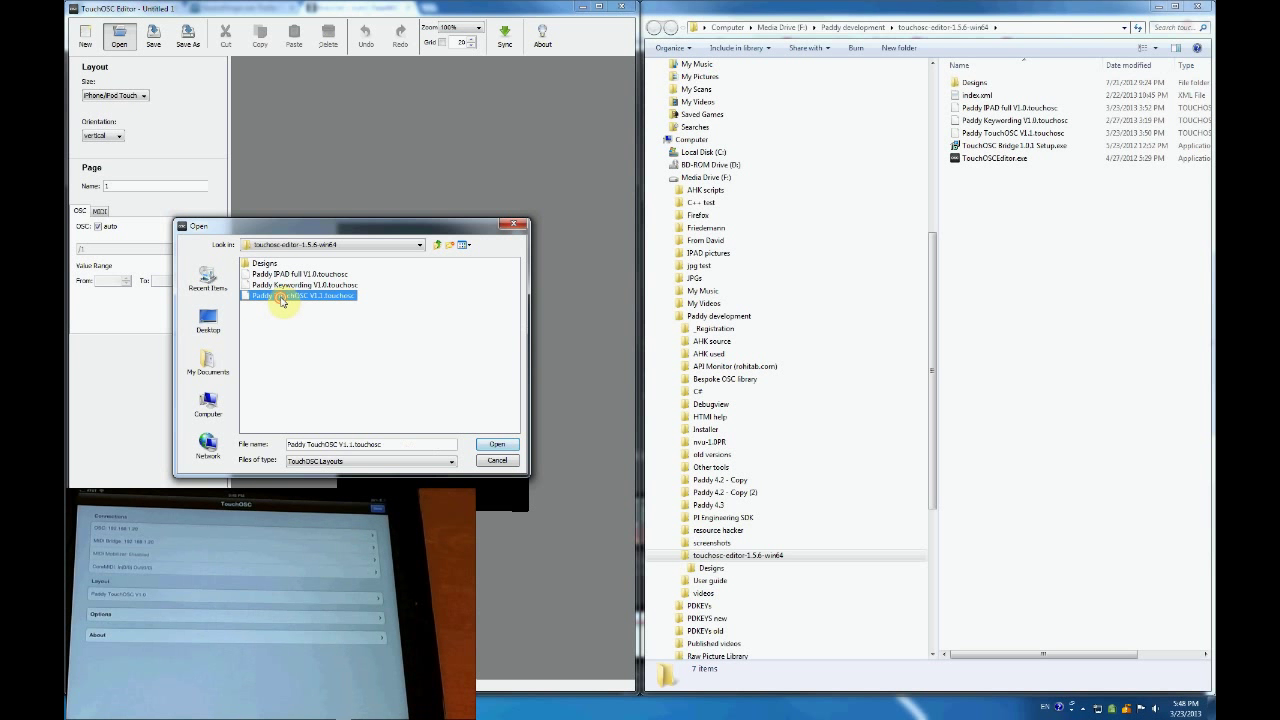
pyautogui.click(496, 444)
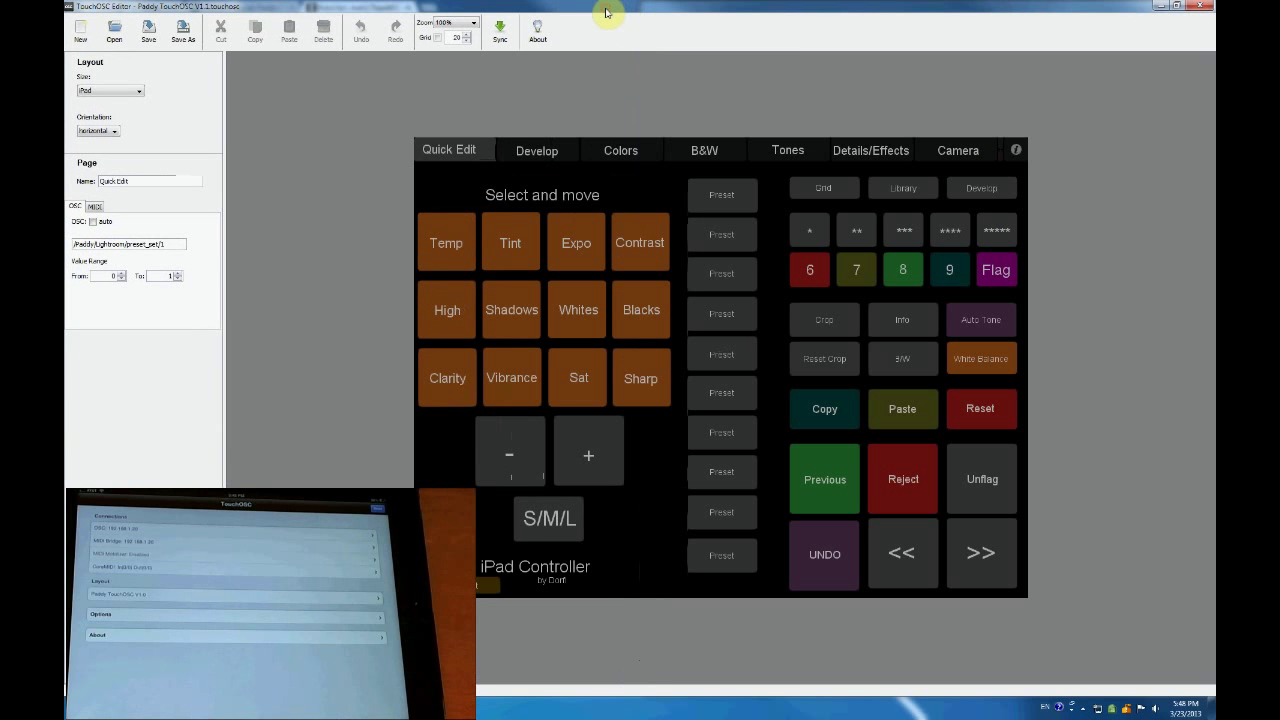
pyautogui.moveTo(583, 148)
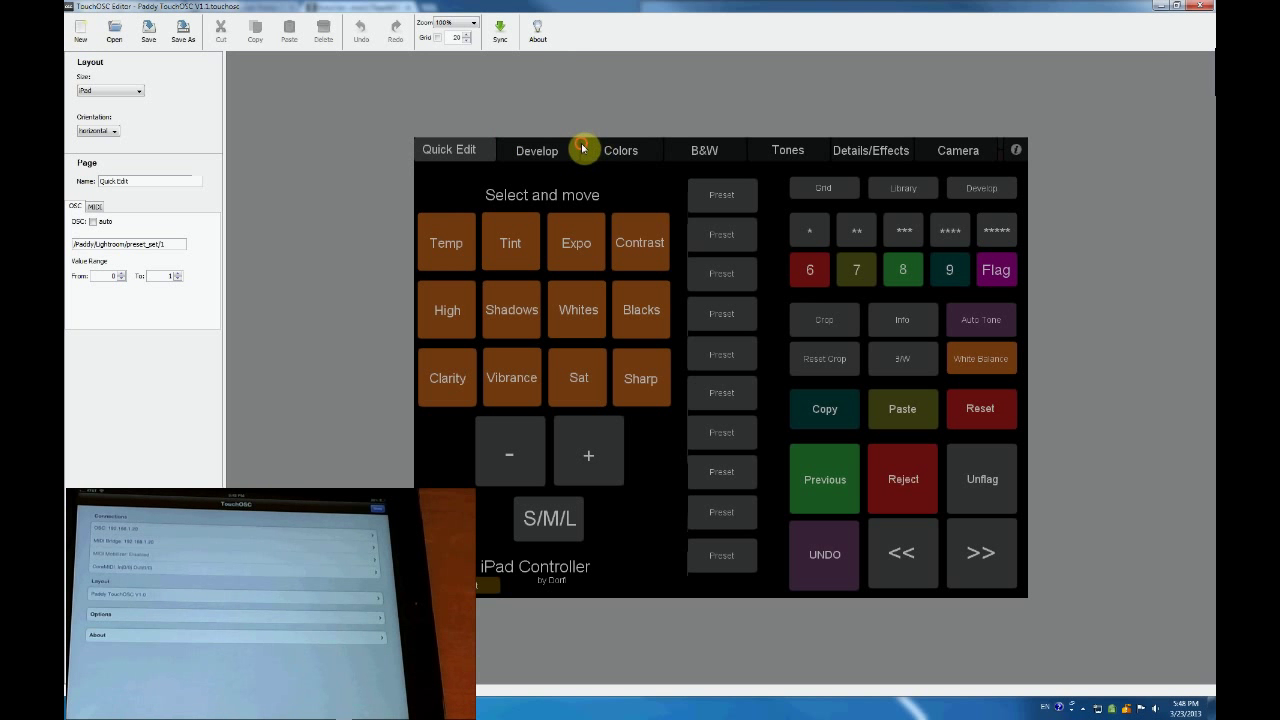
# - View the B&W page, then the Colors page with Hue, Saturation and Luminance sliders
pyautogui.click(704, 150)
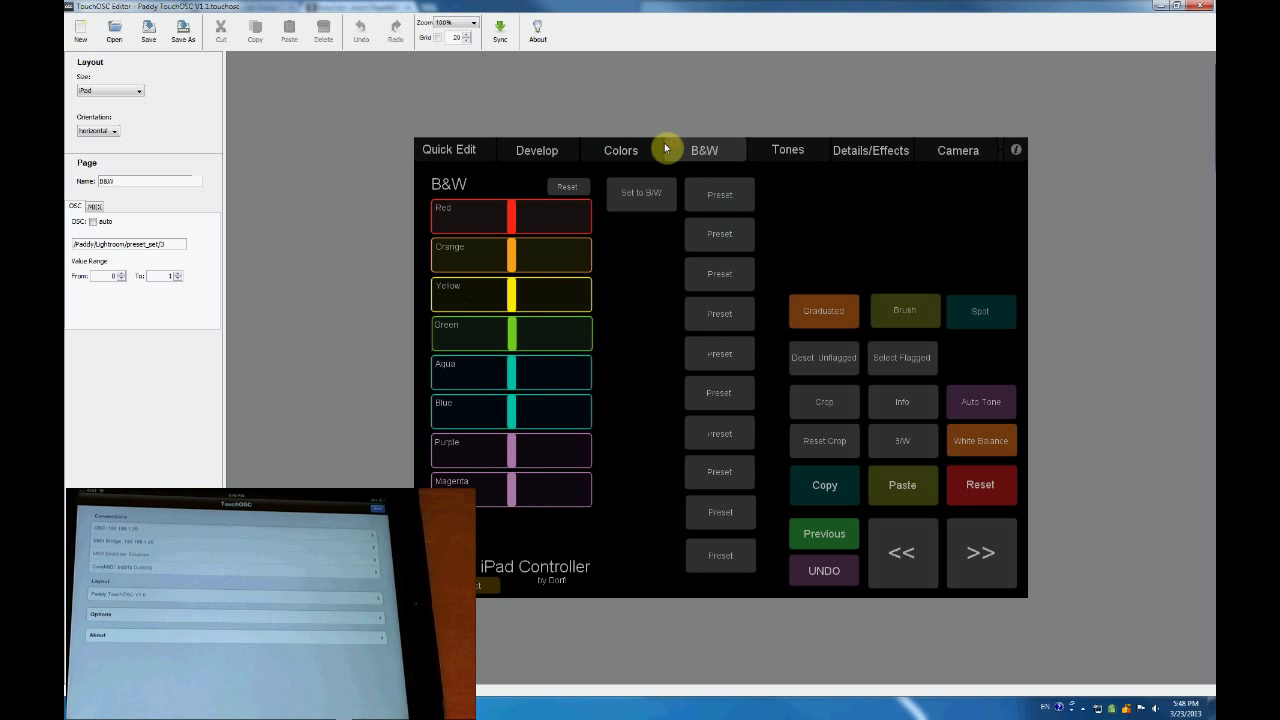
pyautogui.click(620, 150)
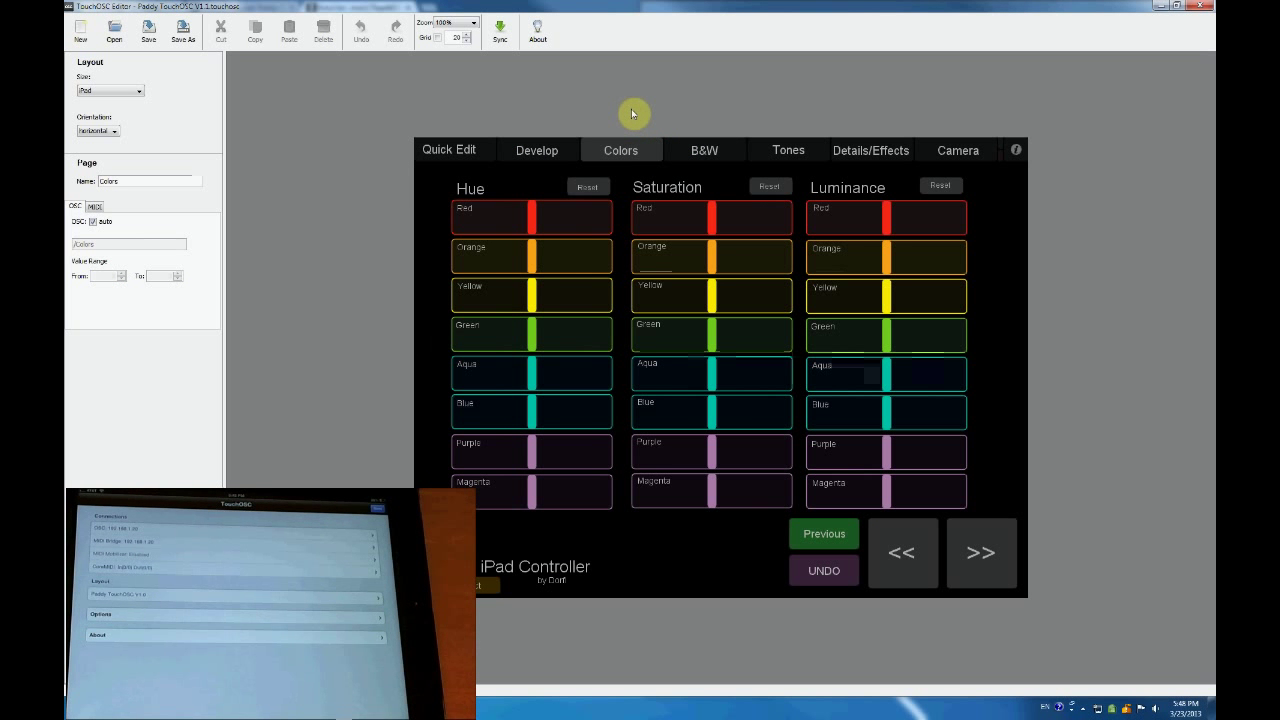
pyautogui.moveTo(240, 201)
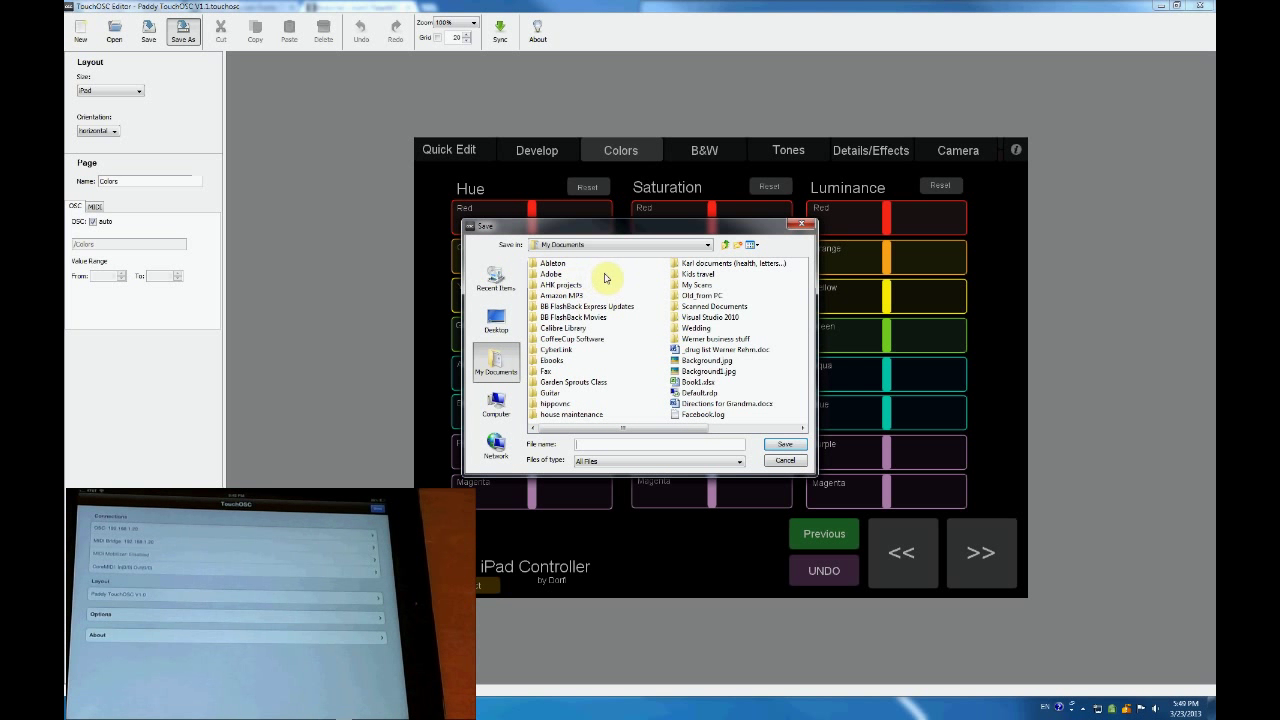
pyautogui.moveTo(513, 440)
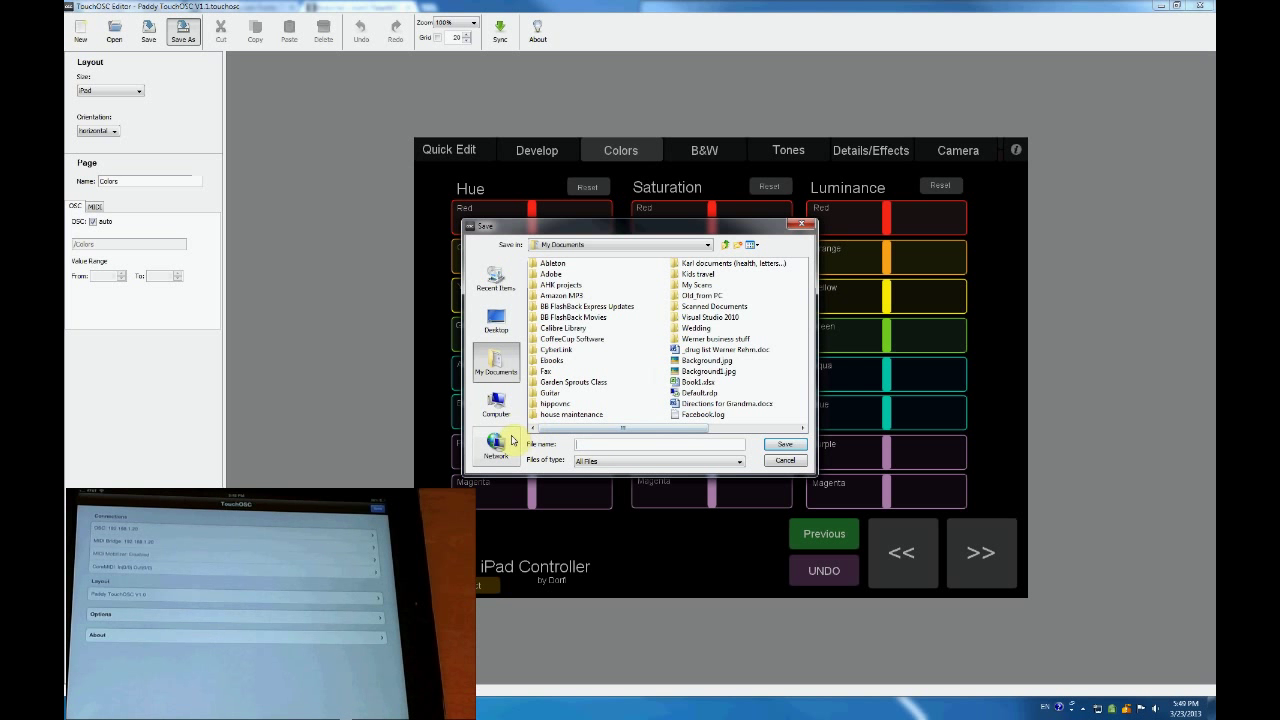
# - Save the layout as 'Paddy demo' in Media Drive (F:) > Paddy development > touchosc-editor-1.3.6-win64
pyautogui.click(496, 320)
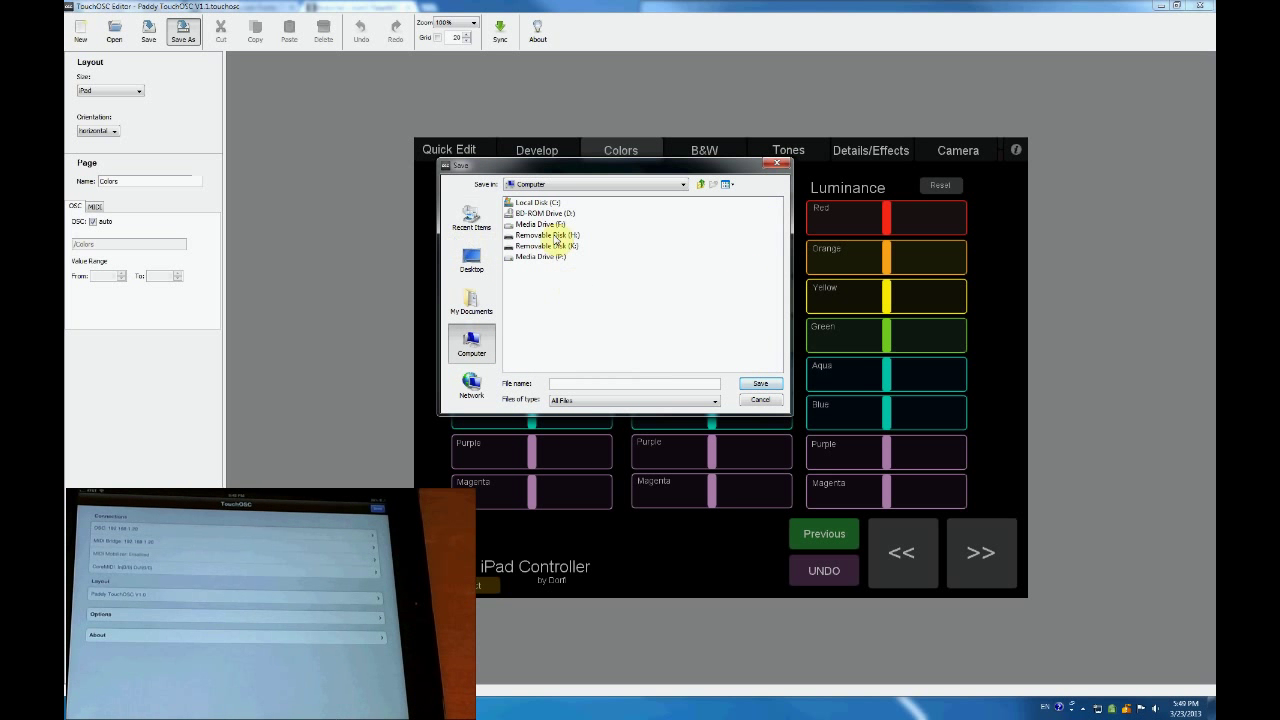
pyautogui.doubleClick(539, 224)
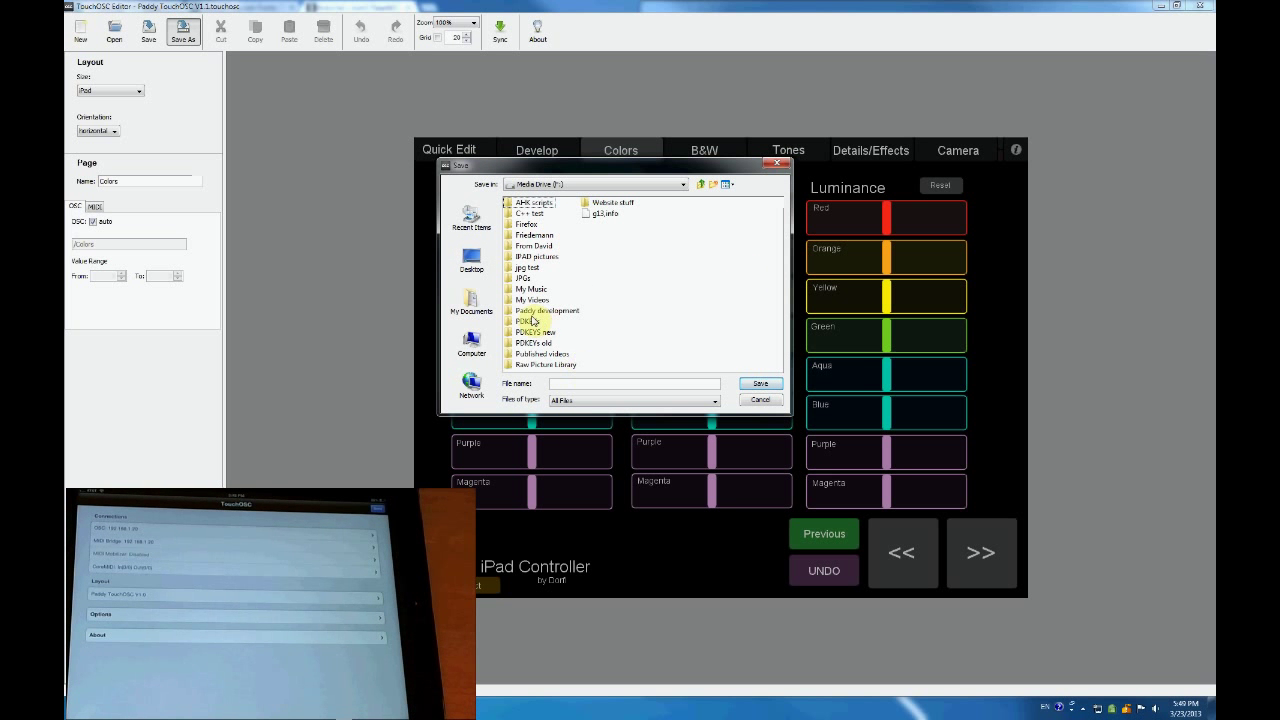
pyautogui.click(539, 310)
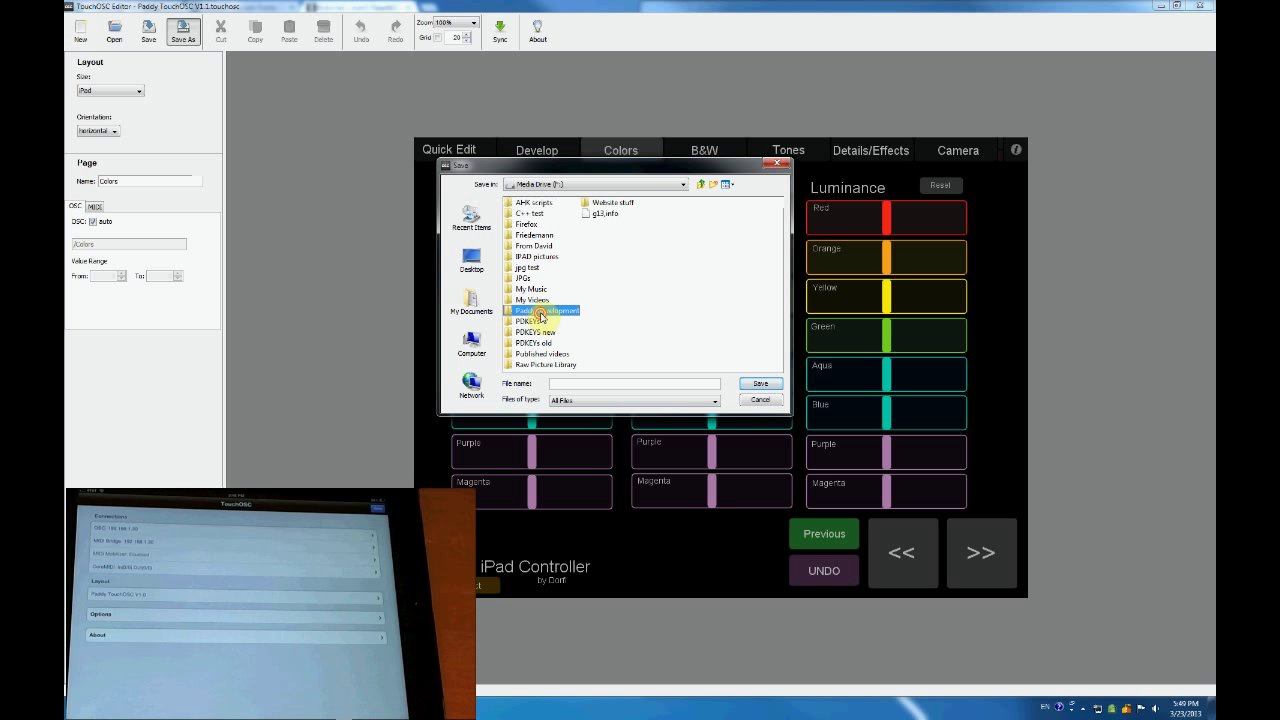
pyautogui.doubleClick(541, 310)
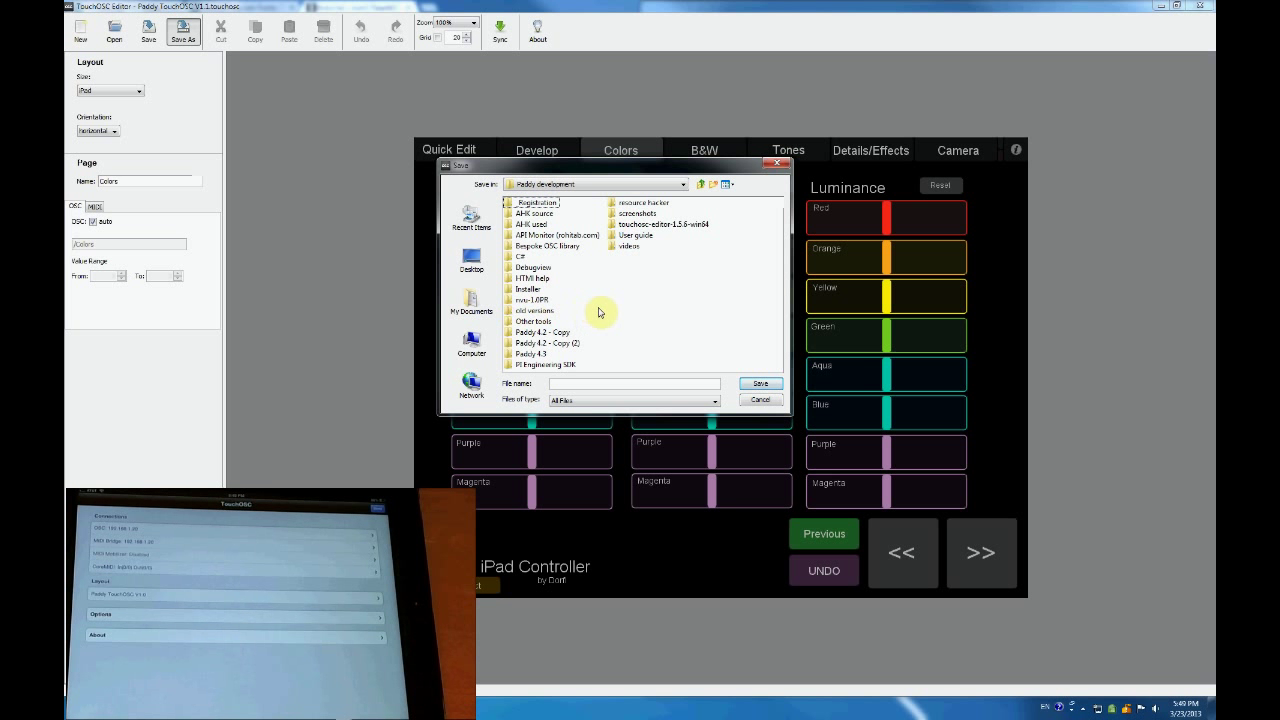
pyautogui.doubleClick(665, 224)
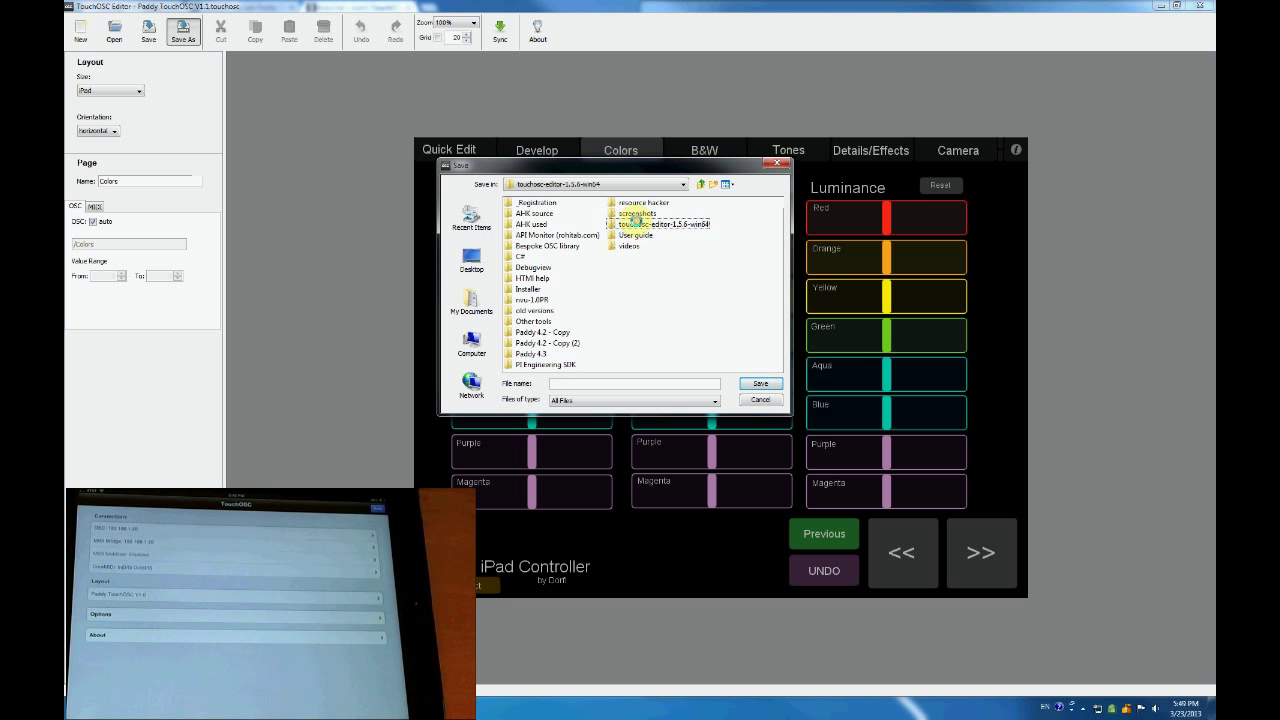
pyautogui.doubleClick(658, 224)
pyautogui.write('Paddy de')
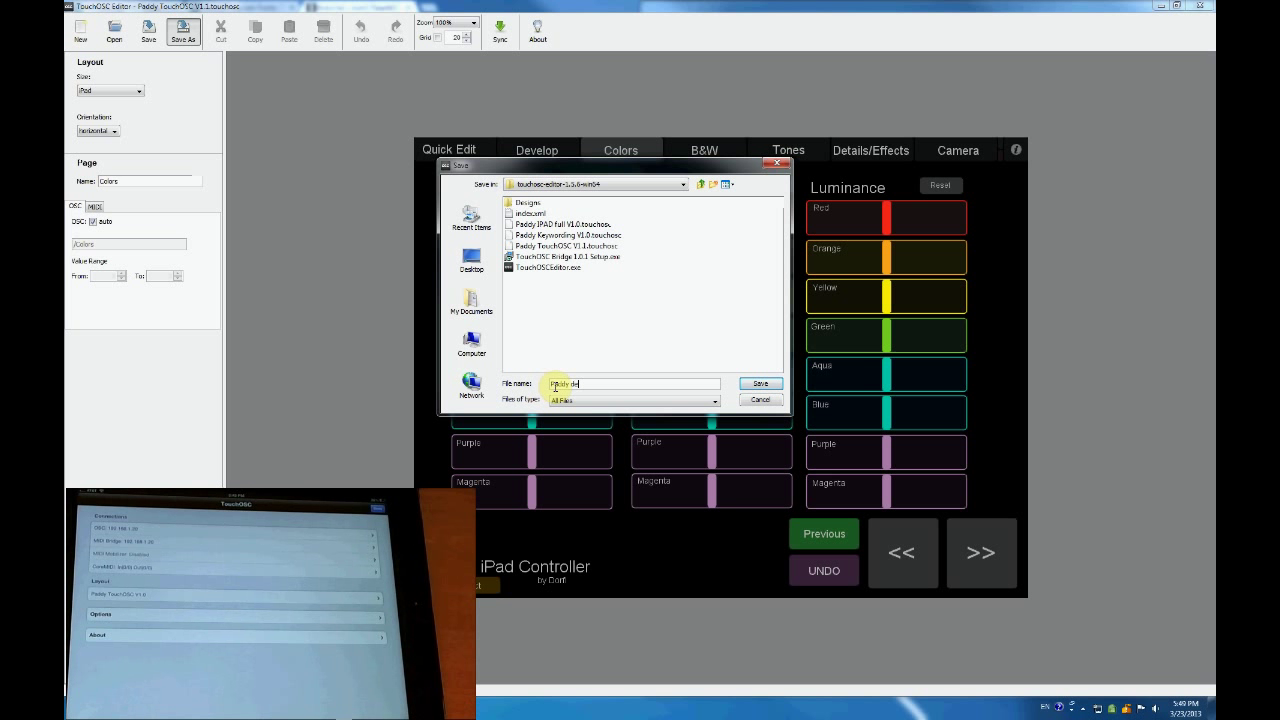
pyautogui.click(760, 383)
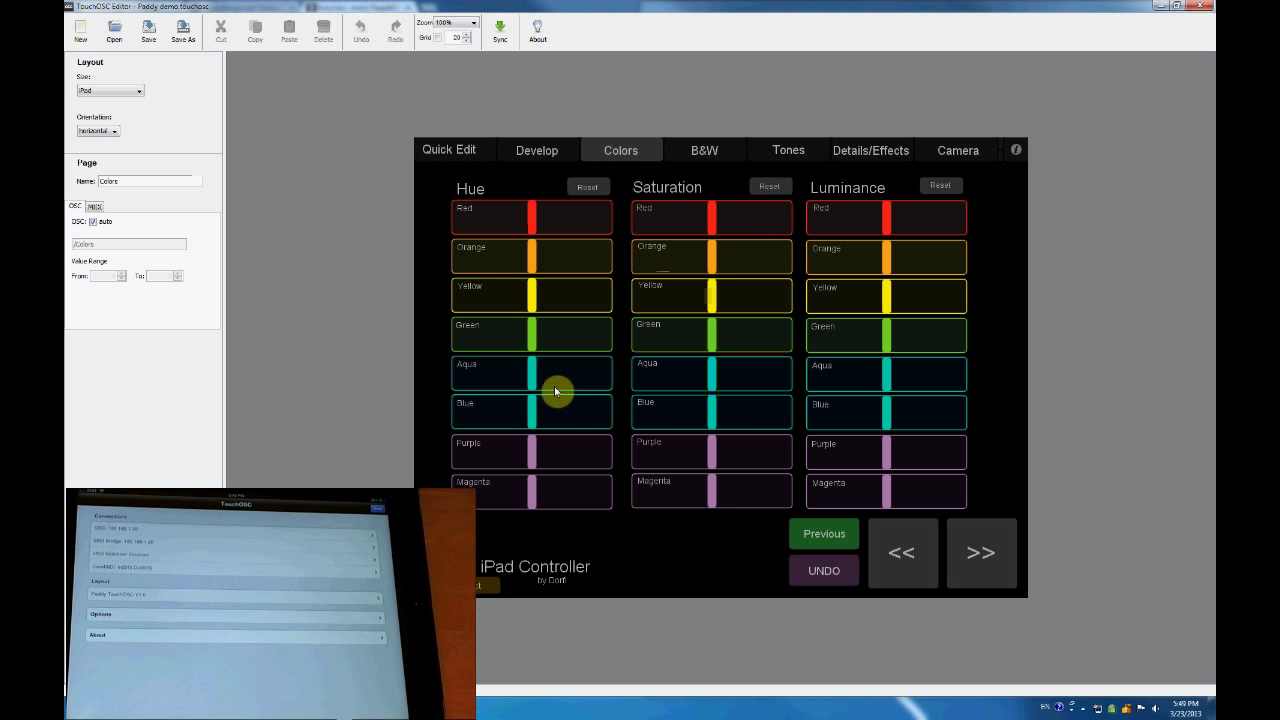
pyautogui.moveTo(250, 188)
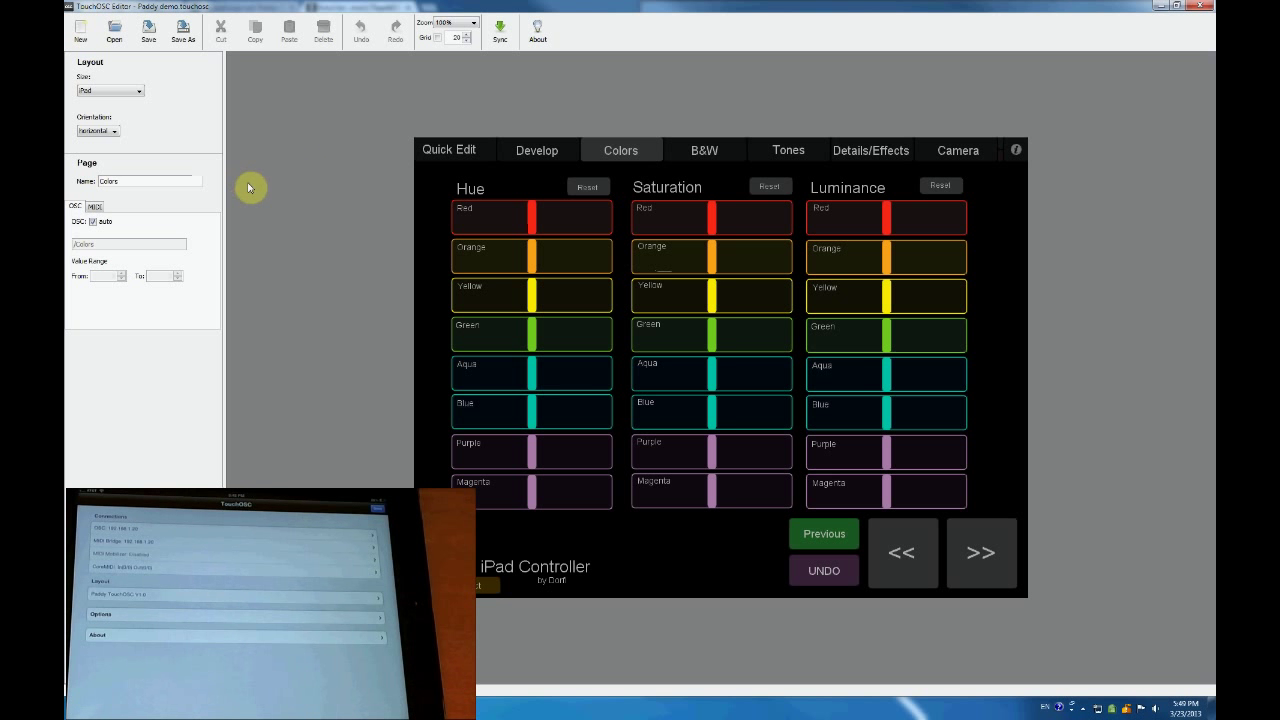
# - Show the Quick Edit page and its OSC address settings
pyautogui.click(450, 150)
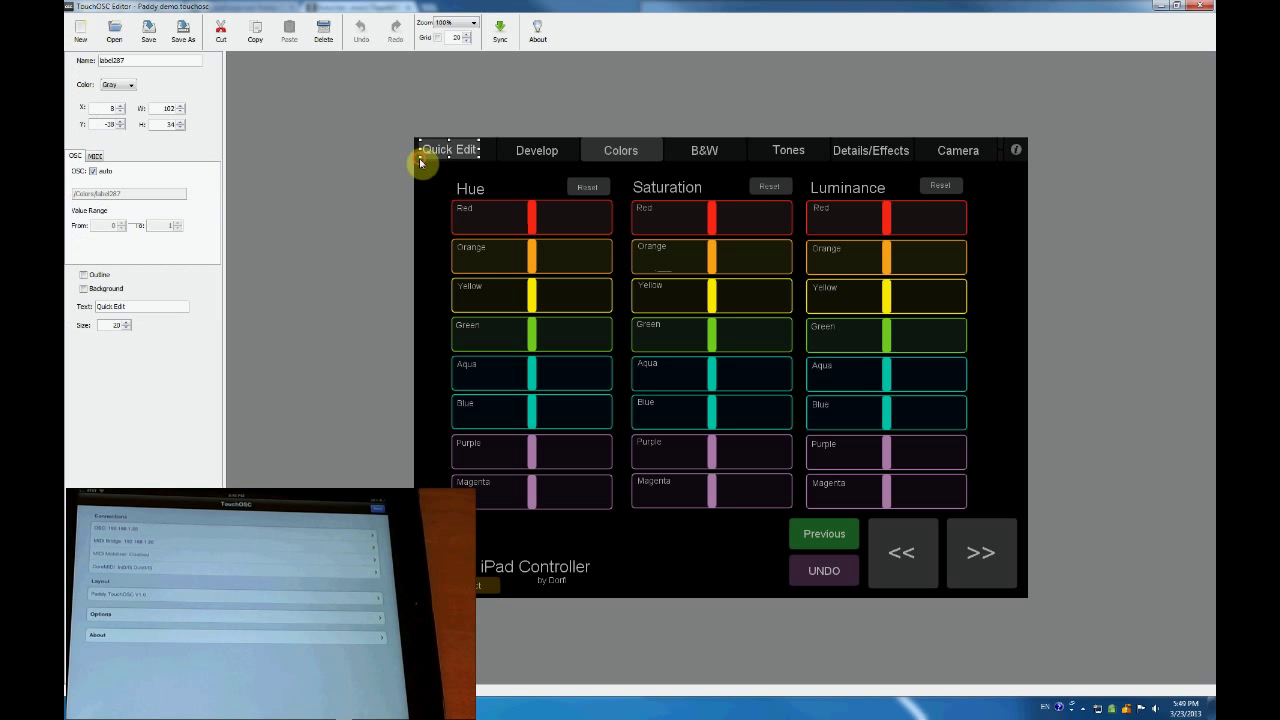
pyautogui.click(448, 150)
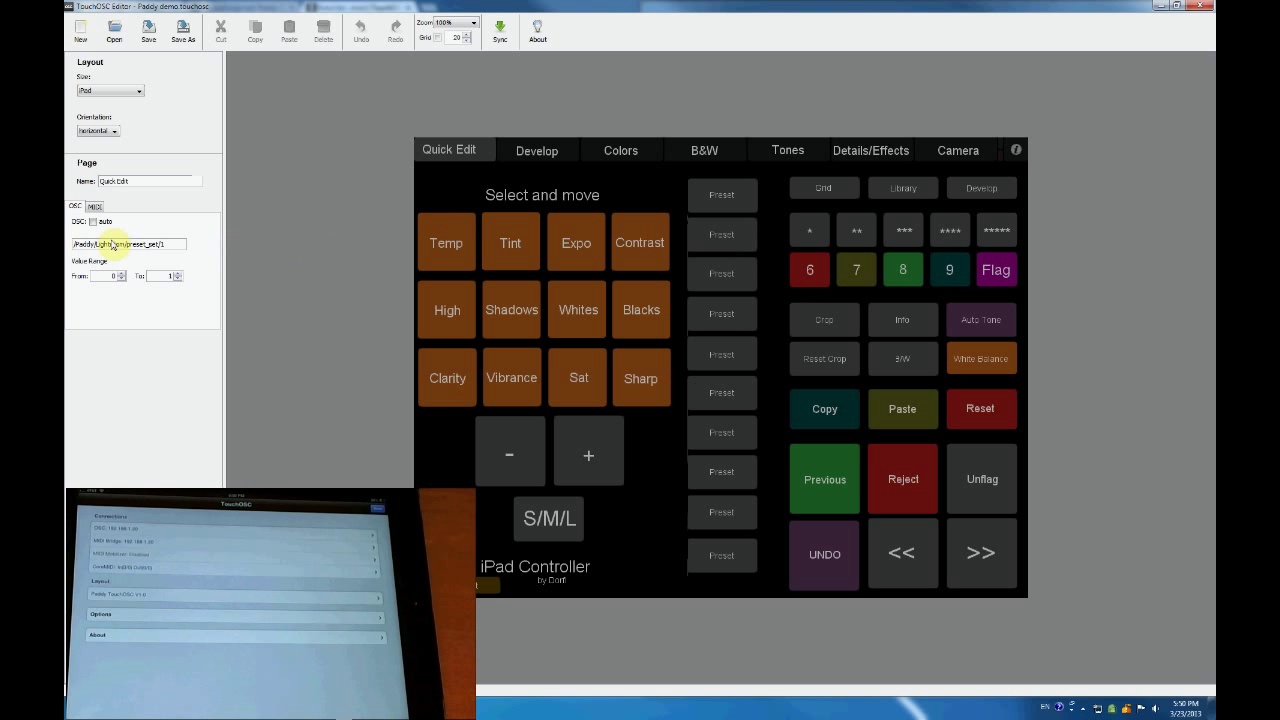
pyautogui.moveTo(432, 234)
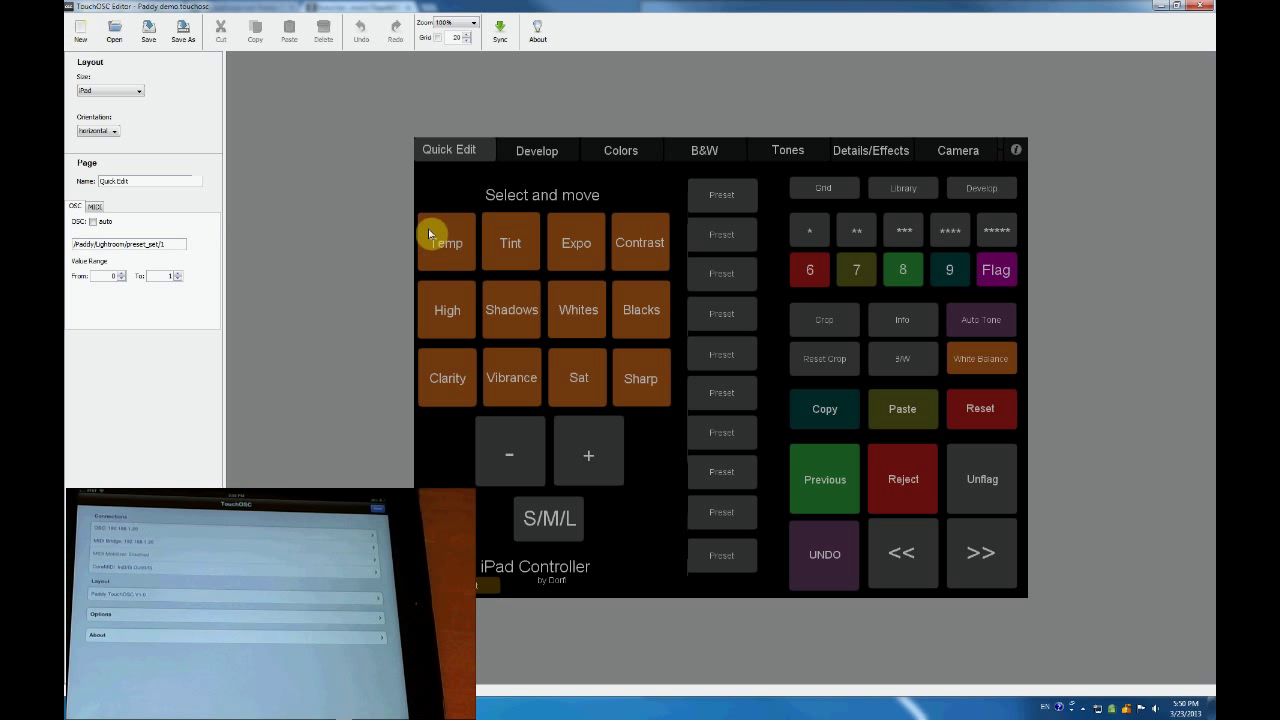
# - Select the Temp slider on the Develop page to inspect its OSC address
pyautogui.click(446, 242)
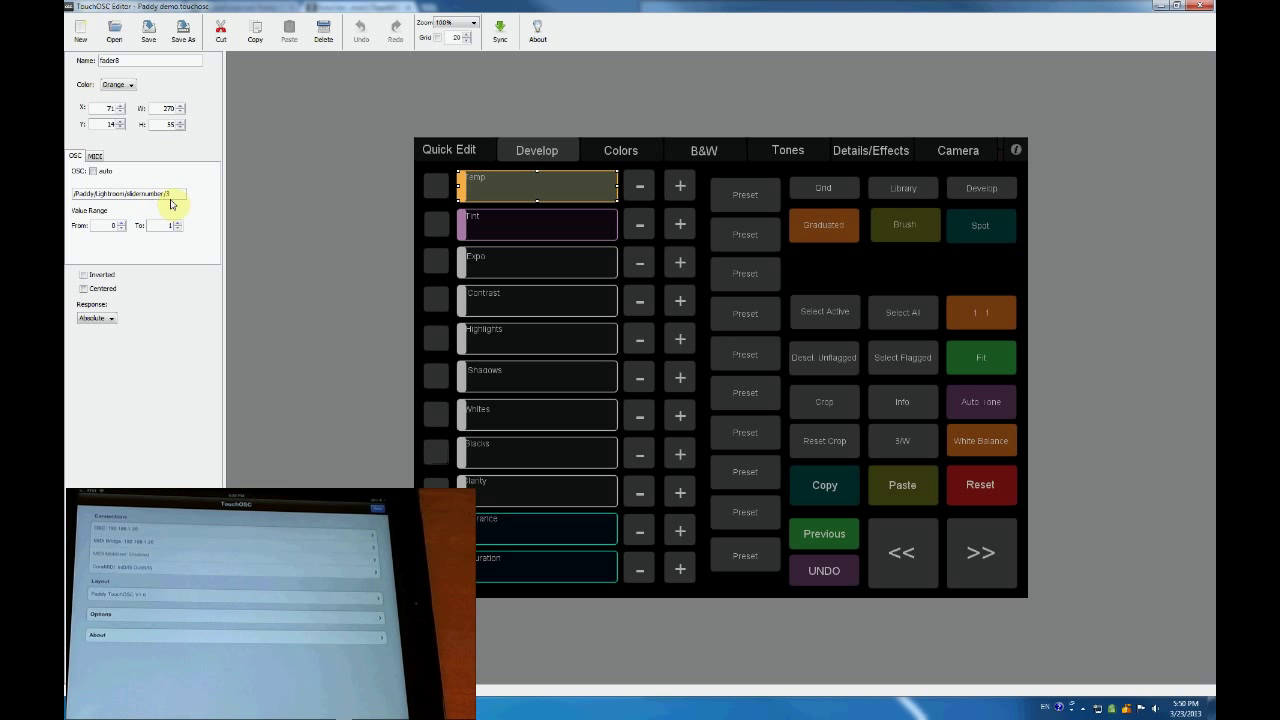
pyautogui.moveTo(360, 220)
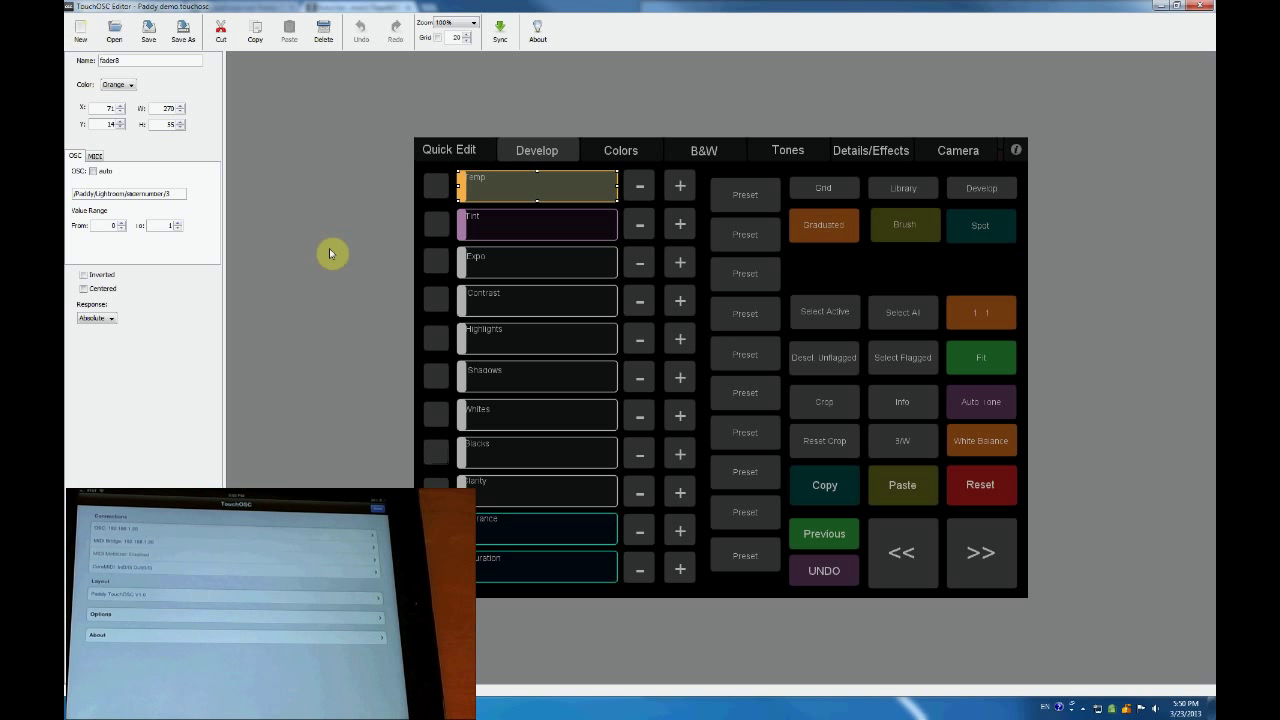
pyautogui.click(445, 150)
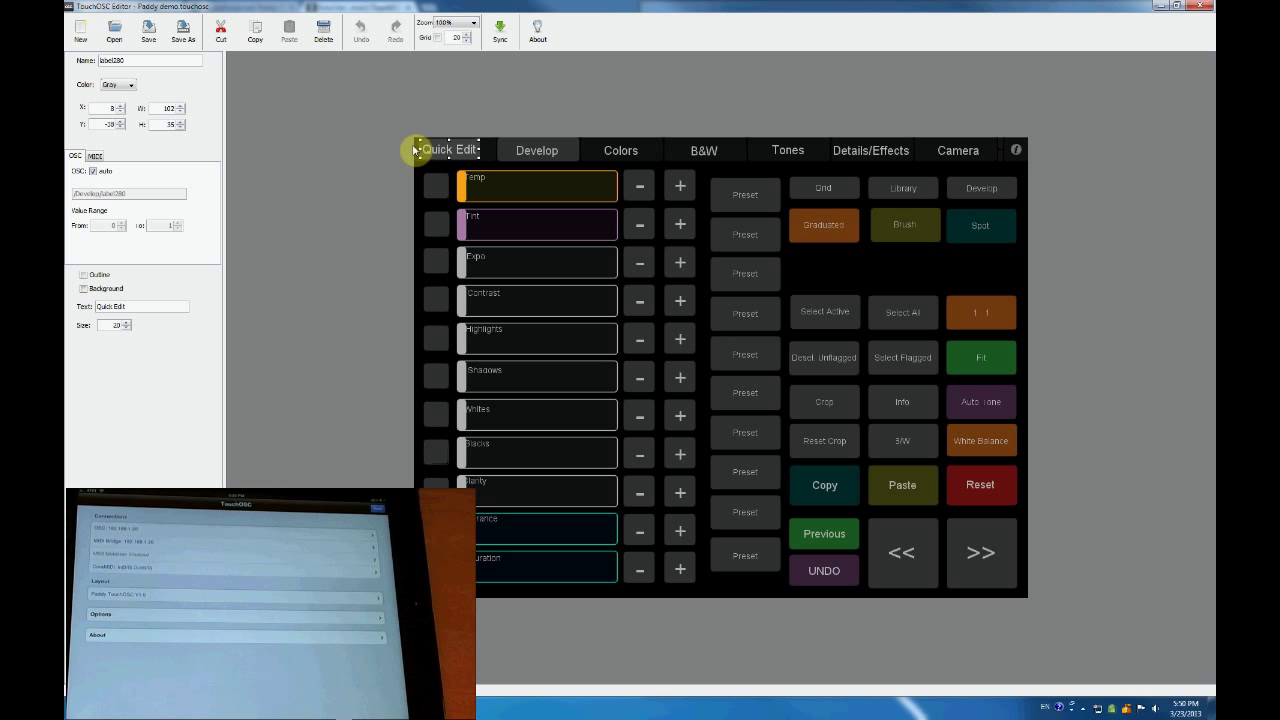
# - Cycle through the Quick Edit, Develop and Colors pages
pyautogui.click(447, 149)
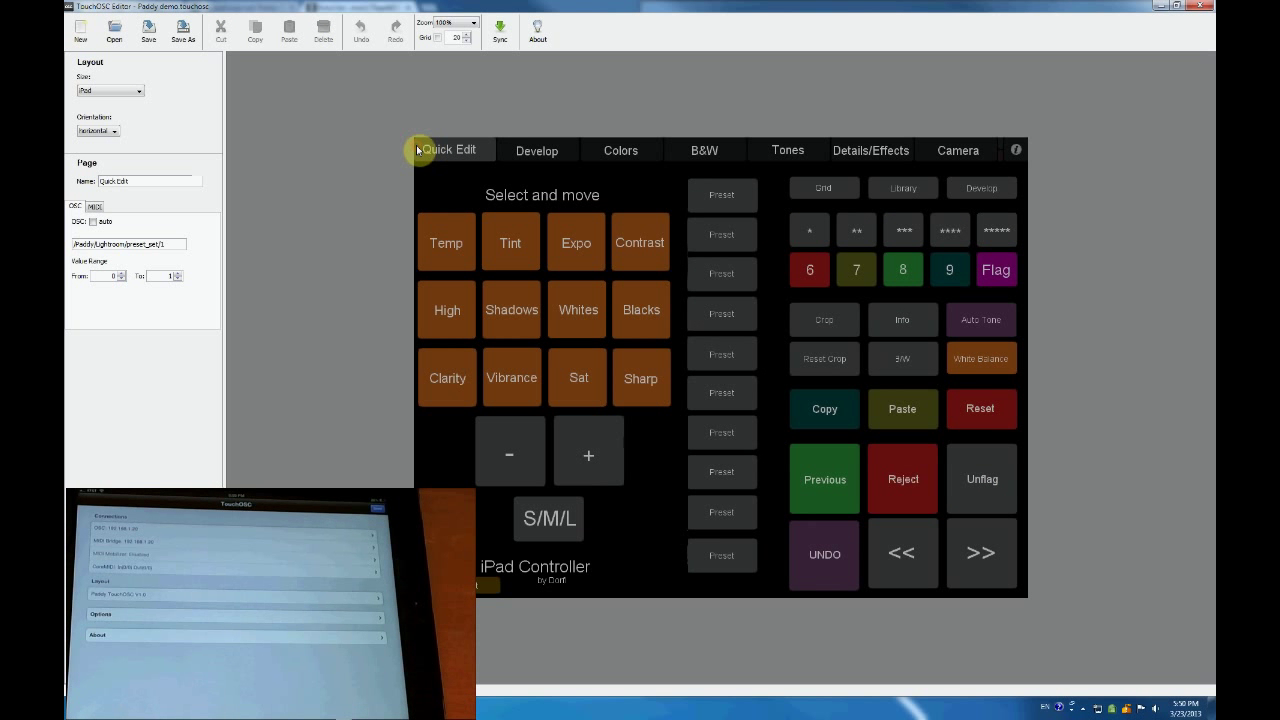
pyautogui.moveTo(324, 126)
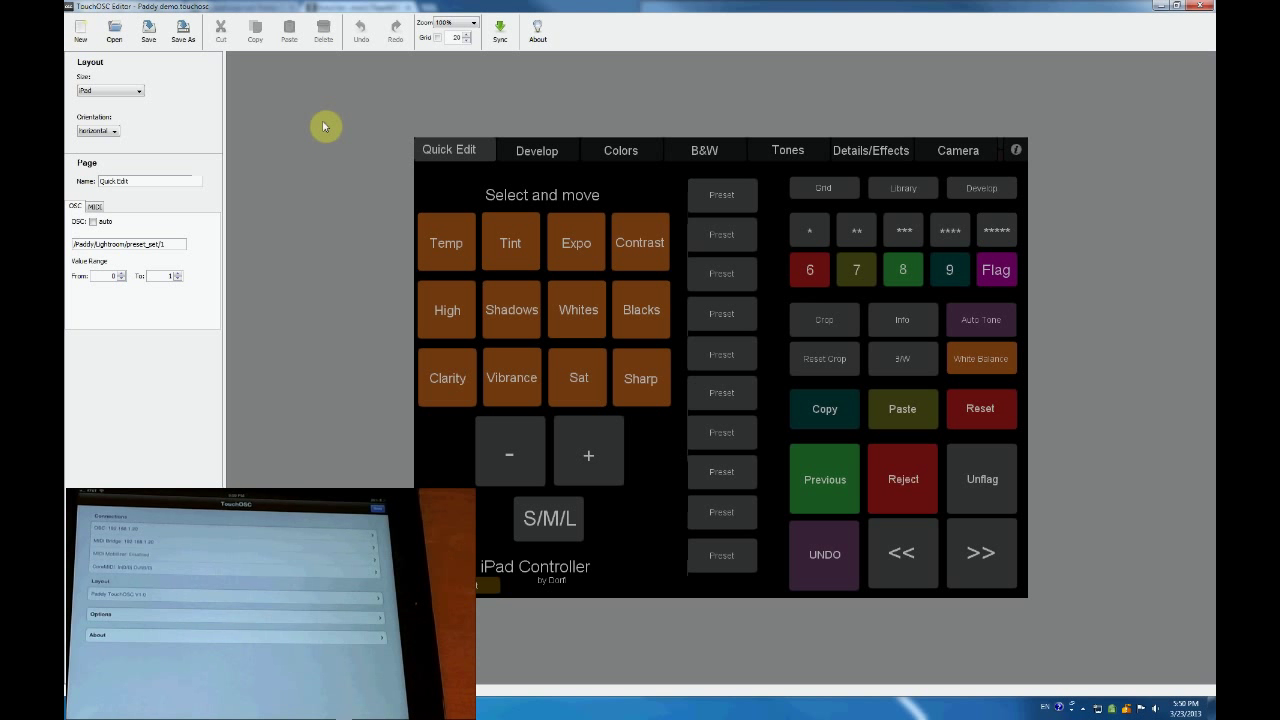
pyautogui.moveTo(302, 121)
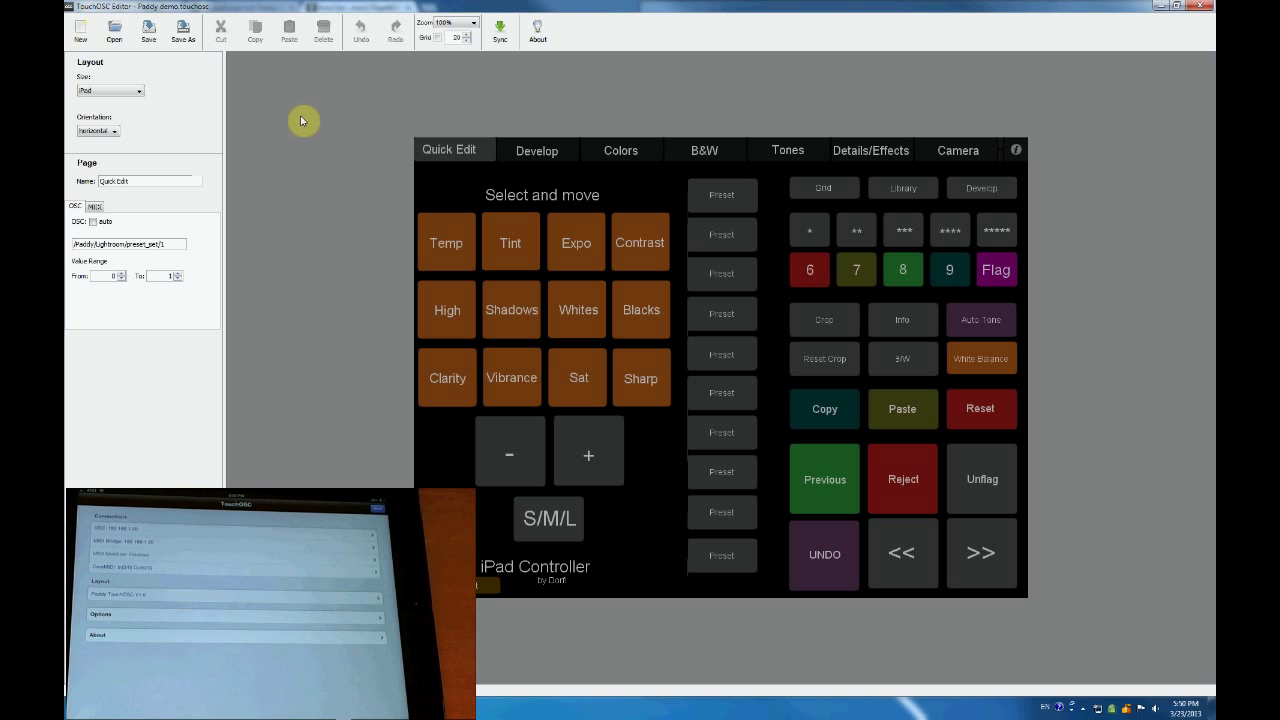
pyautogui.moveTo(567, 215)
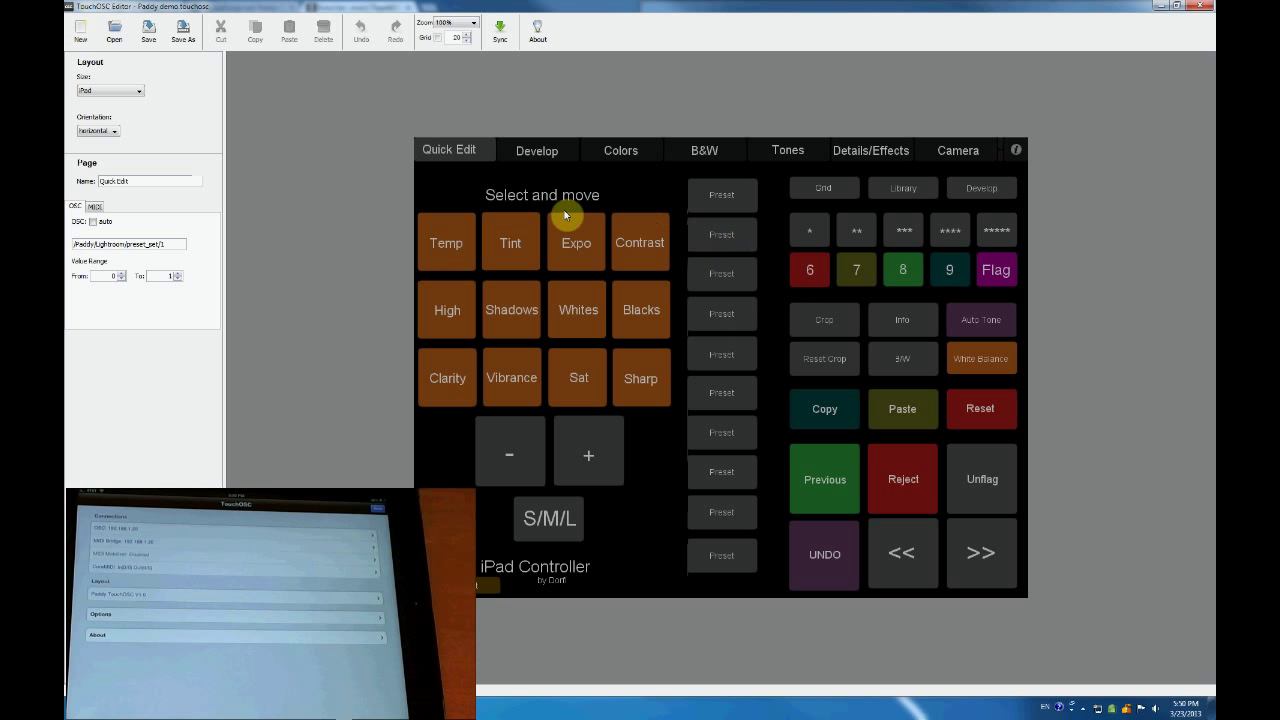
pyautogui.moveTo(440, 441)
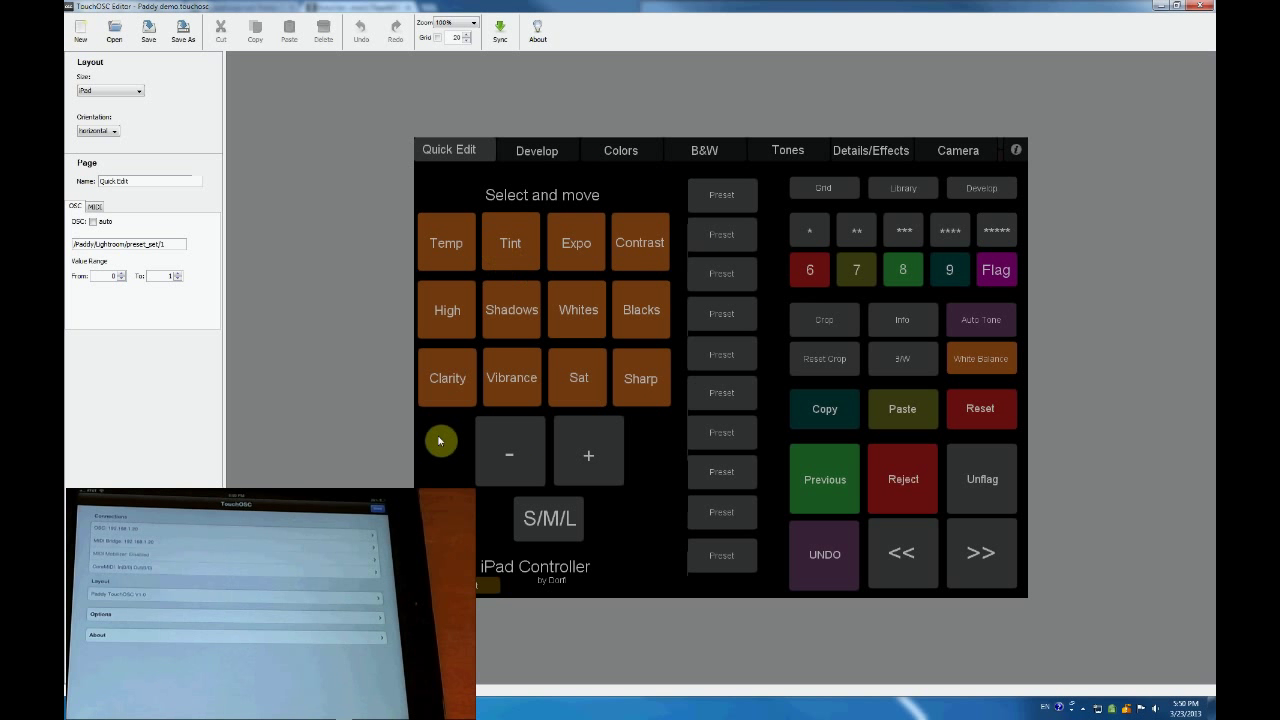
pyautogui.click(536, 150)
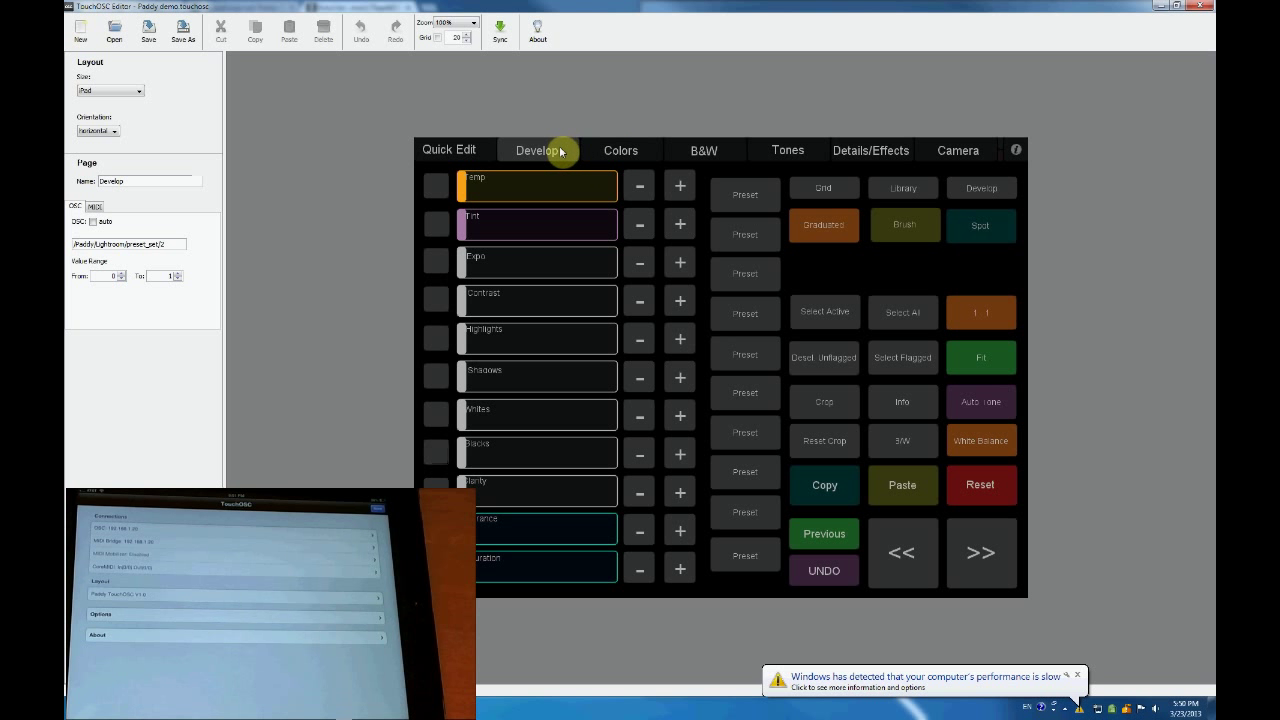
pyautogui.moveTo(580, 156)
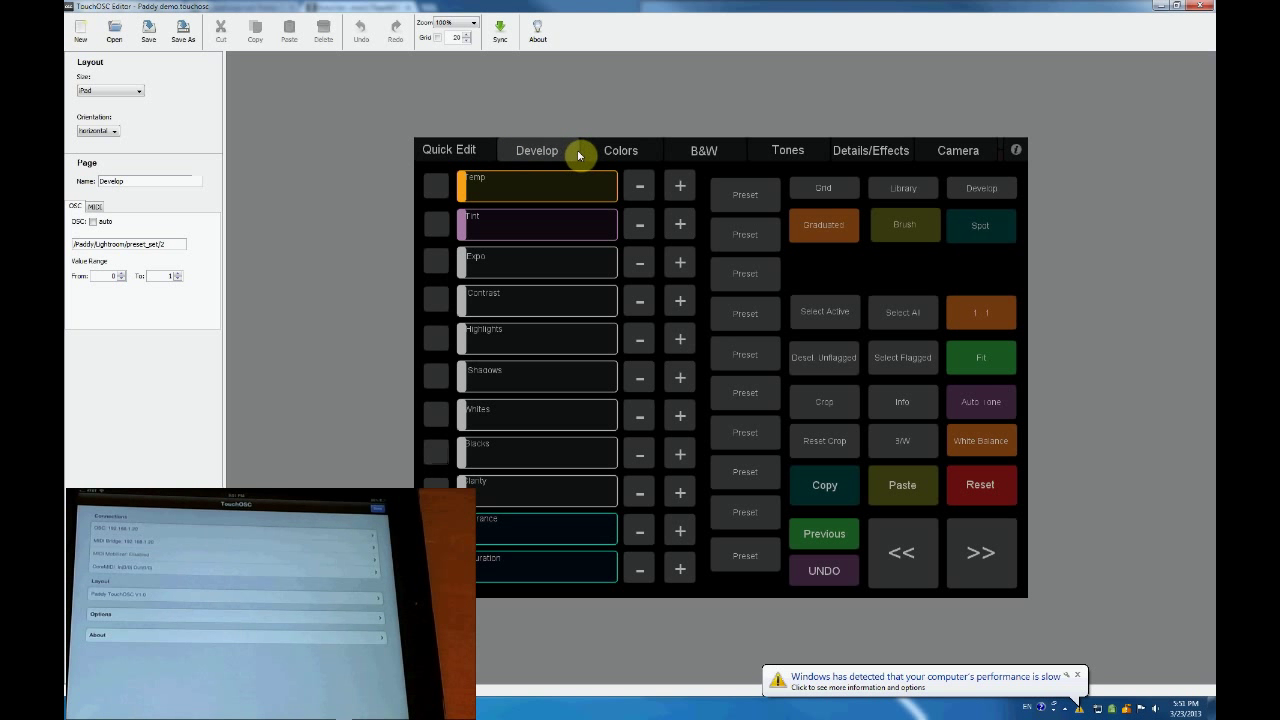
pyautogui.click(620, 150)
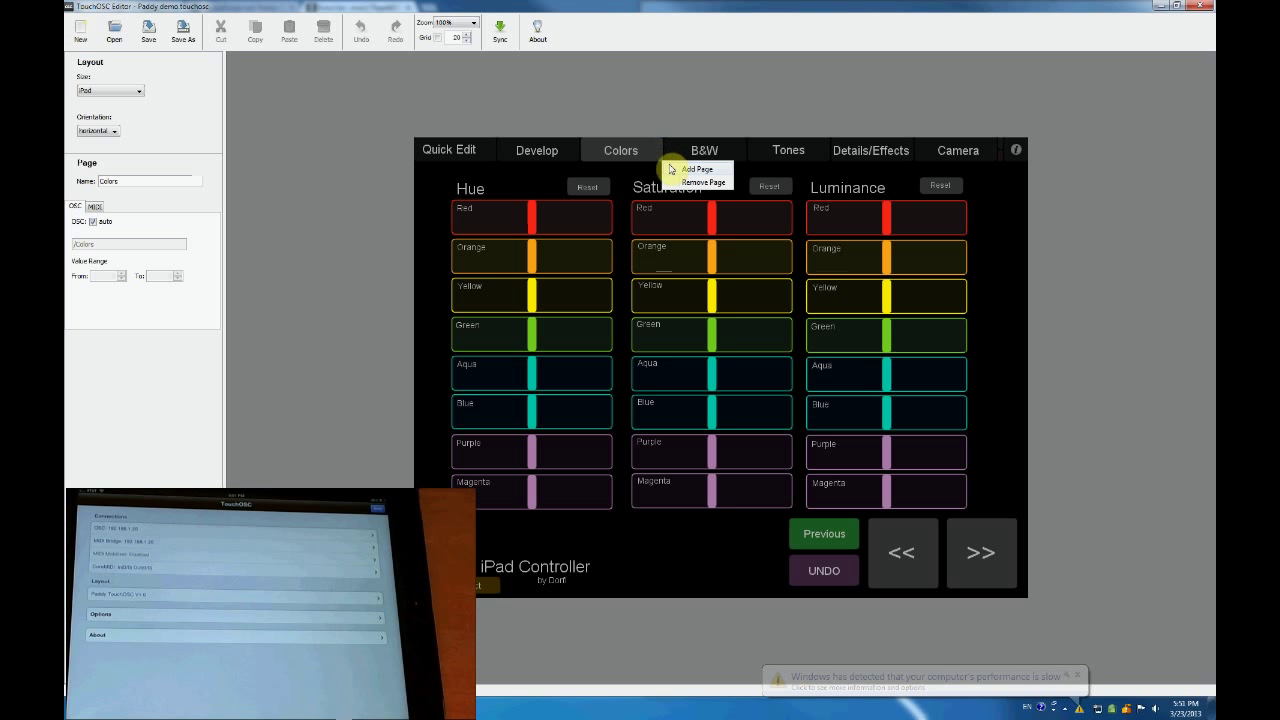
pyautogui.click(450, 149)
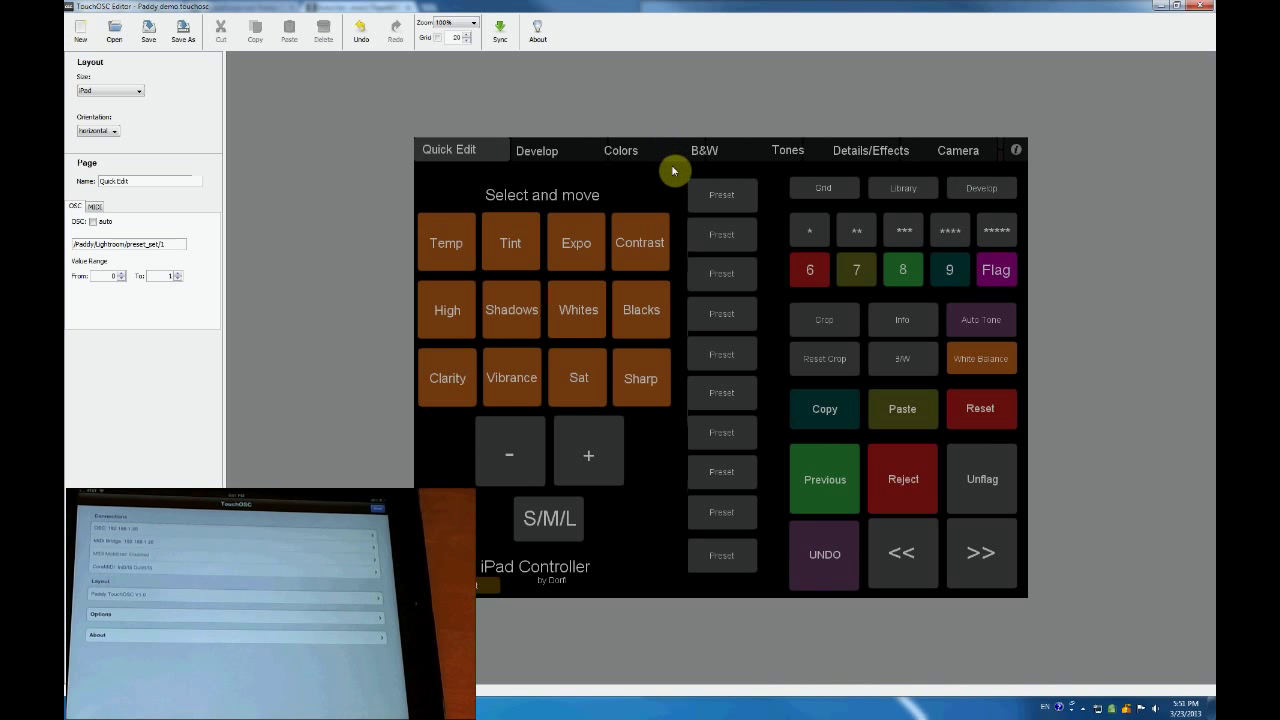
pyautogui.moveTo(664, 163)
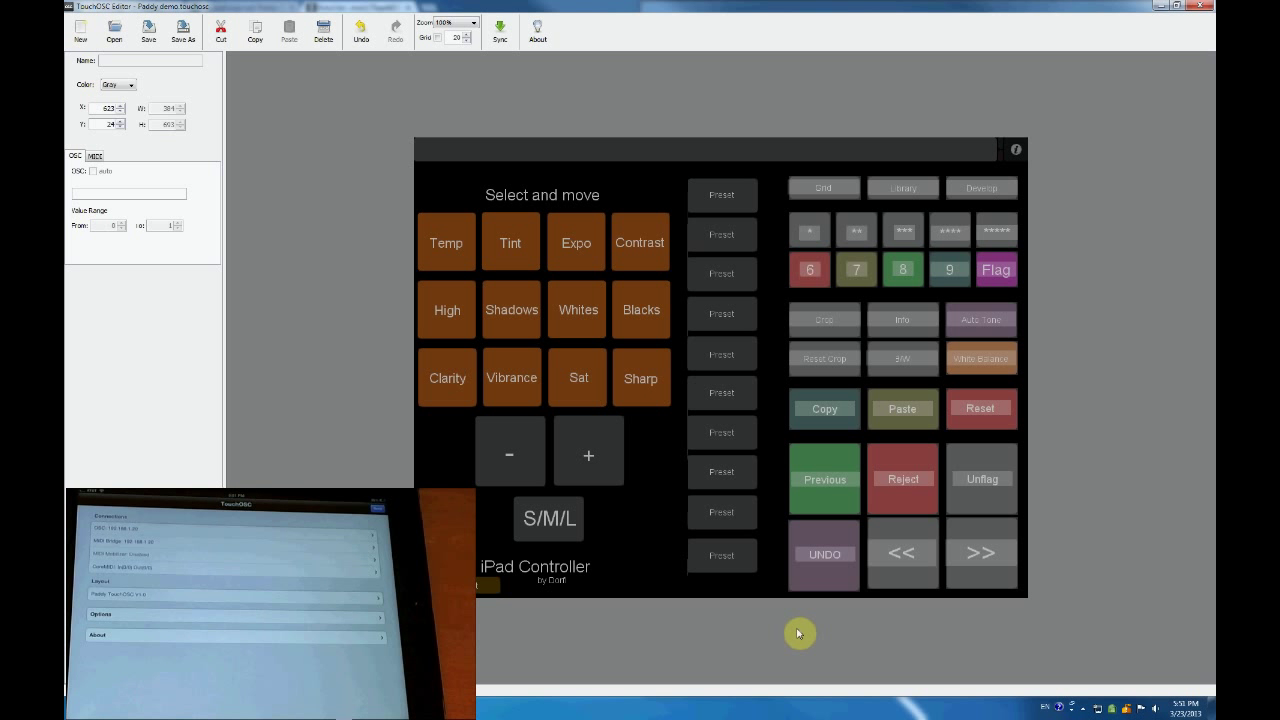
pyautogui.moveTo(1069, 530)
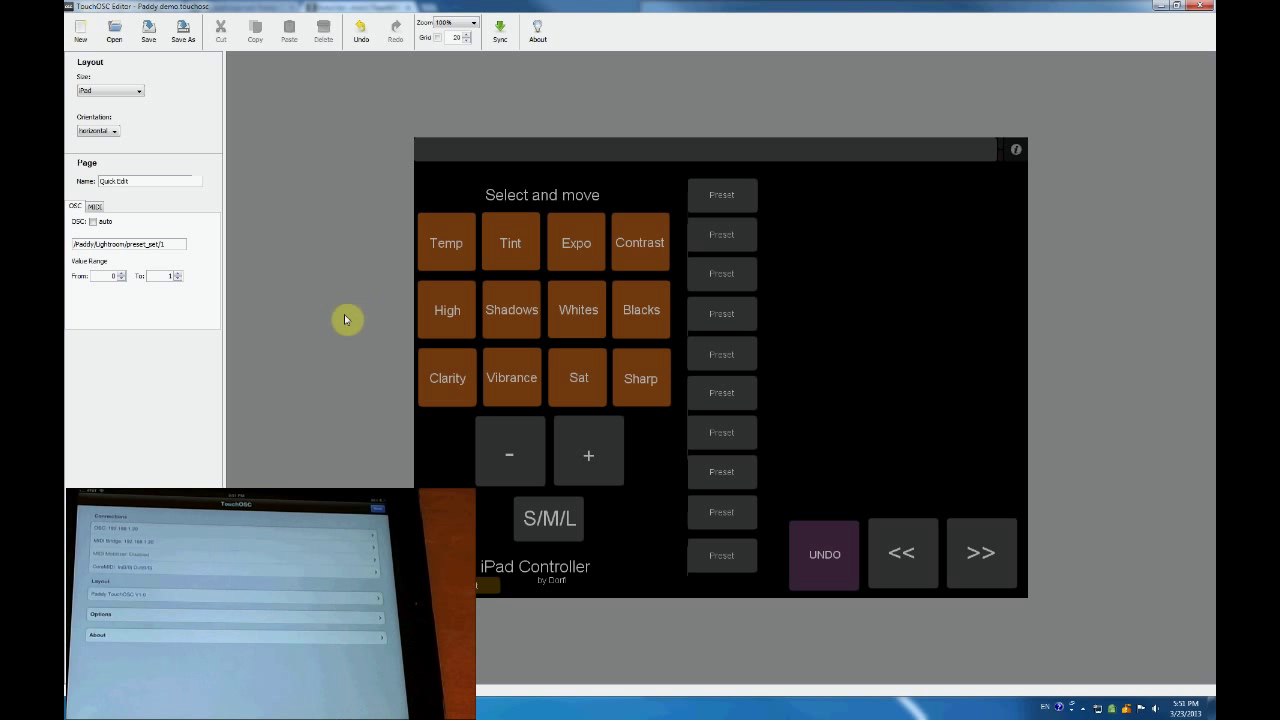
pyautogui.moveTo(521, 113)
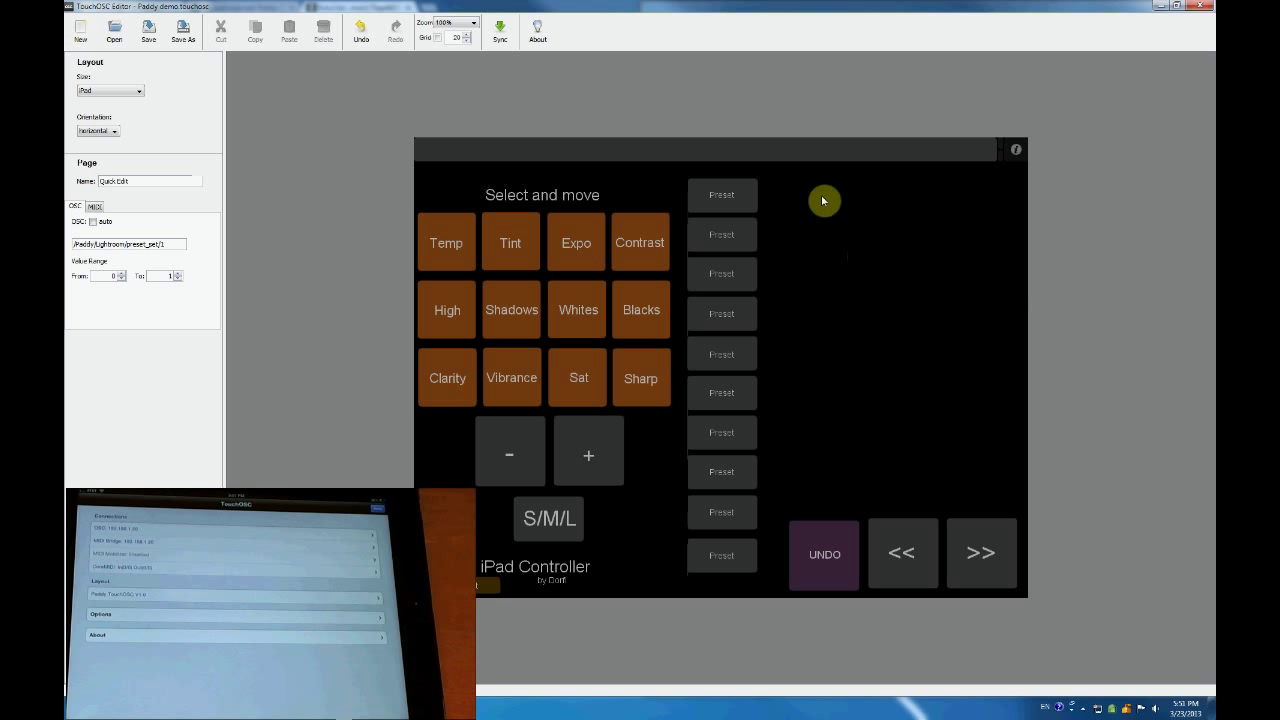
# - Bring up Chrome and search 'paddy for lightroom' in a new tab
pyautogui.click(446, 242)
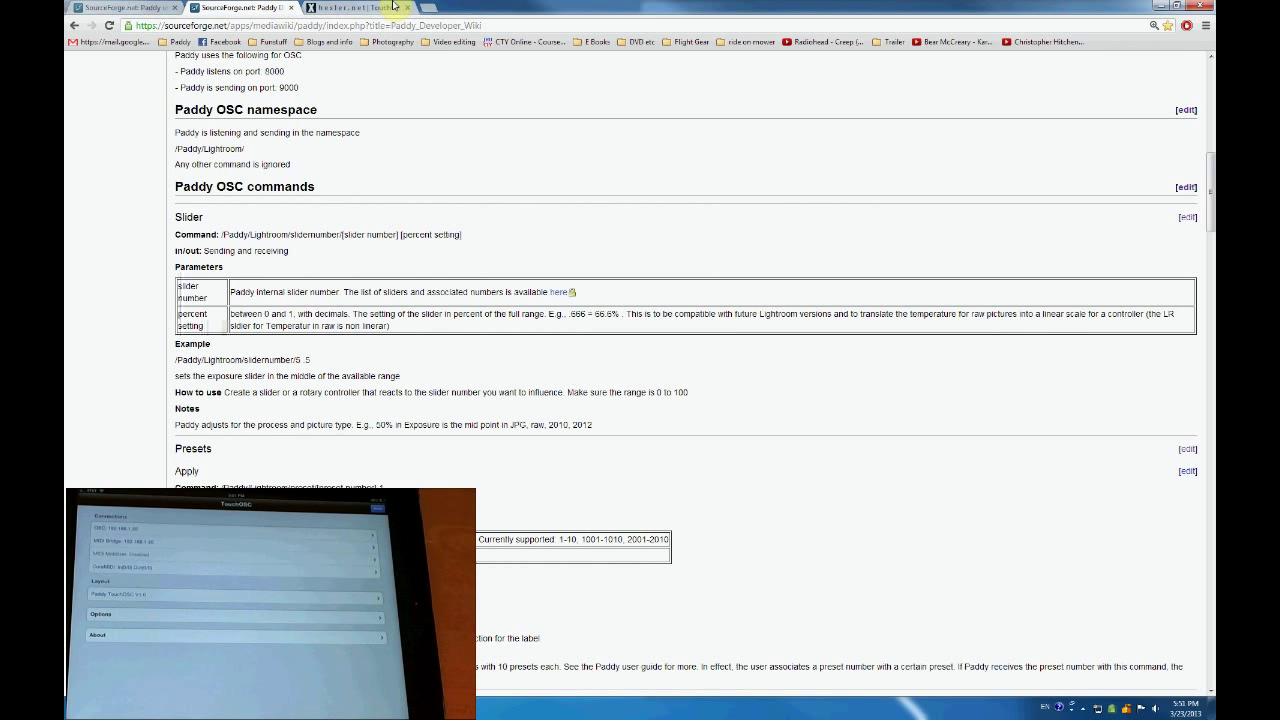
pyautogui.click(508, 7)
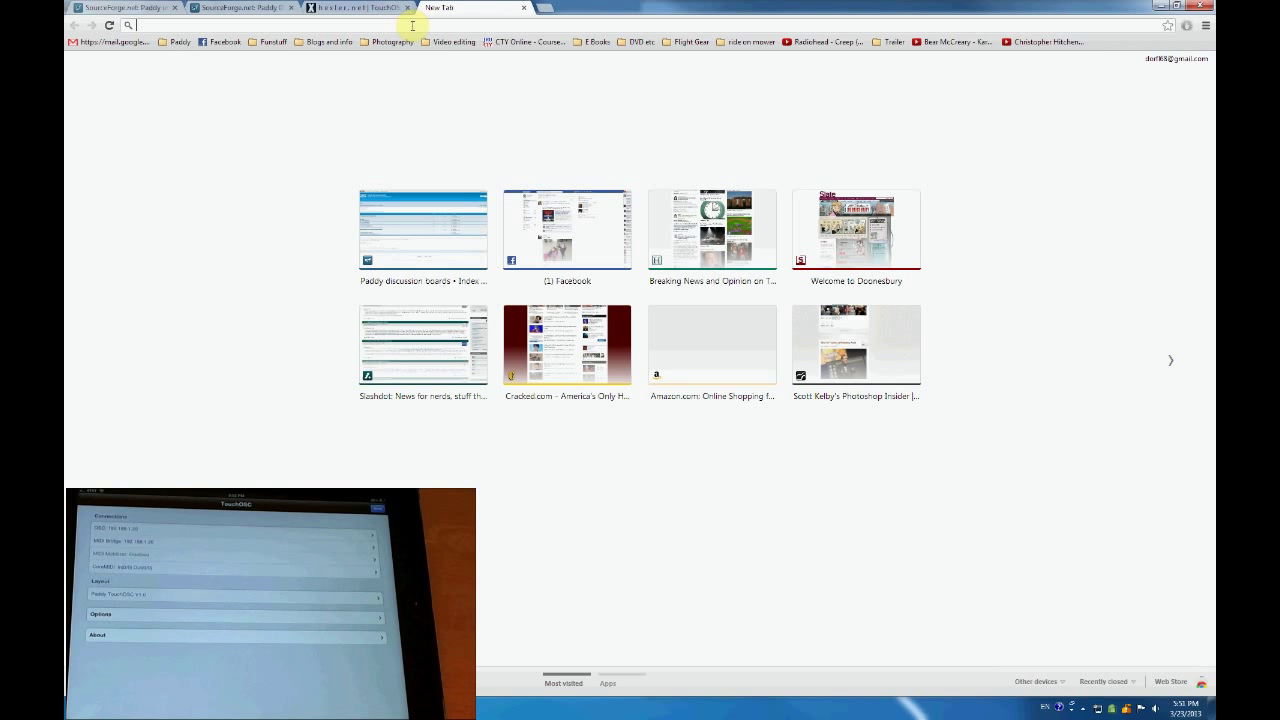
pyautogui.write('paddy for li')
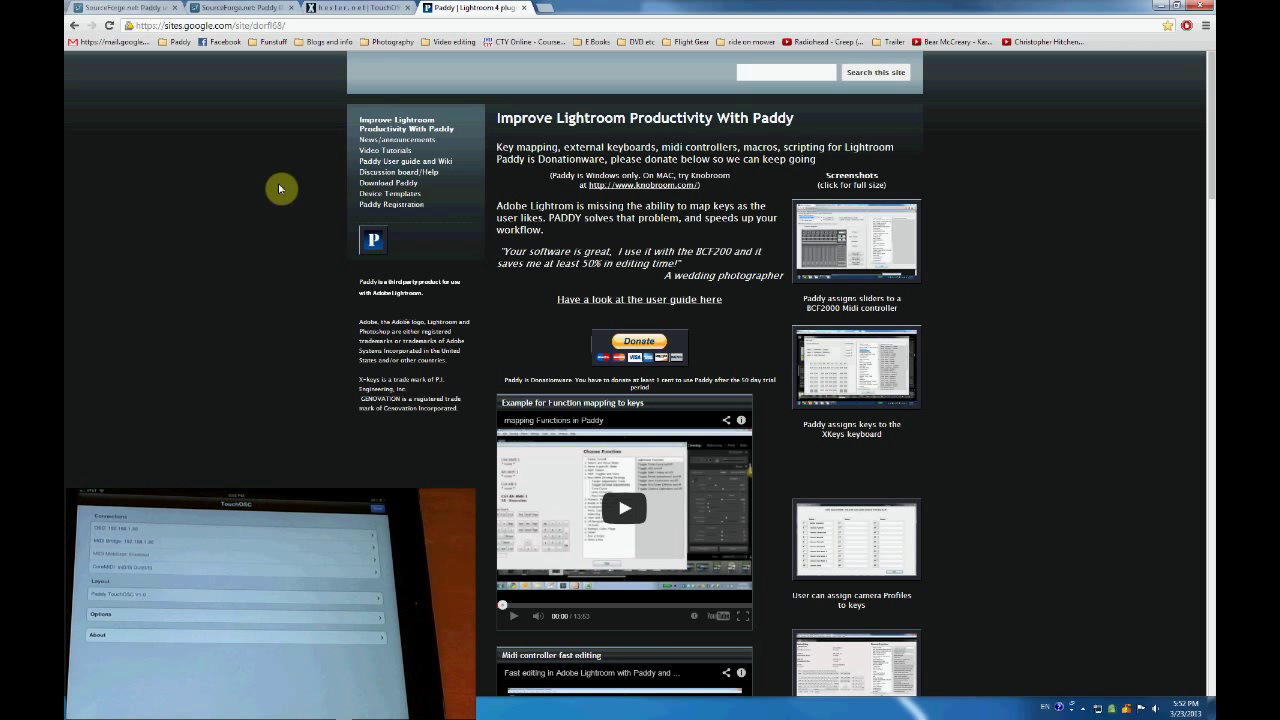
pyautogui.moveTo(293, 185)
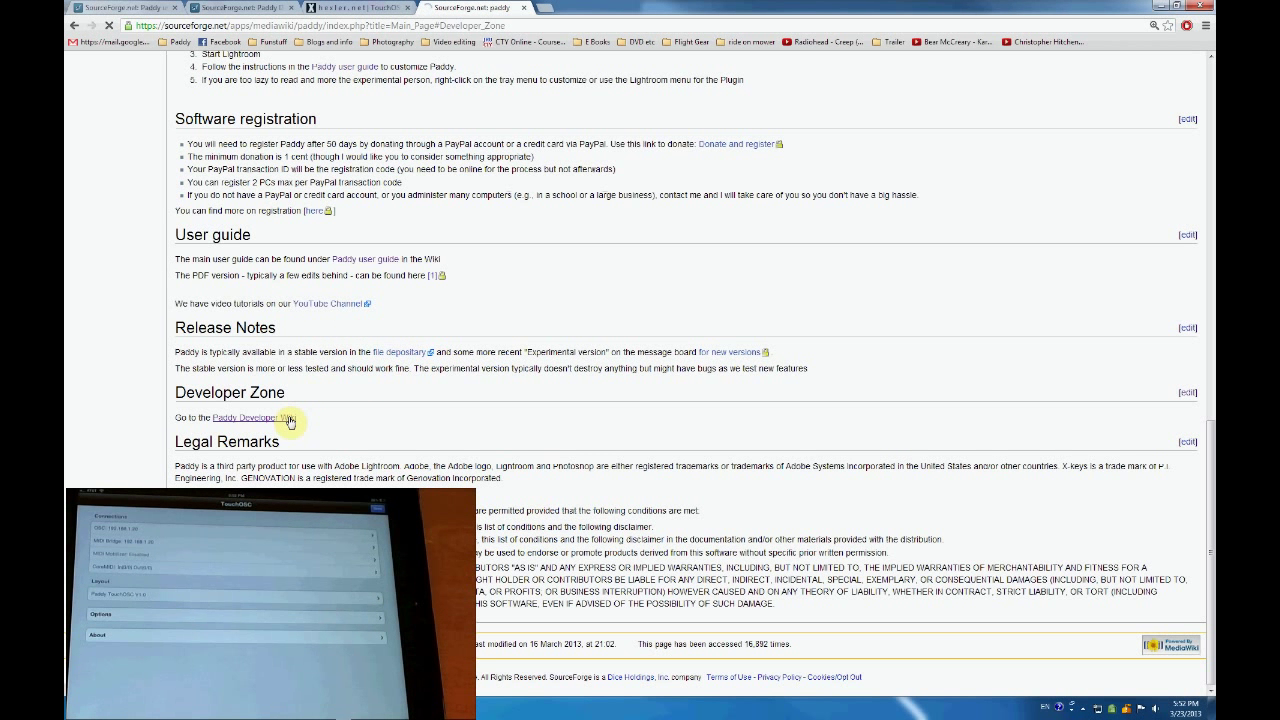
# - Open the Paddy Developer Wiki and scroll through the OSC commands to LR Commands
pyautogui.click(243, 417)
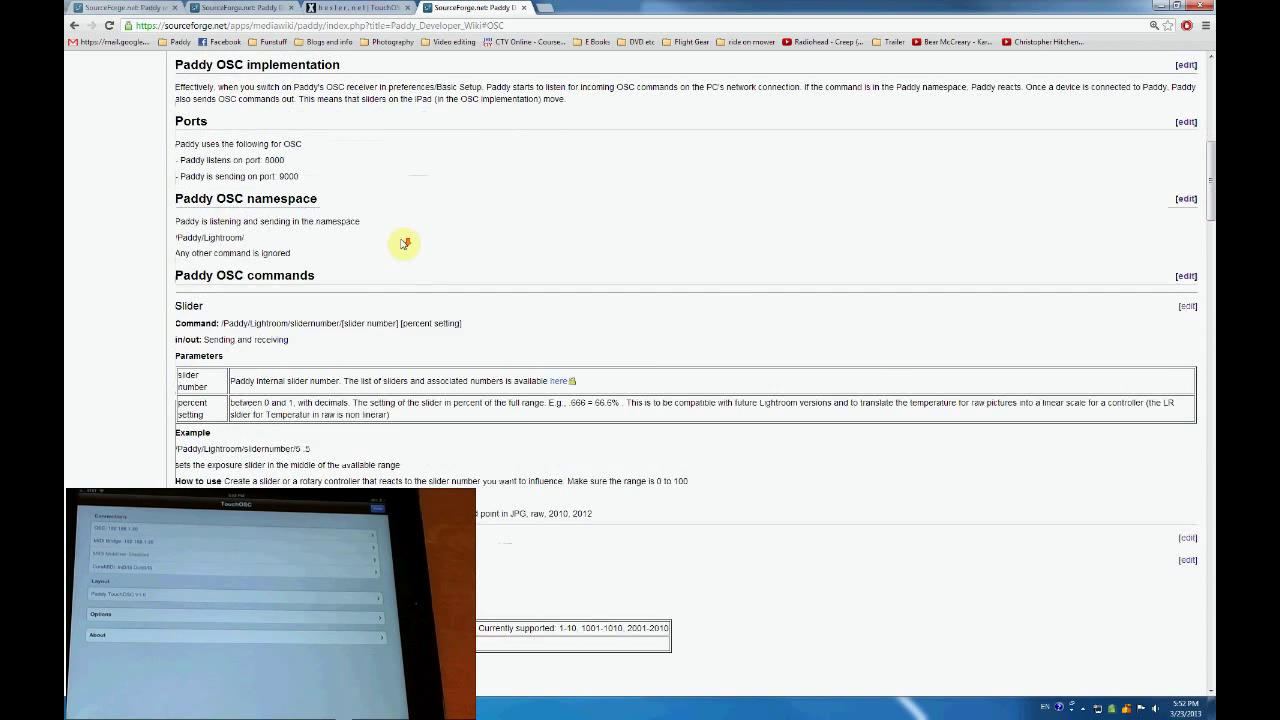
pyautogui.scroll(-3)
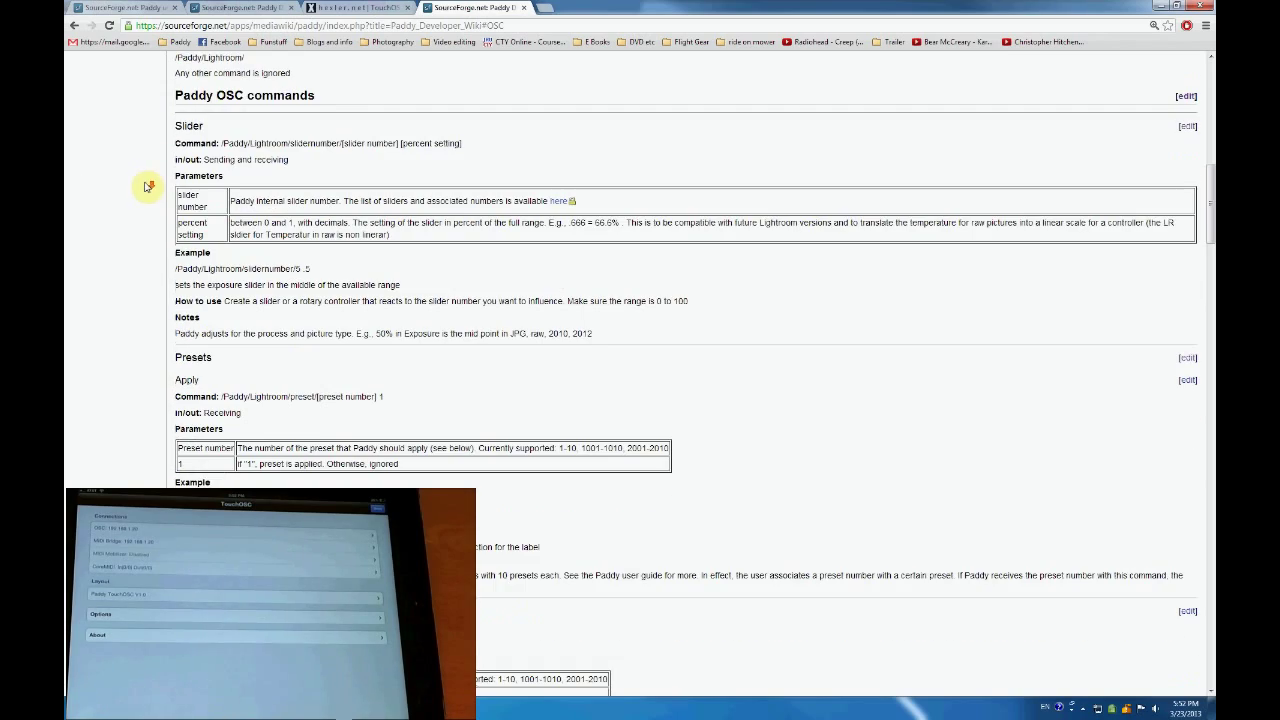
pyautogui.scroll(-3)
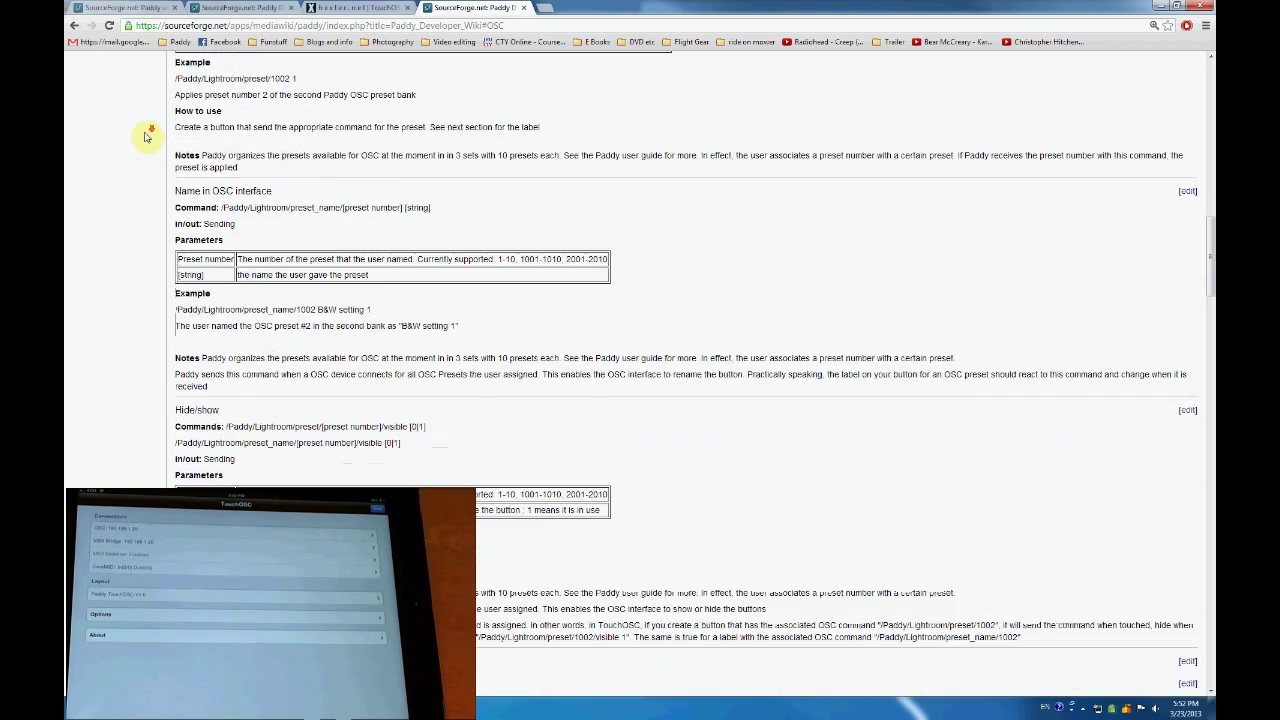
pyautogui.scroll(-3)
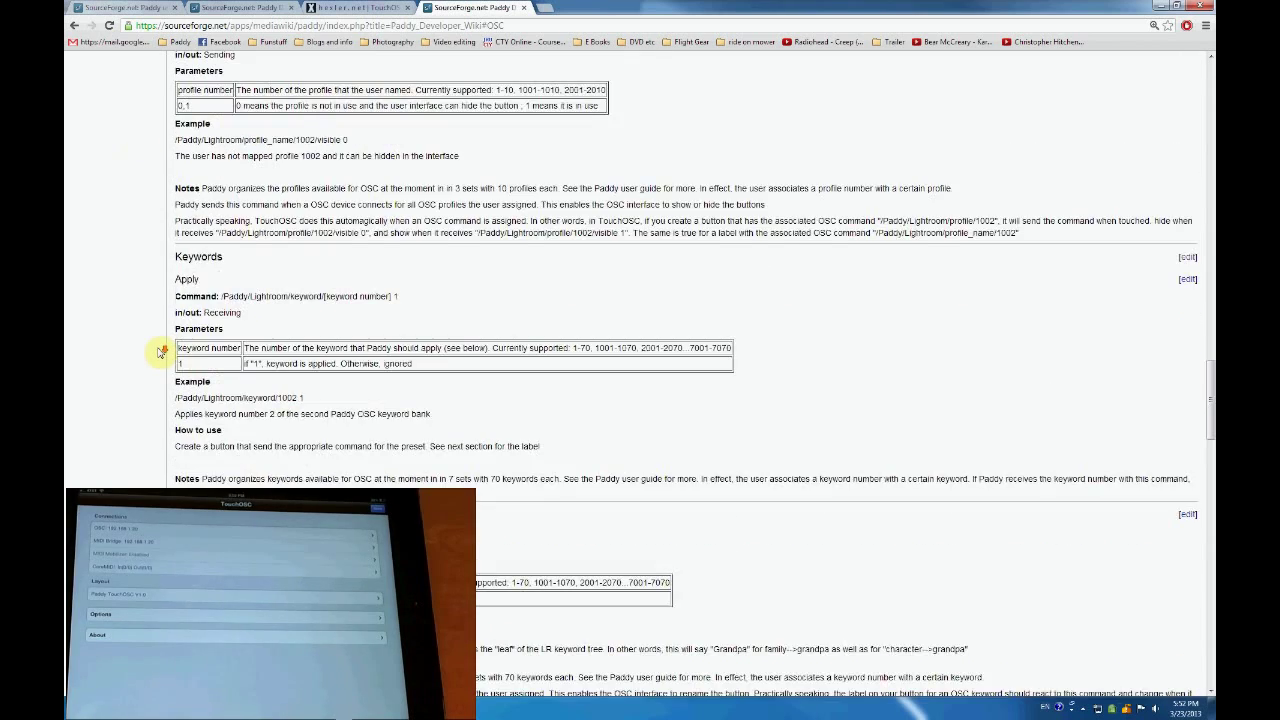
pyautogui.scroll(-3)
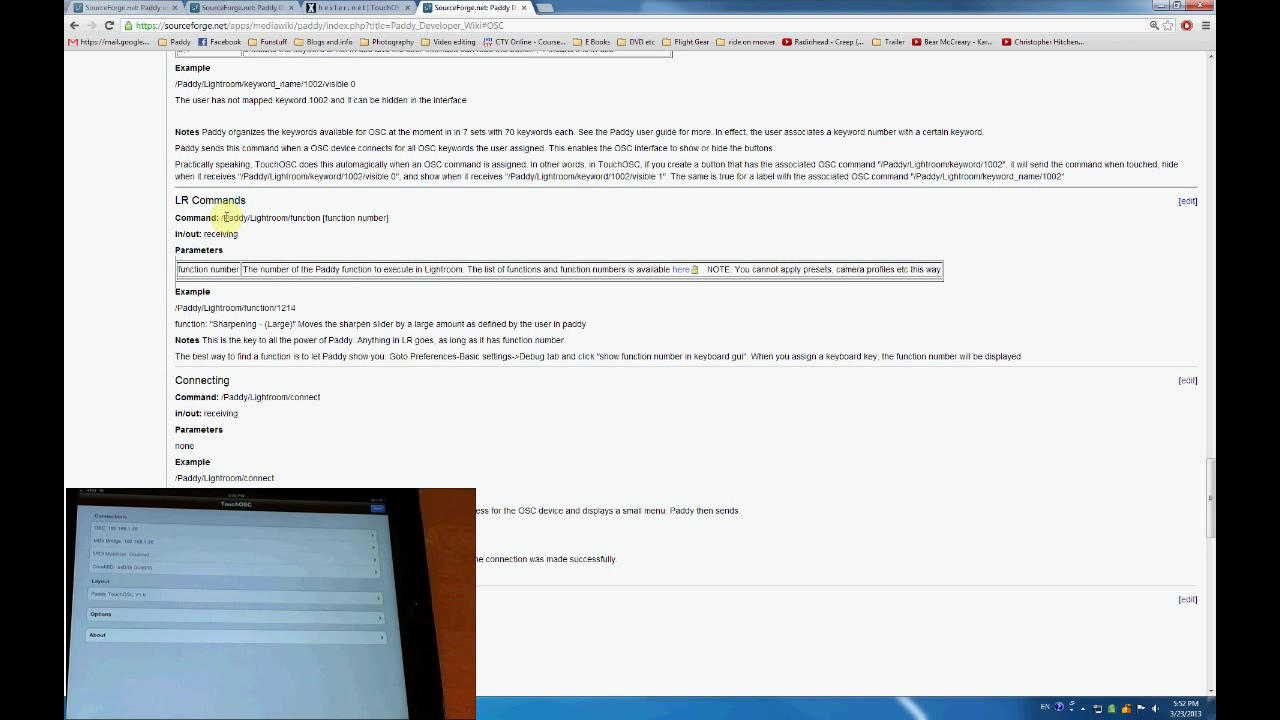
pyautogui.moveTo(326, 236)
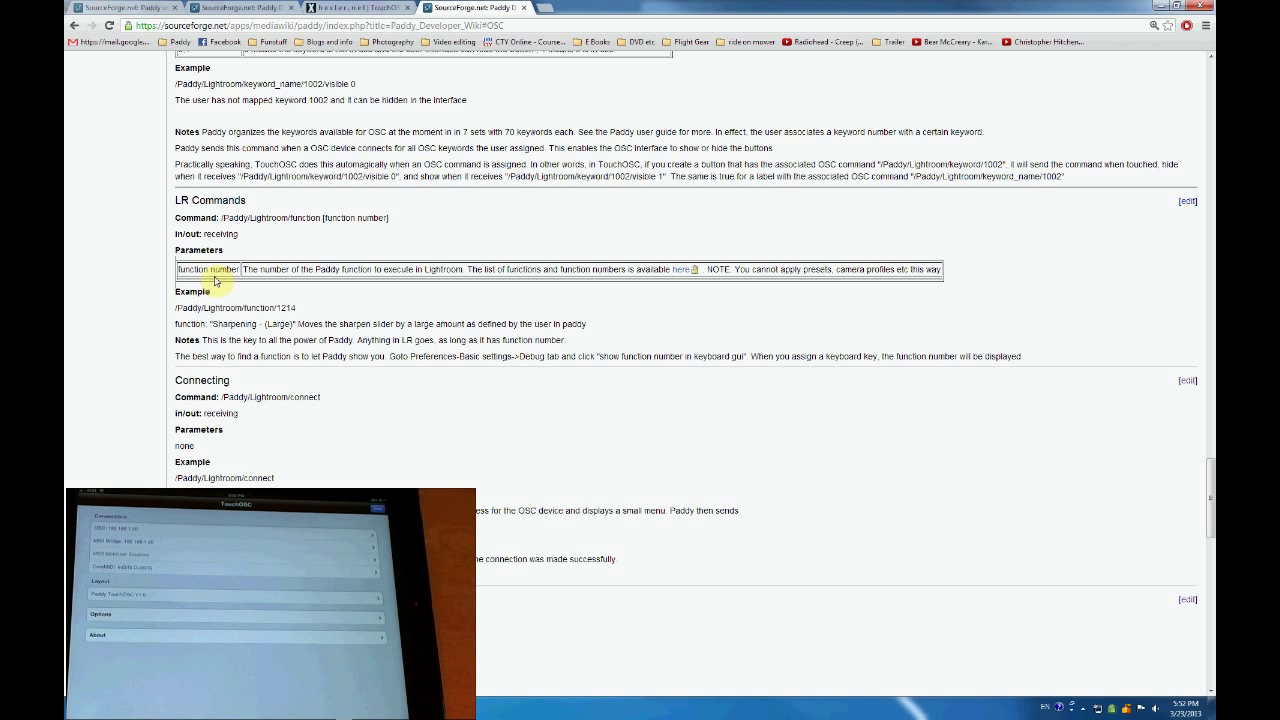
pyautogui.moveTo(232, 234)
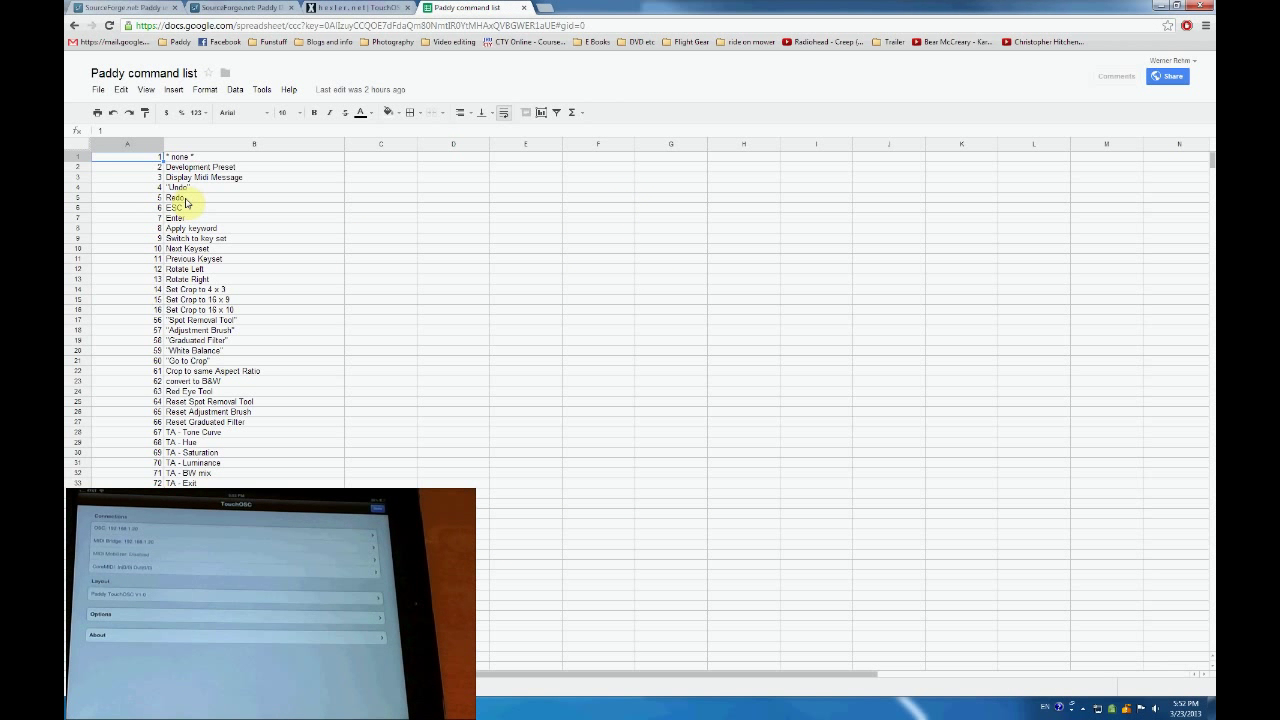
pyautogui.click(180, 197)
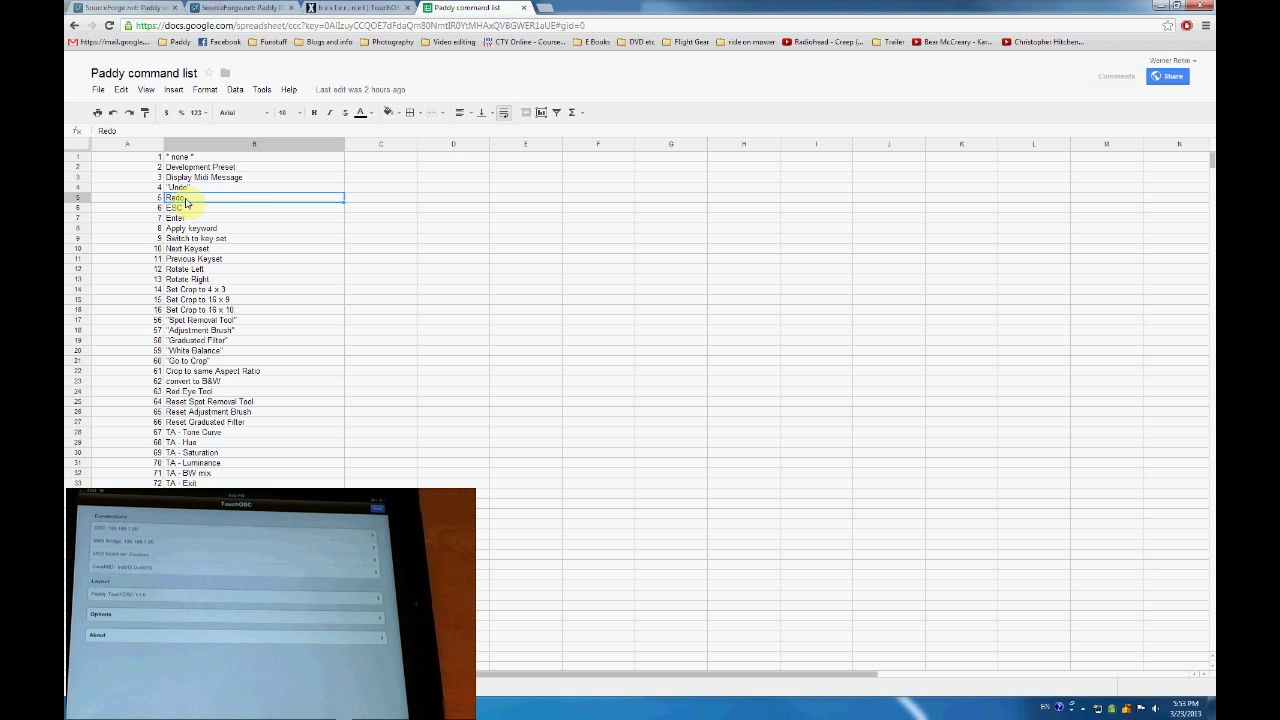
pyautogui.scroll(-3)
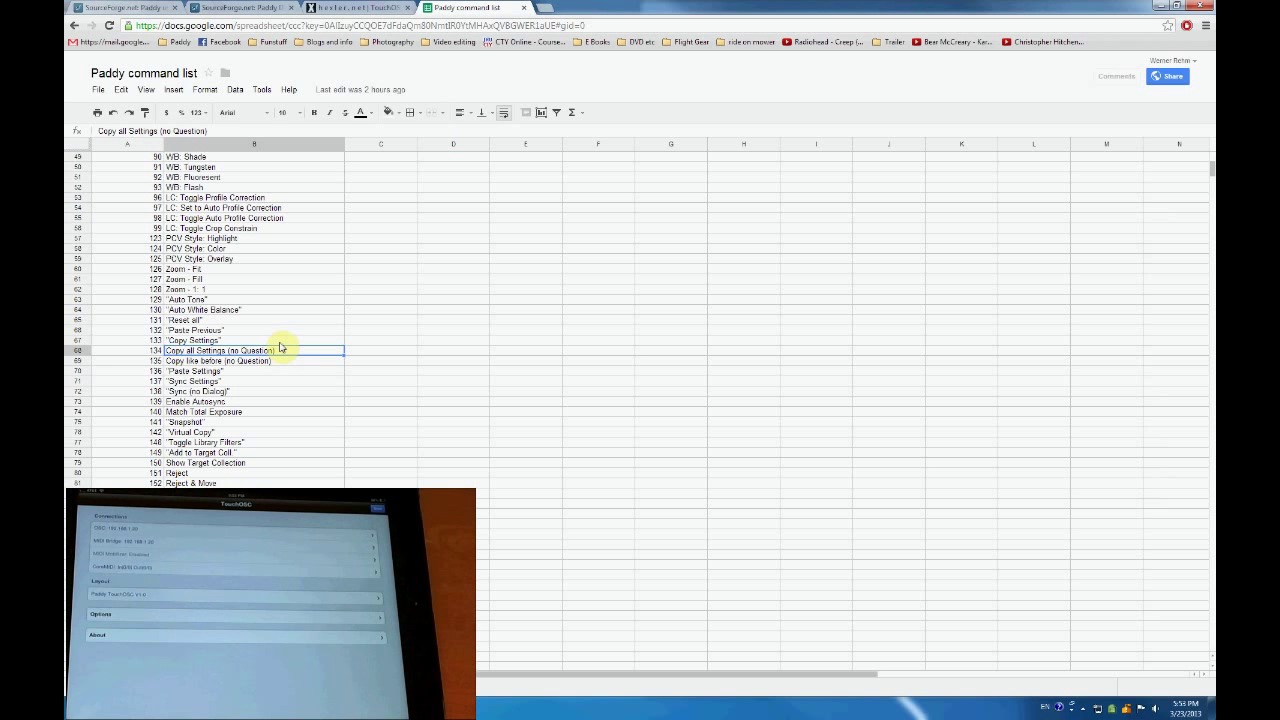
pyautogui.scroll(-3)
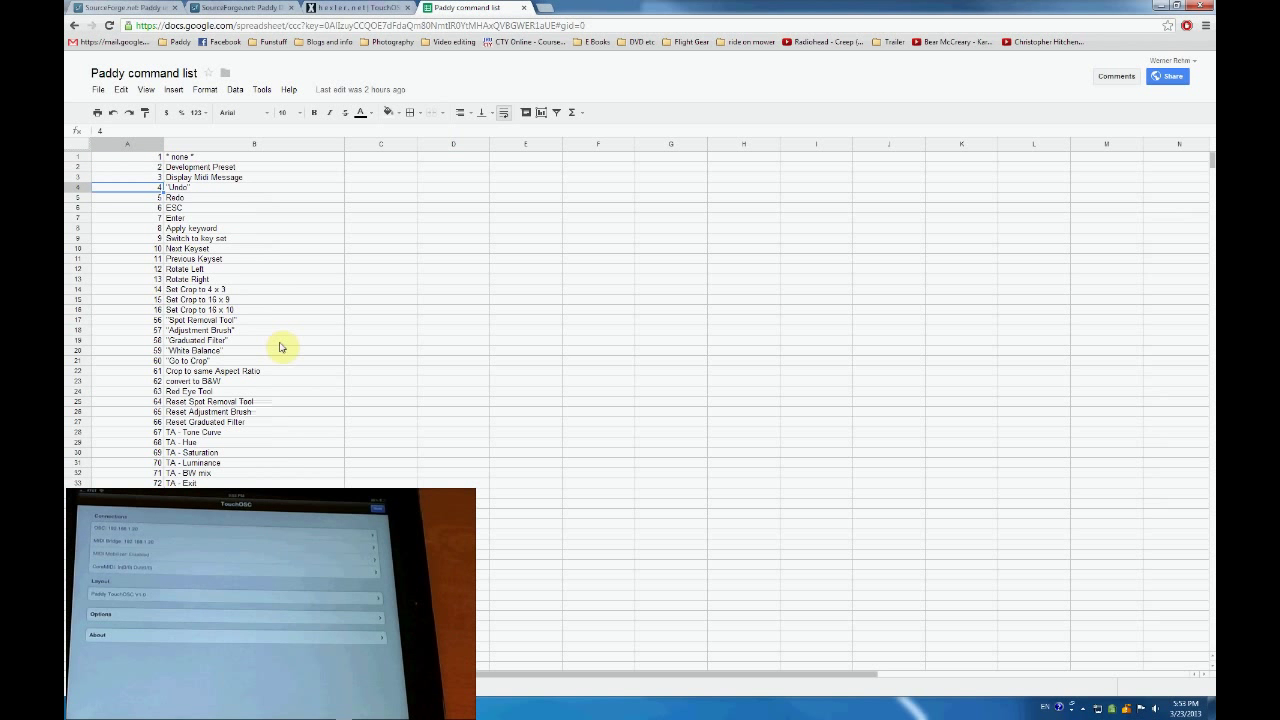
pyautogui.scroll(-3)
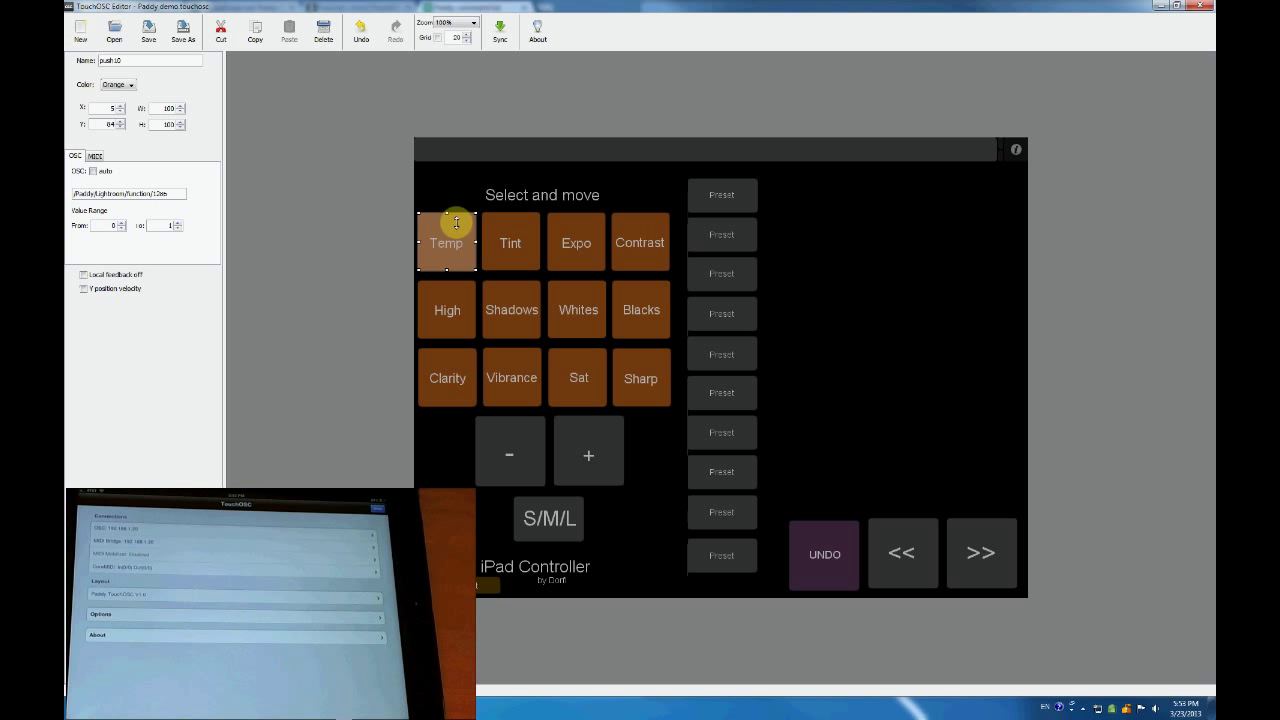
pyautogui.moveTo(177, 211)
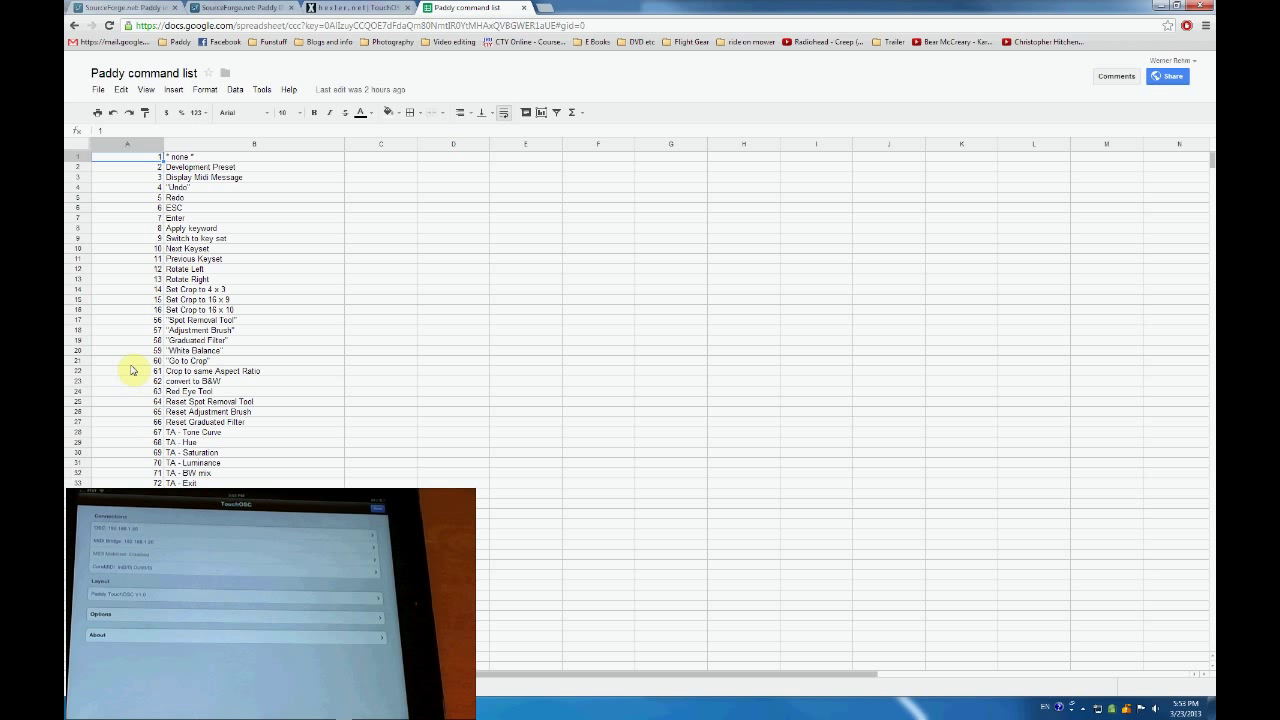
pyautogui.moveTo(79, 103)
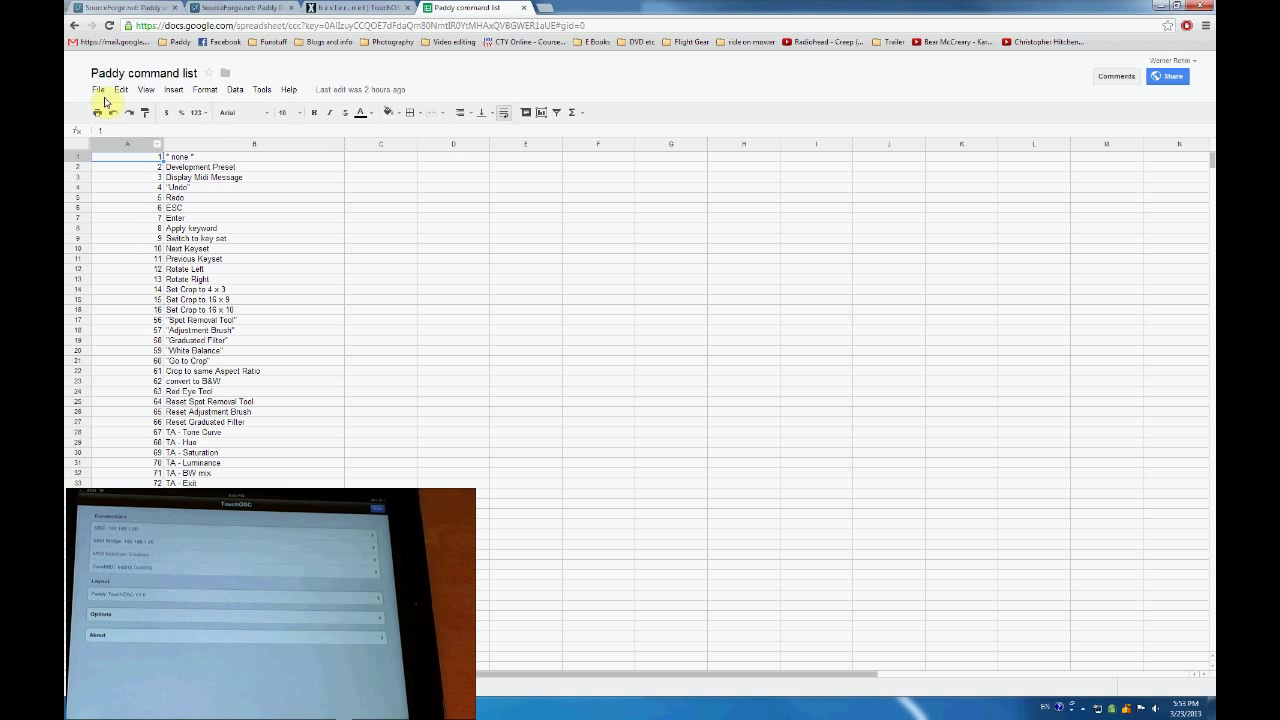
pyautogui.click(121, 89)
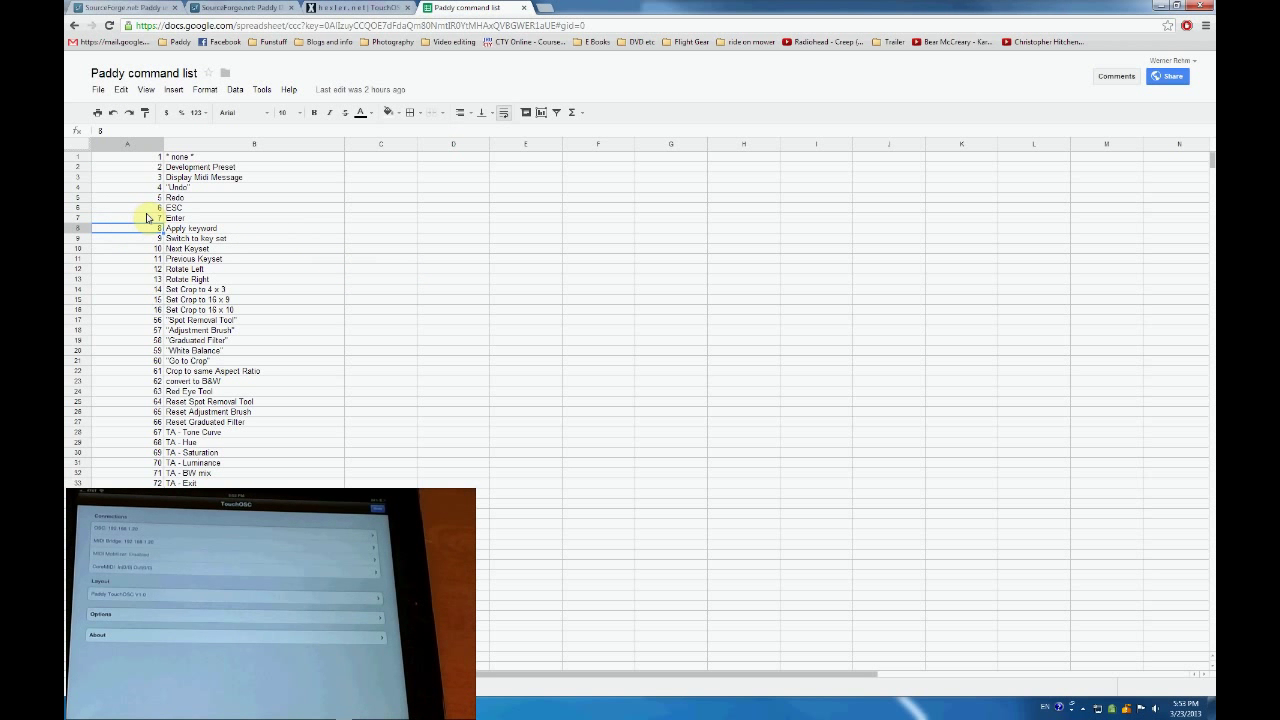
pyautogui.scroll(-3)
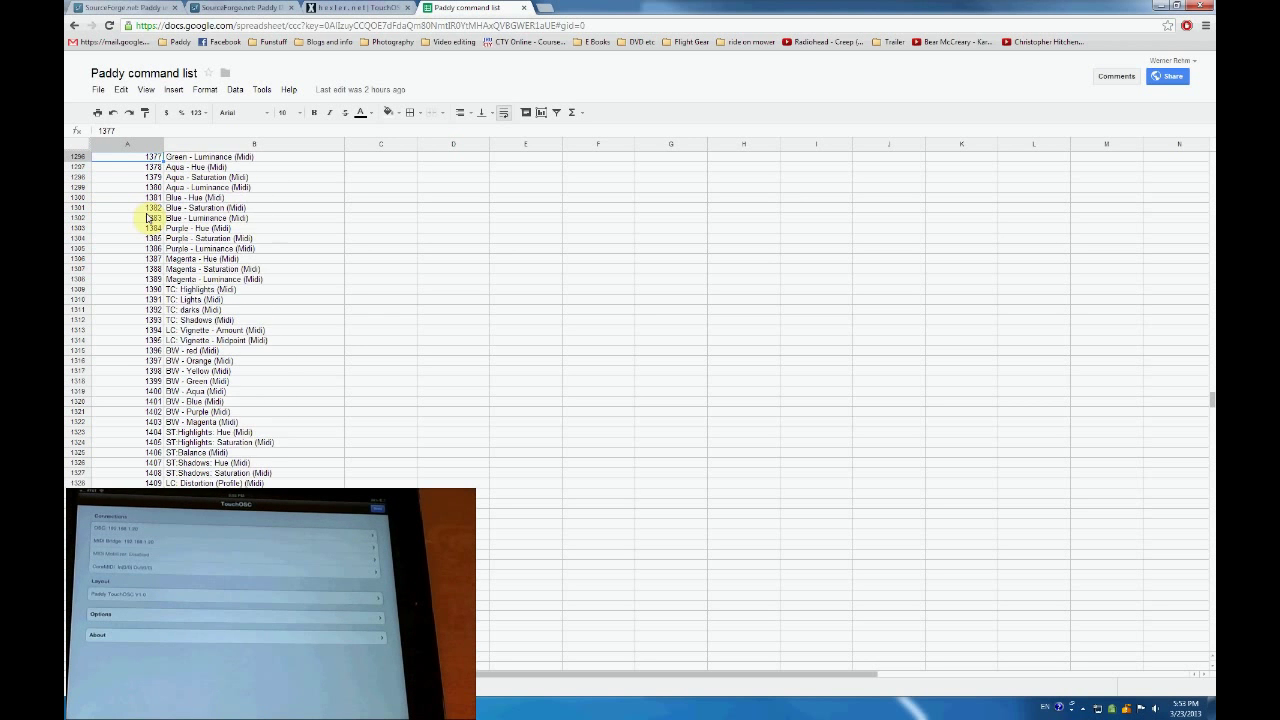
pyautogui.scroll(3)
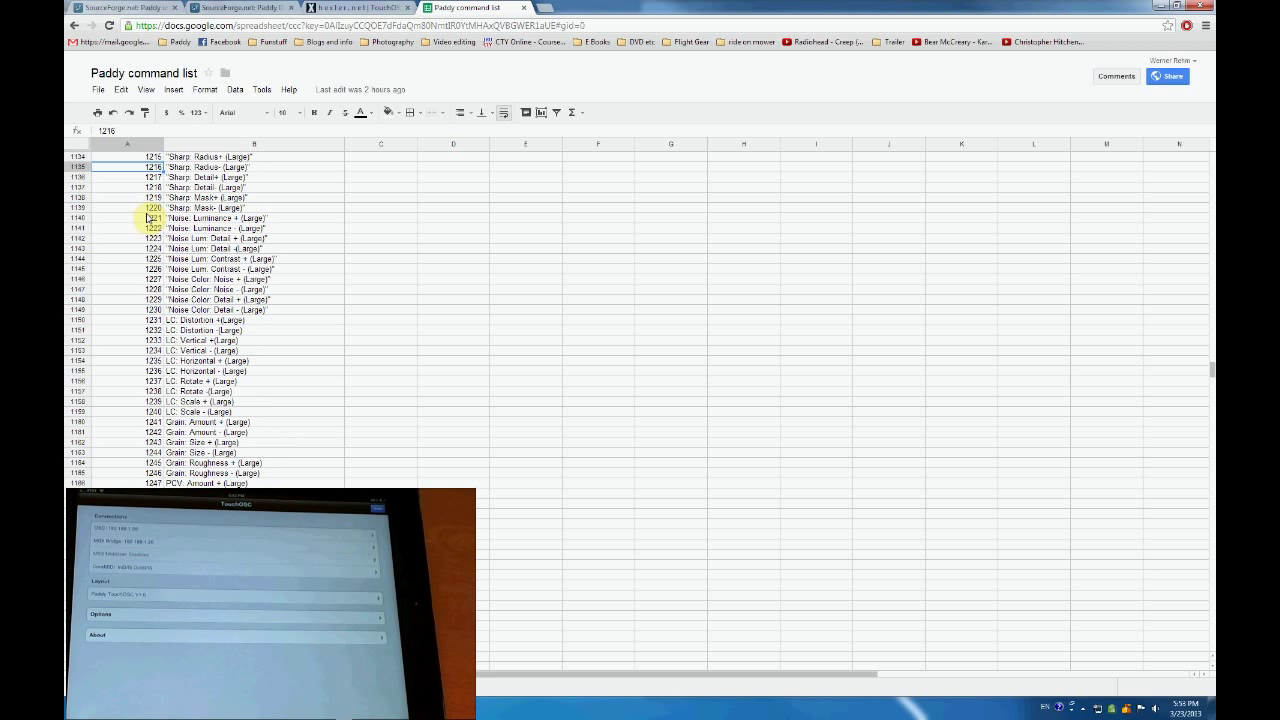
pyautogui.click(127, 177)
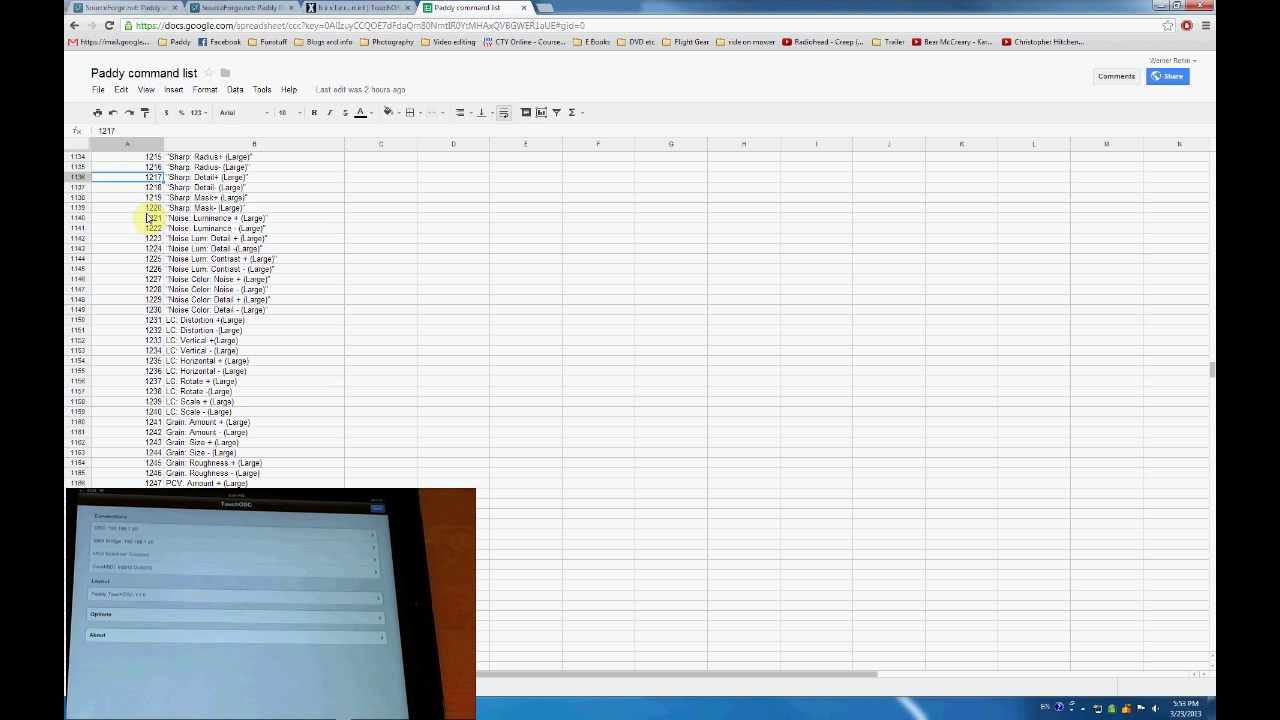
pyautogui.scroll(-3)
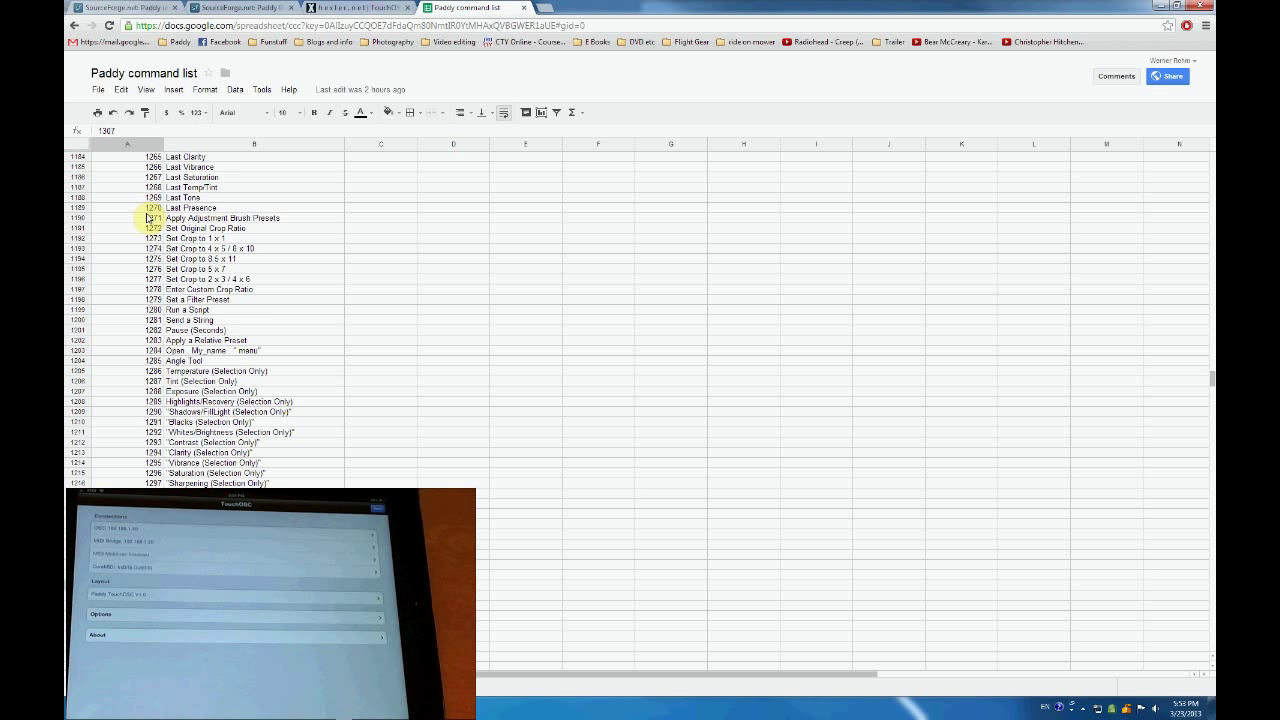
pyautogui.click(210, 340)
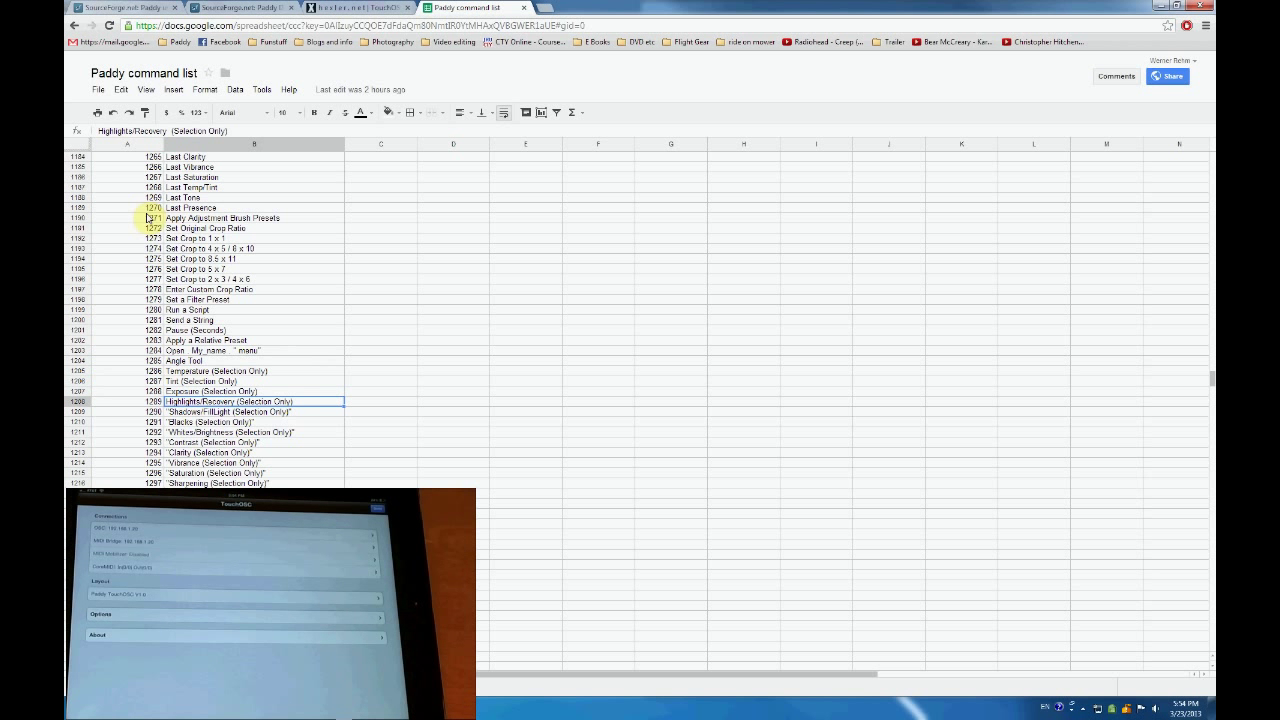
pyautogui.click(215, 248)
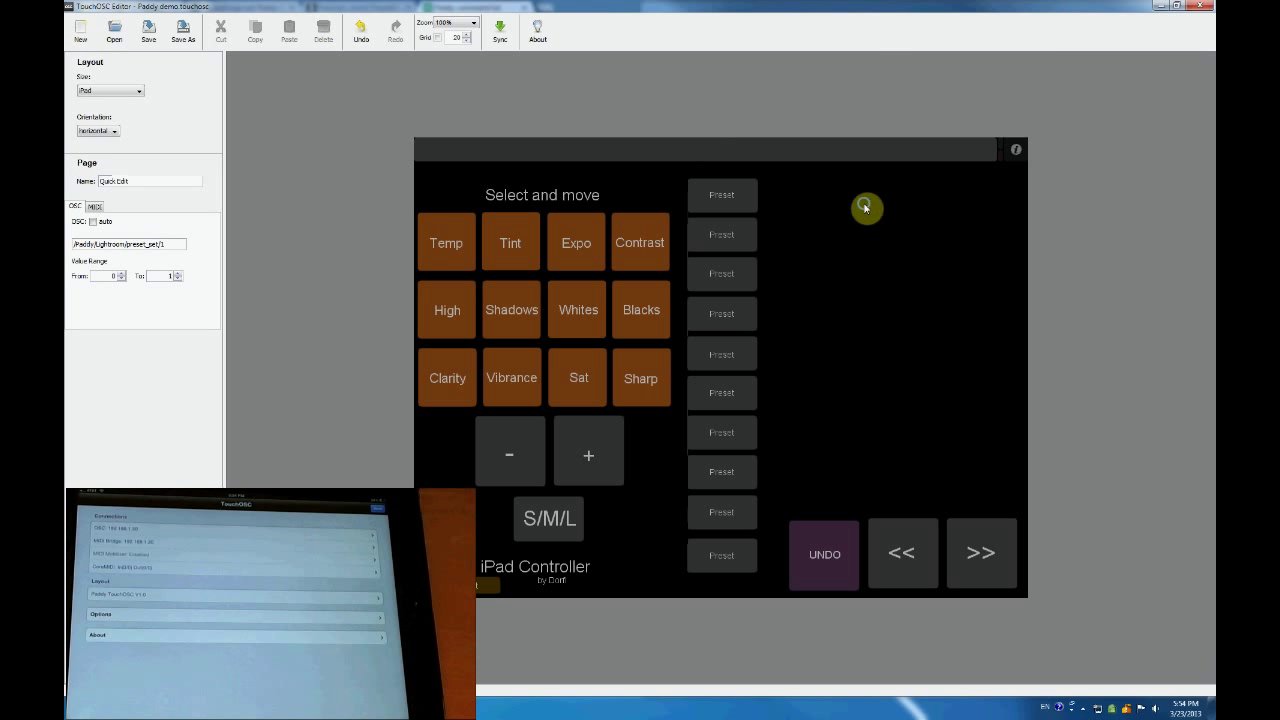
# - Add a push button in the empty canvas right of the presets and resize it
pyautogui.rightClick(866, 208)
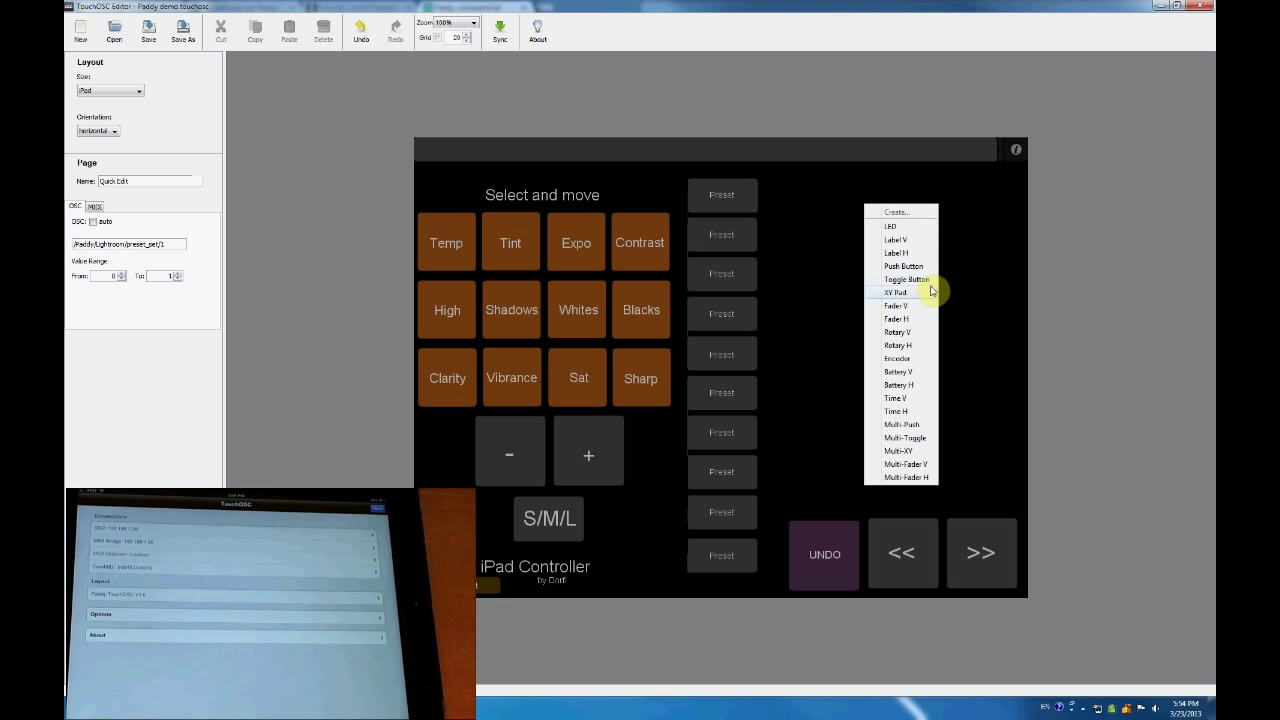
pyautogui.click(904, 266)
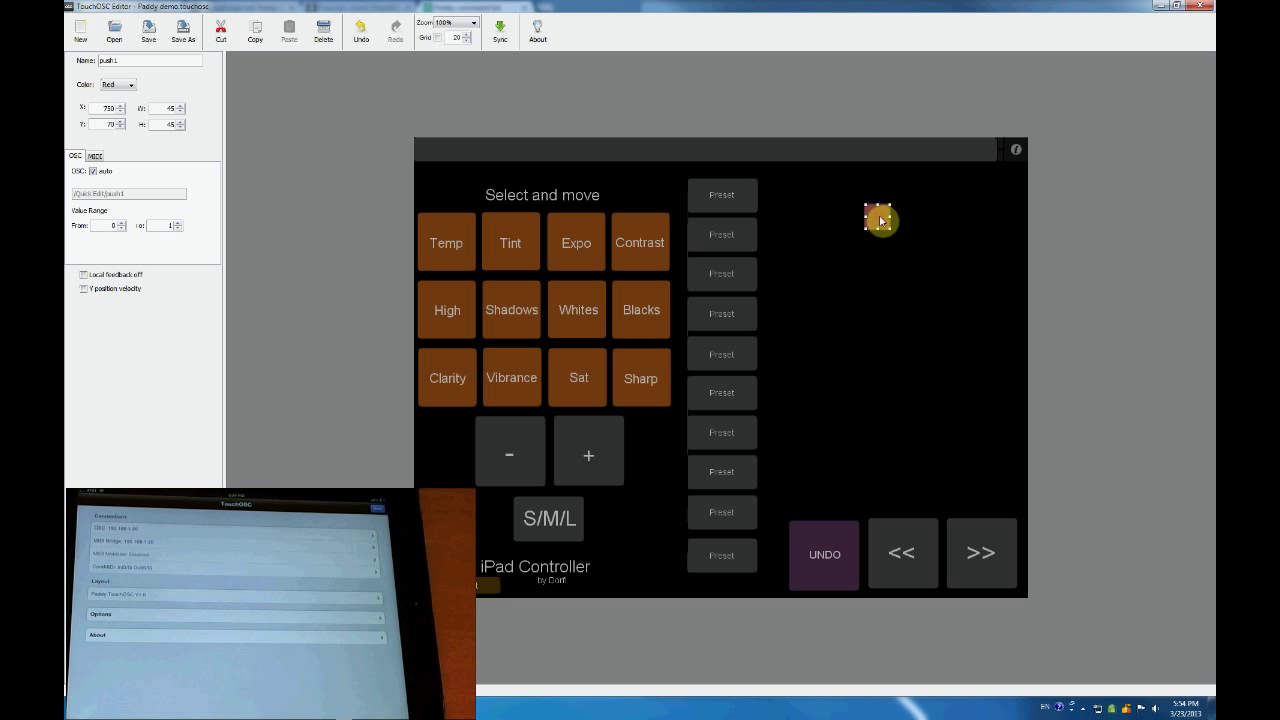
pyautogui.moveTo(880, 220); pyautogui.dragTo(810, 193)
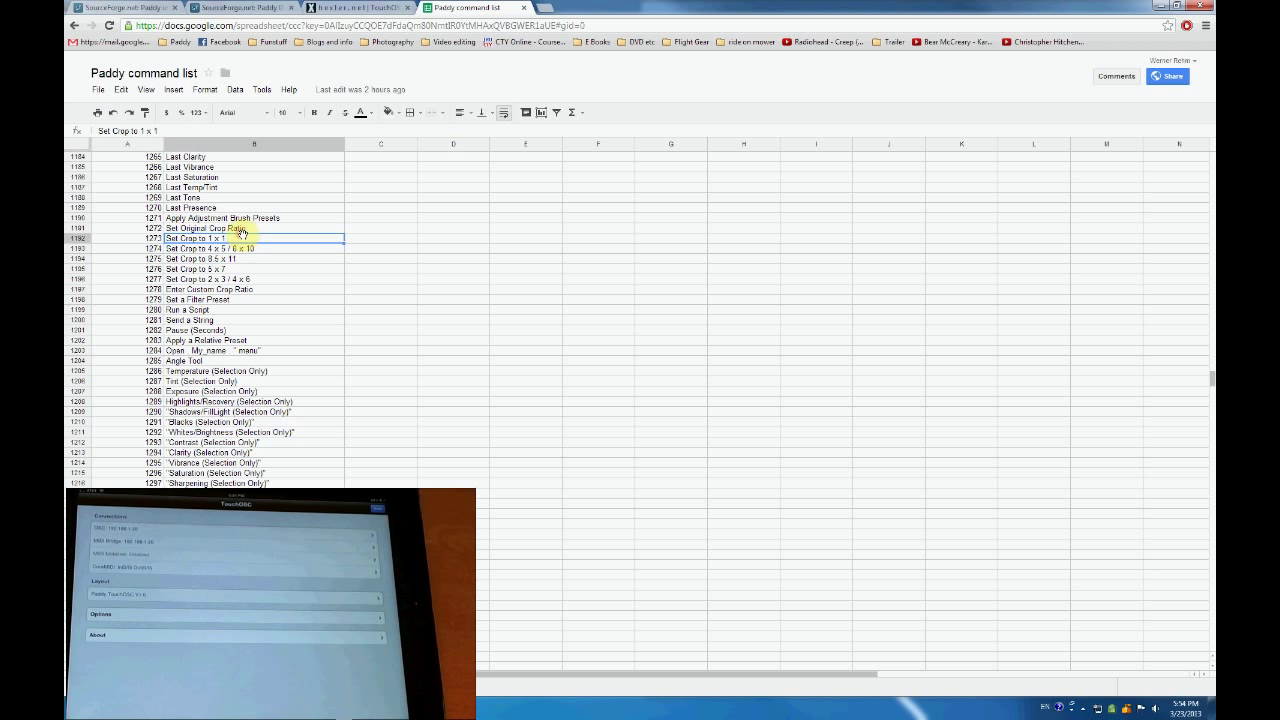
pyautogui.scroll(-3)
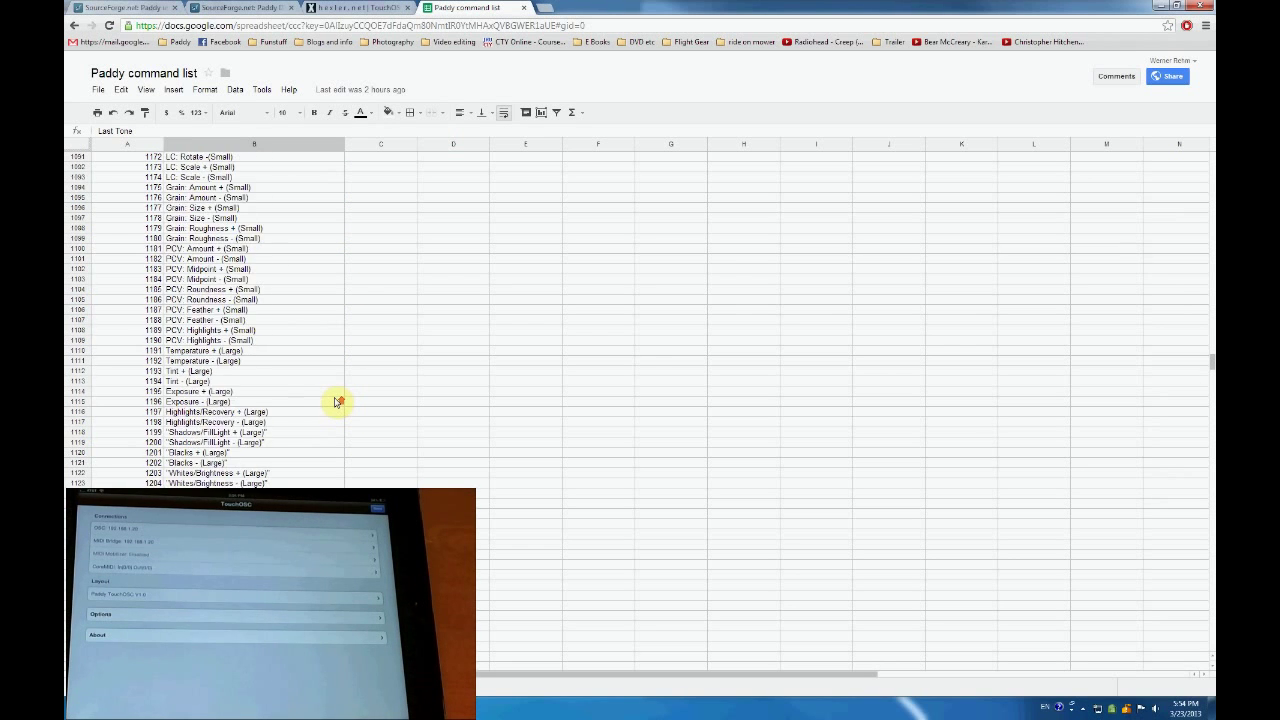
pyautogui.press('ctrl+Home')
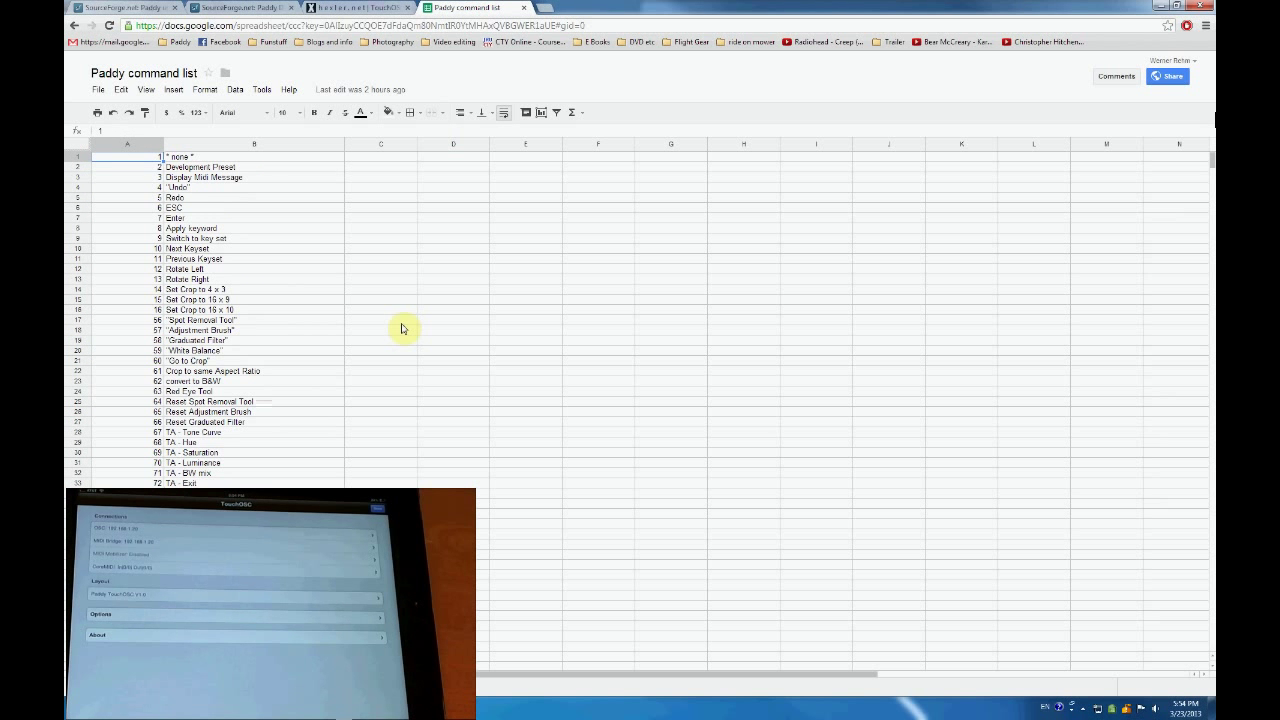
pyautogui.click(230, 259)
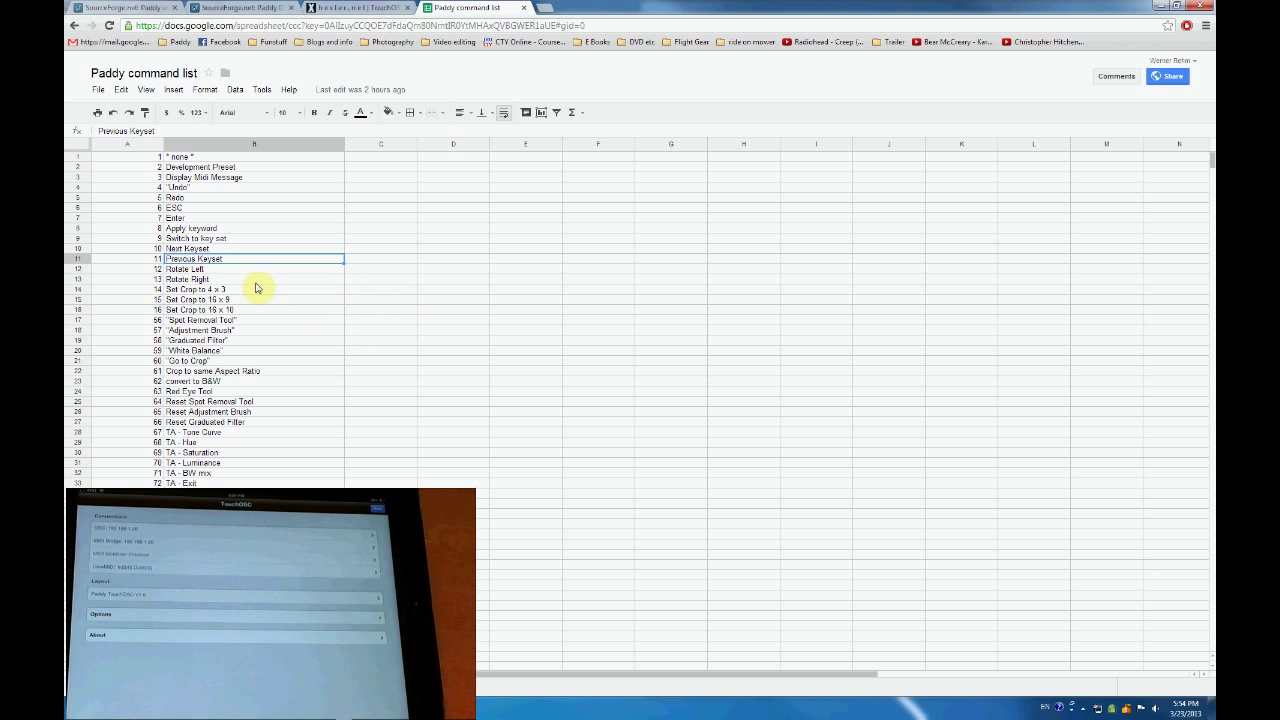
pyautogui.click(220, 269)
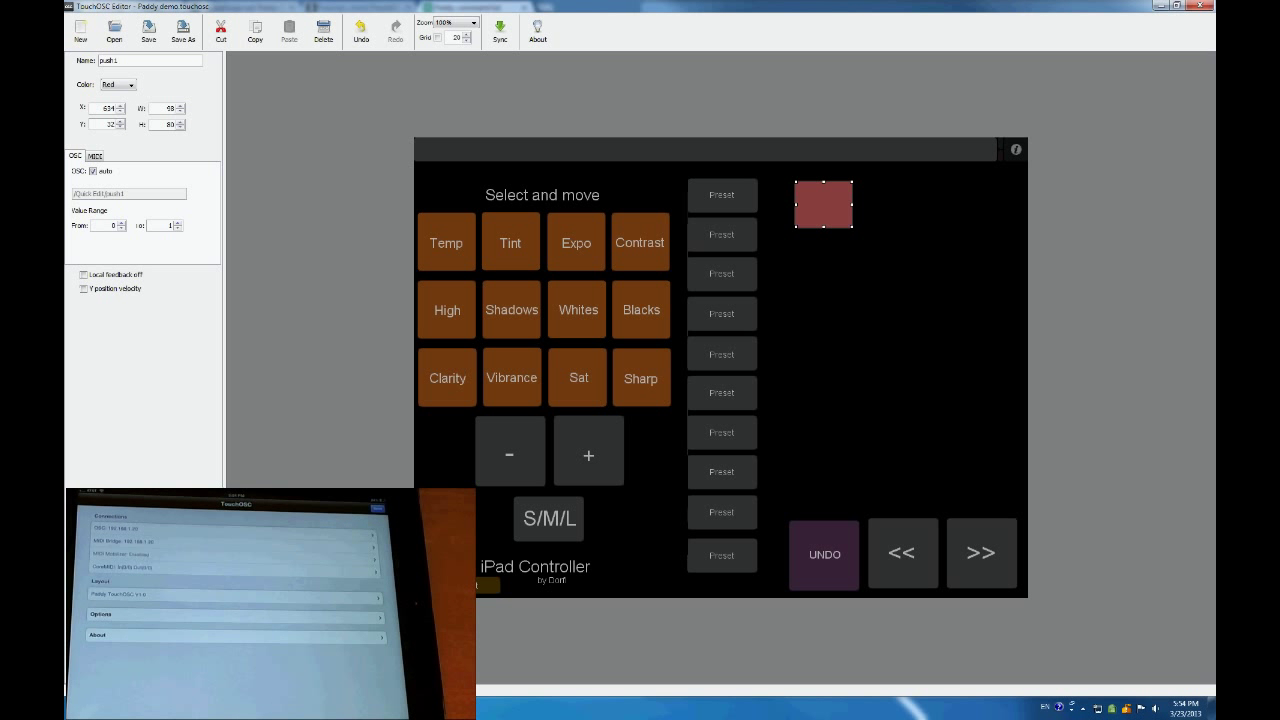
pyautogui.moveTo(606, 210)
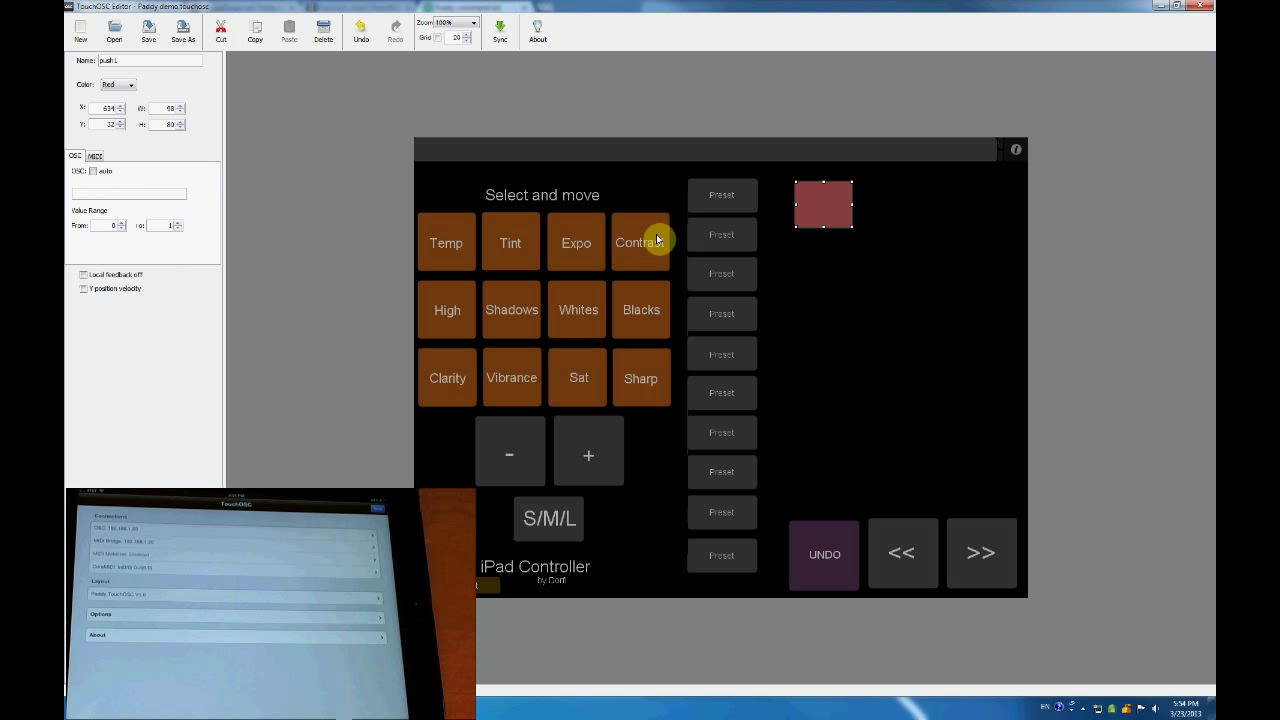
# - Check the Contrast button's OSC address and turn off the new button's automatic OSC address
pyautogui.click(640, 242)
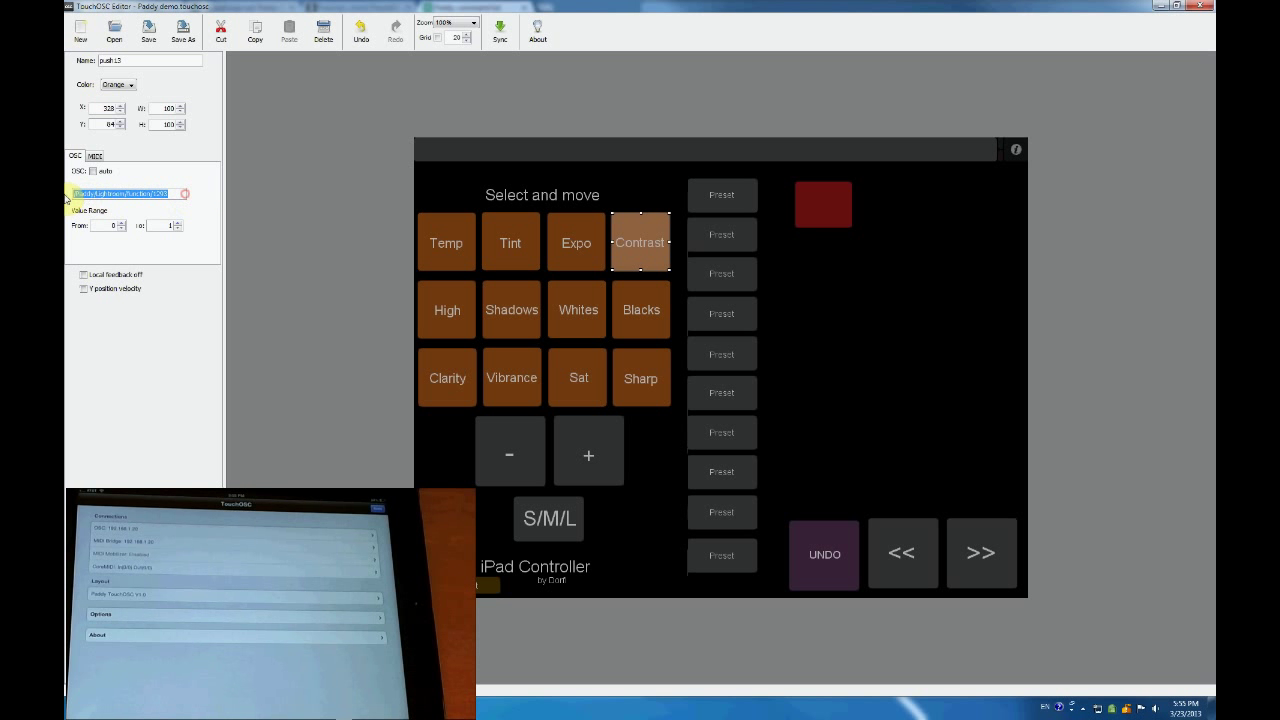
pyautogui.click(823, 204)
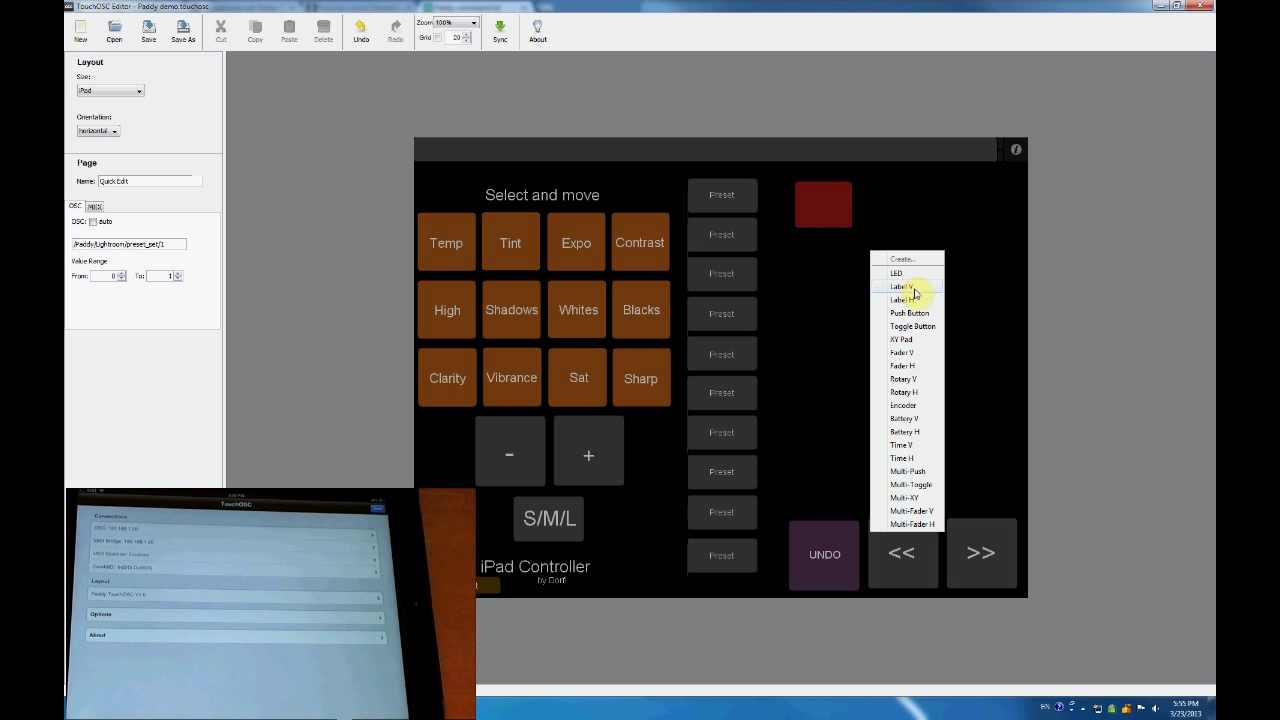
pyautogui.moveTo(920, 312)
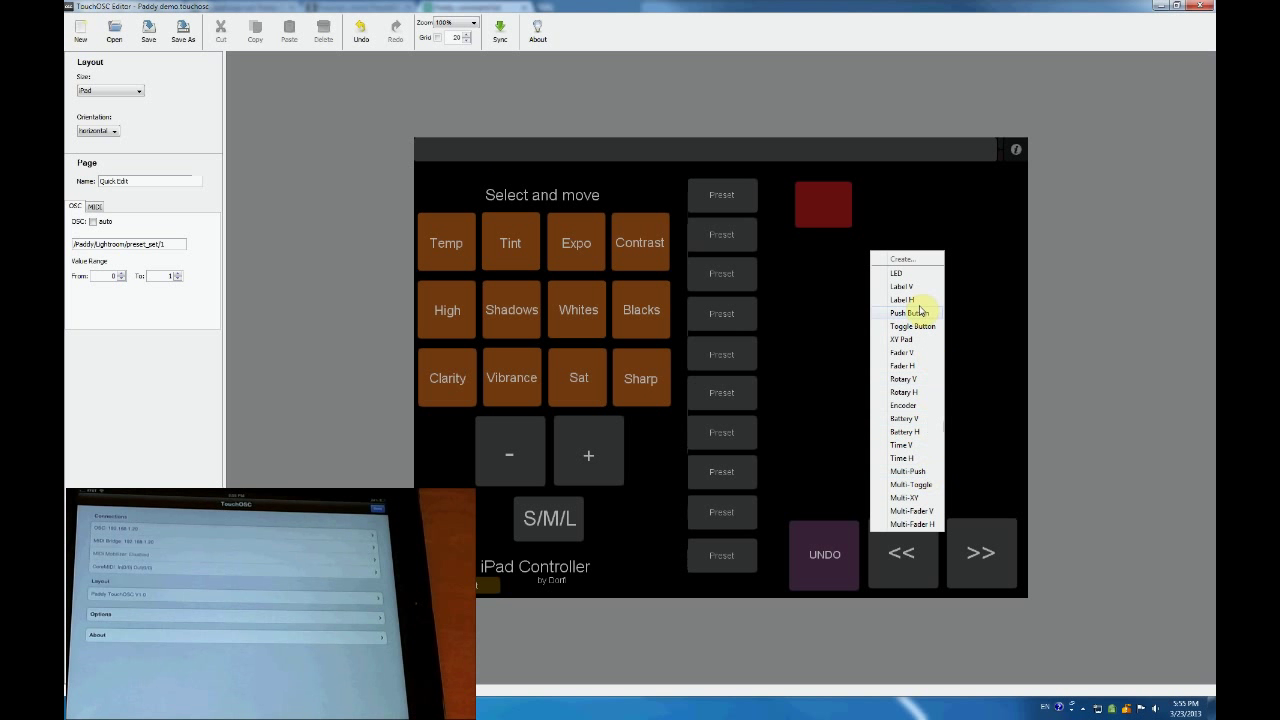
# - Add a horizontal 'Rotate left' label over the red push button and choose its colour
pyautogui.click(904, 299)
pyautogui.write('Rotate left')
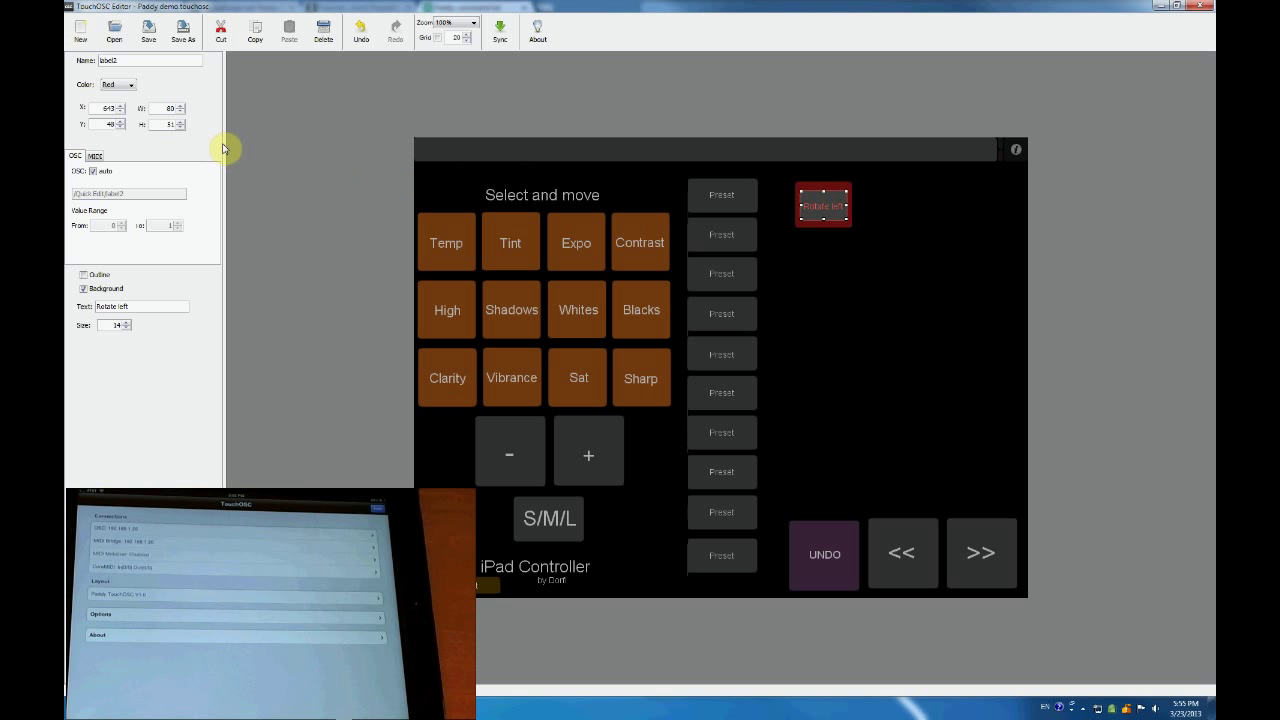
pyautogui.click(117, 84)
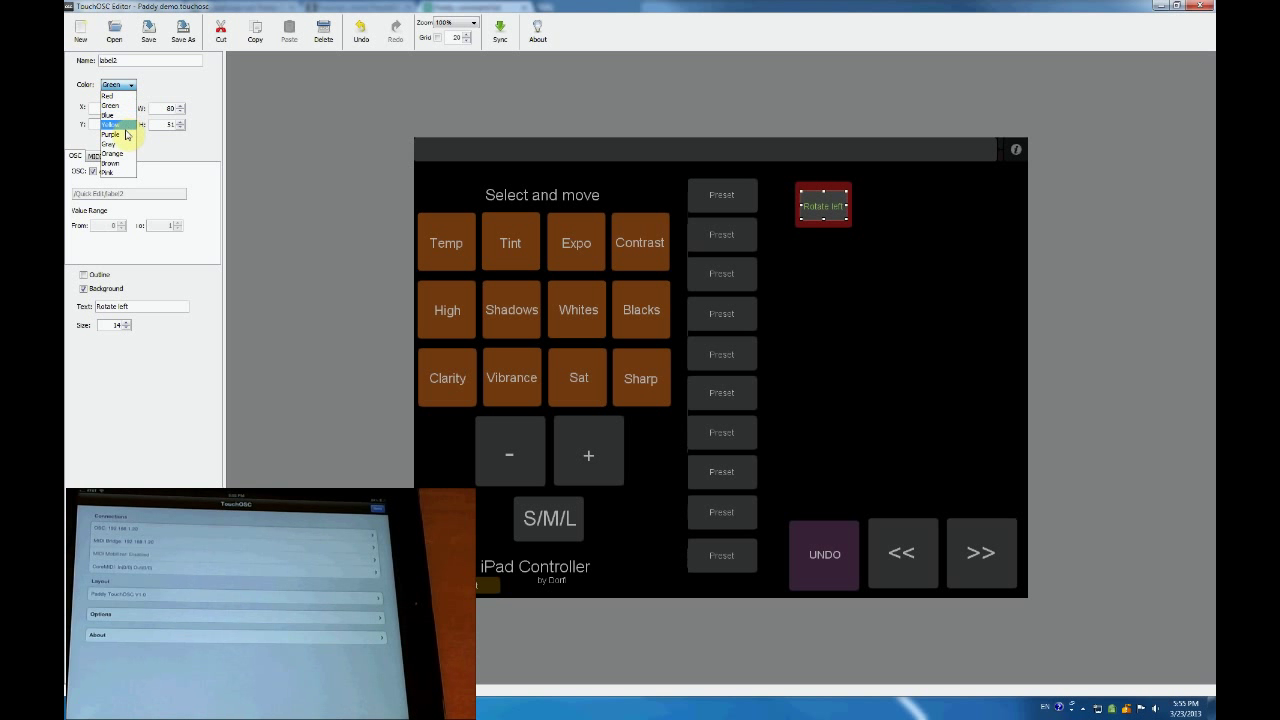
pyautogui.moveTo(125, 117)
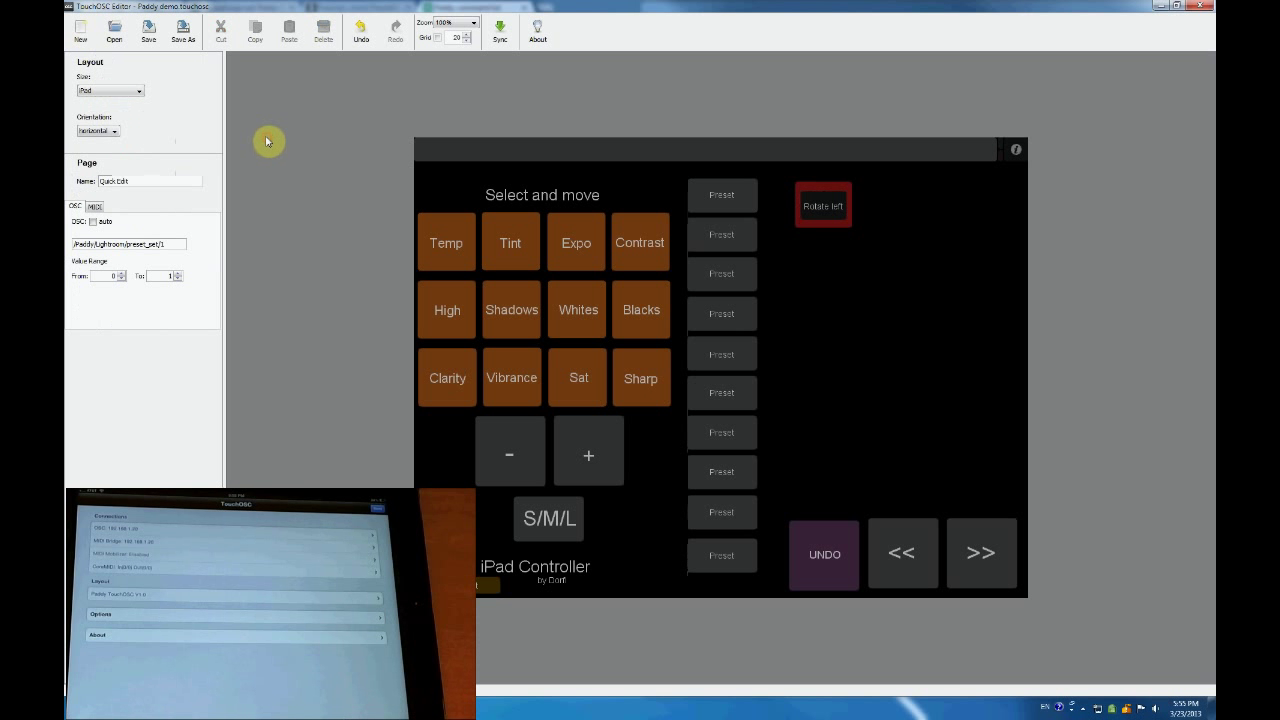
pyautogui.moveTo(1088, 287)
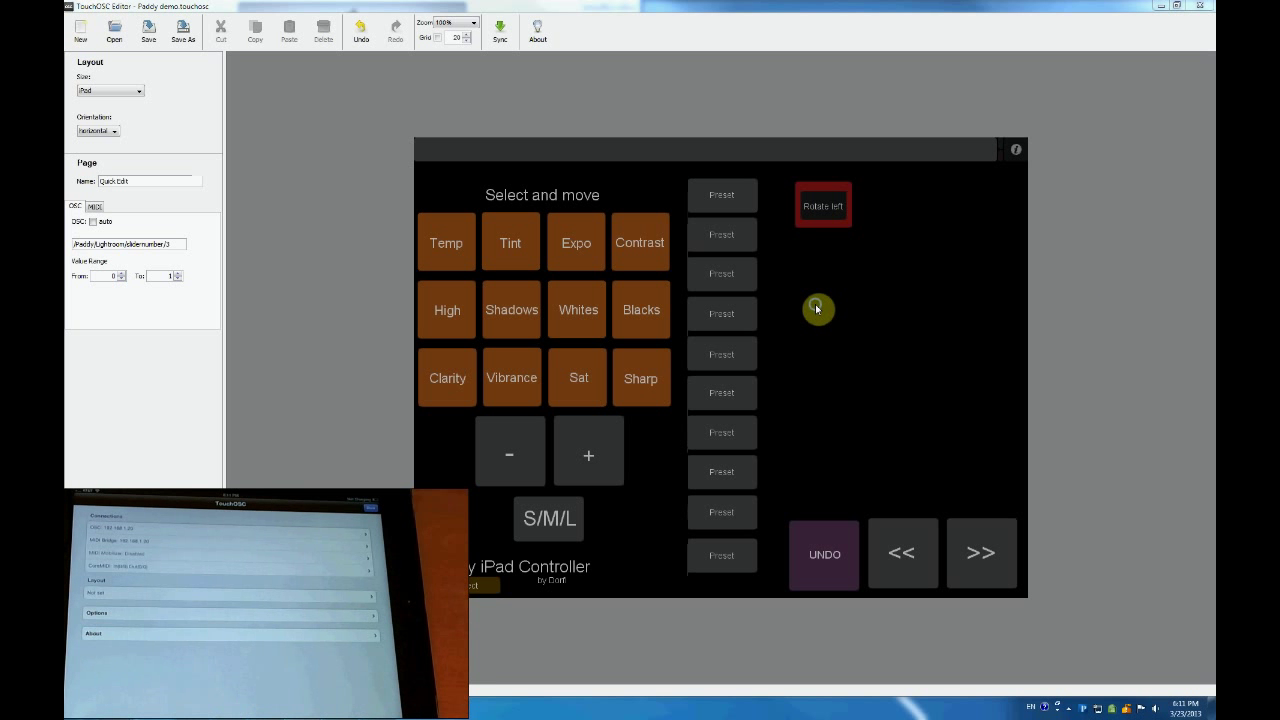
# - Add a big Rotary V dial below the Rotate left label with Absolute response
pyautogui.rightClick(818, 308)
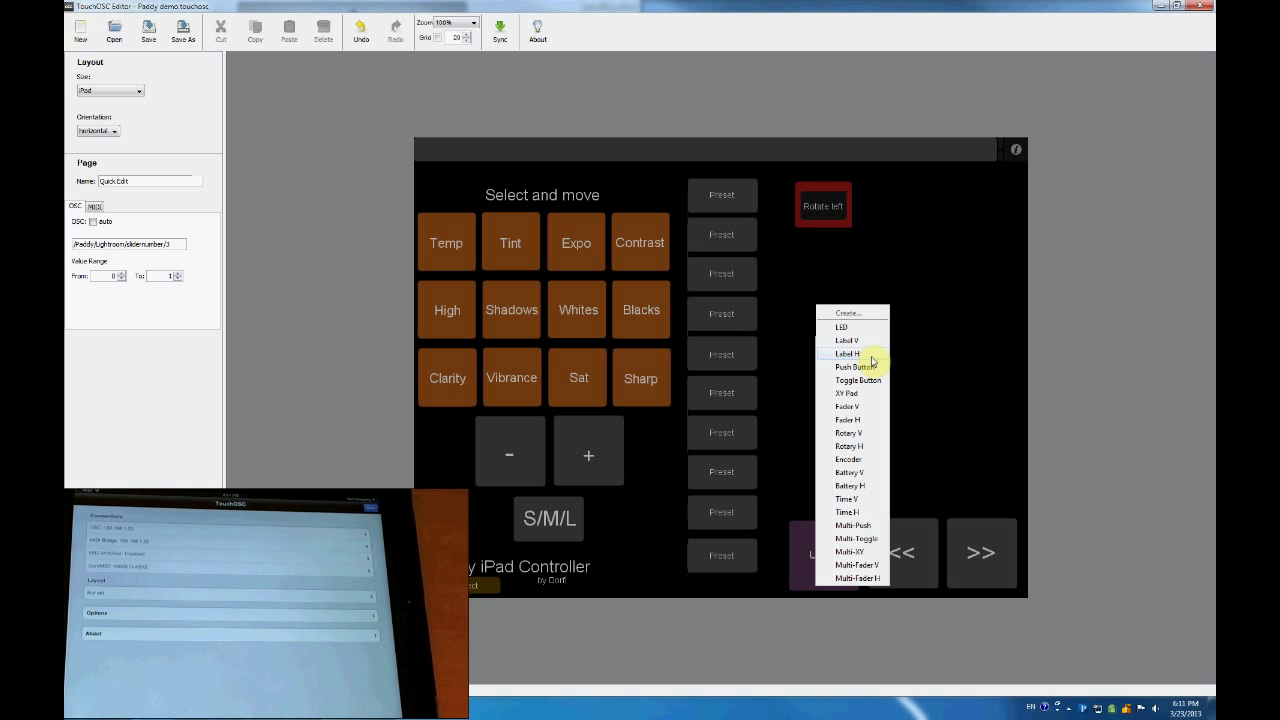
pyautogui.moveTo(861, 459)
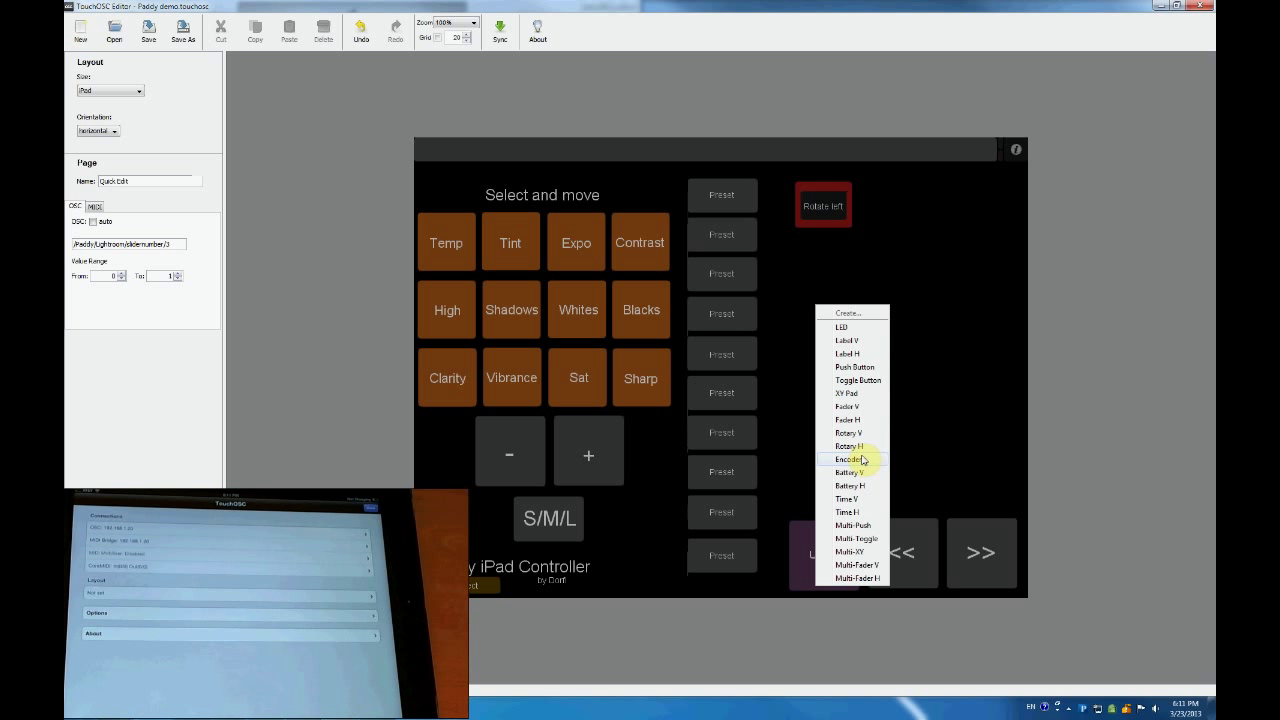
pyautogui.moveTo(859, 420)
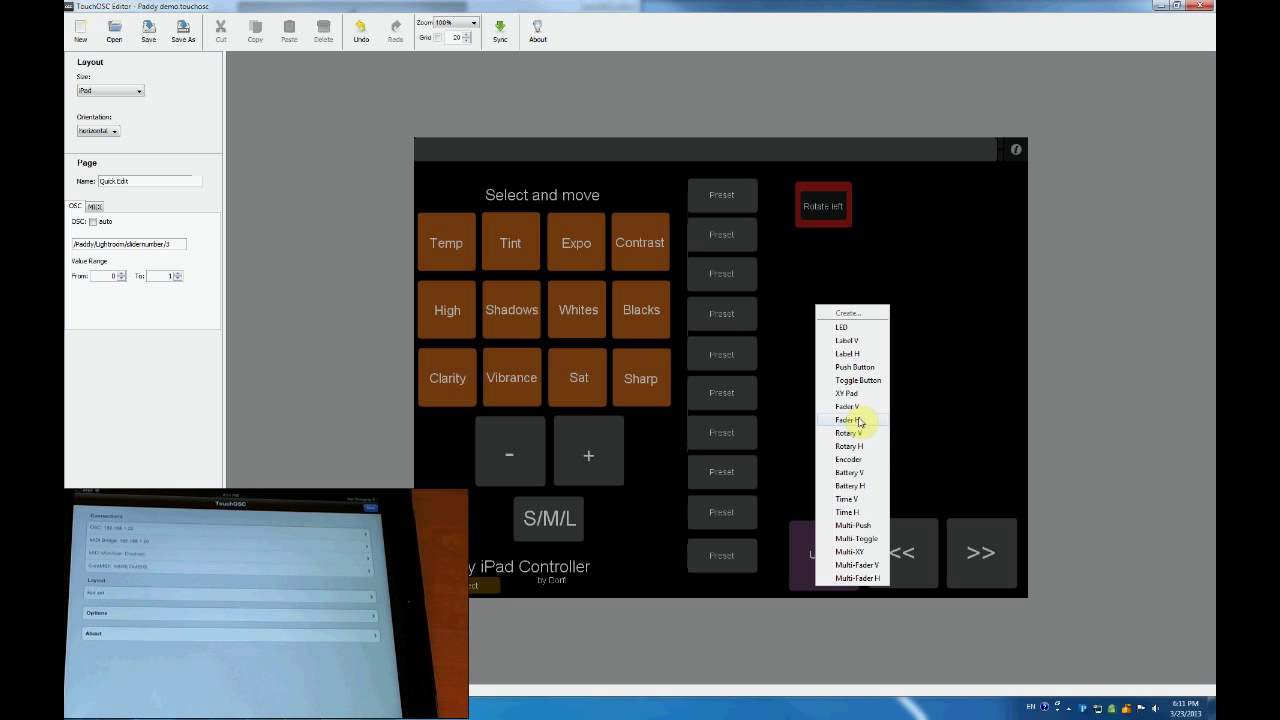
pyautogui.moveTo(870, 409)
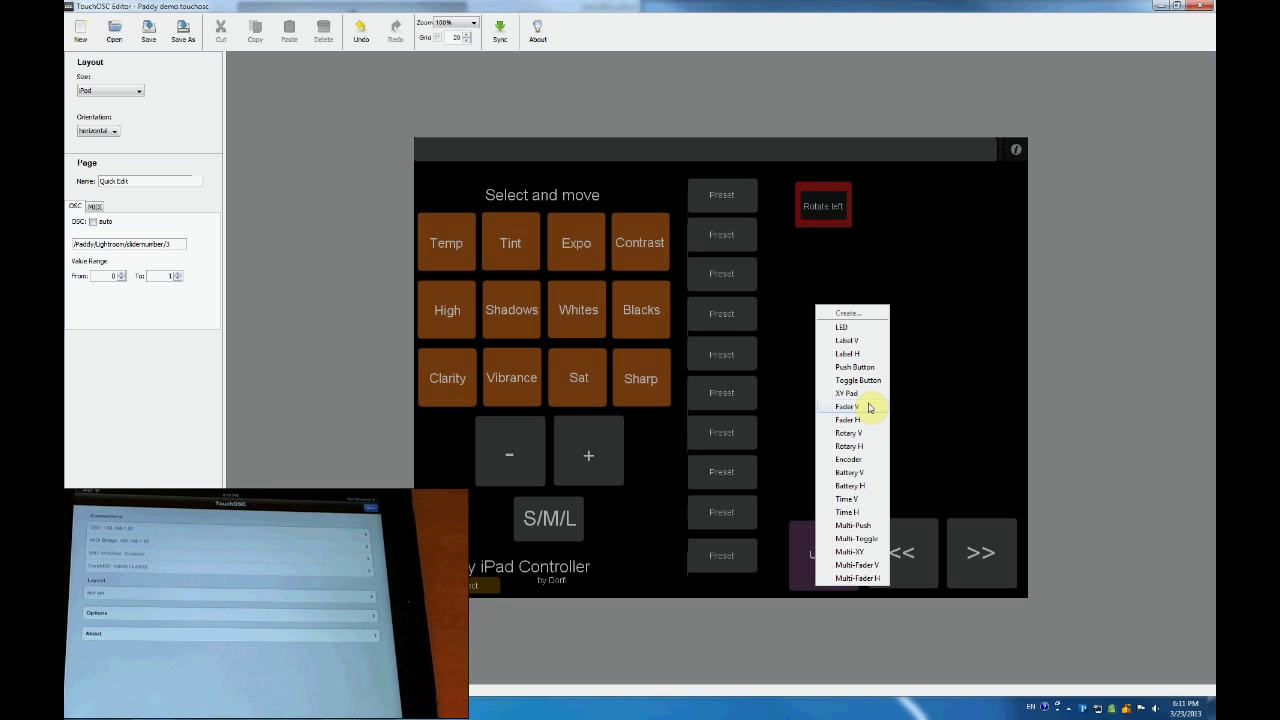
pyautogui.click(846, 406)
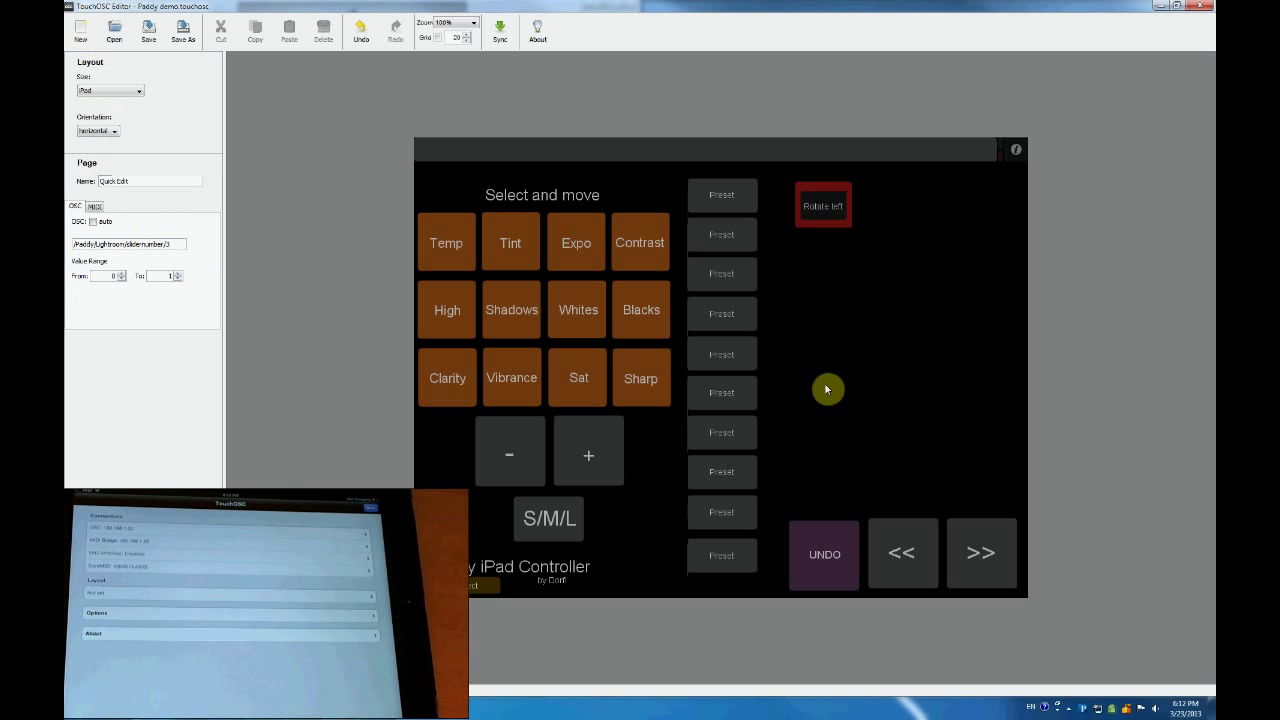
pyautogui.rightClick(827, 389)
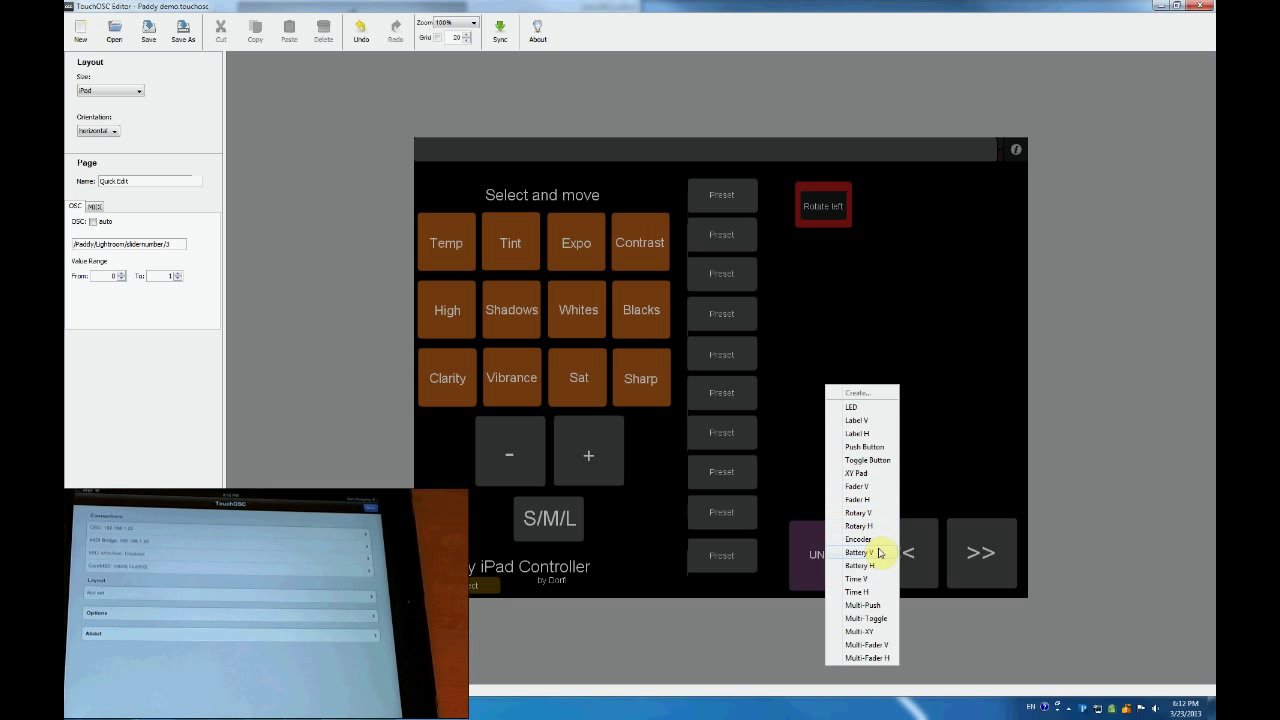
pyautogui.moveTo(880, 523)
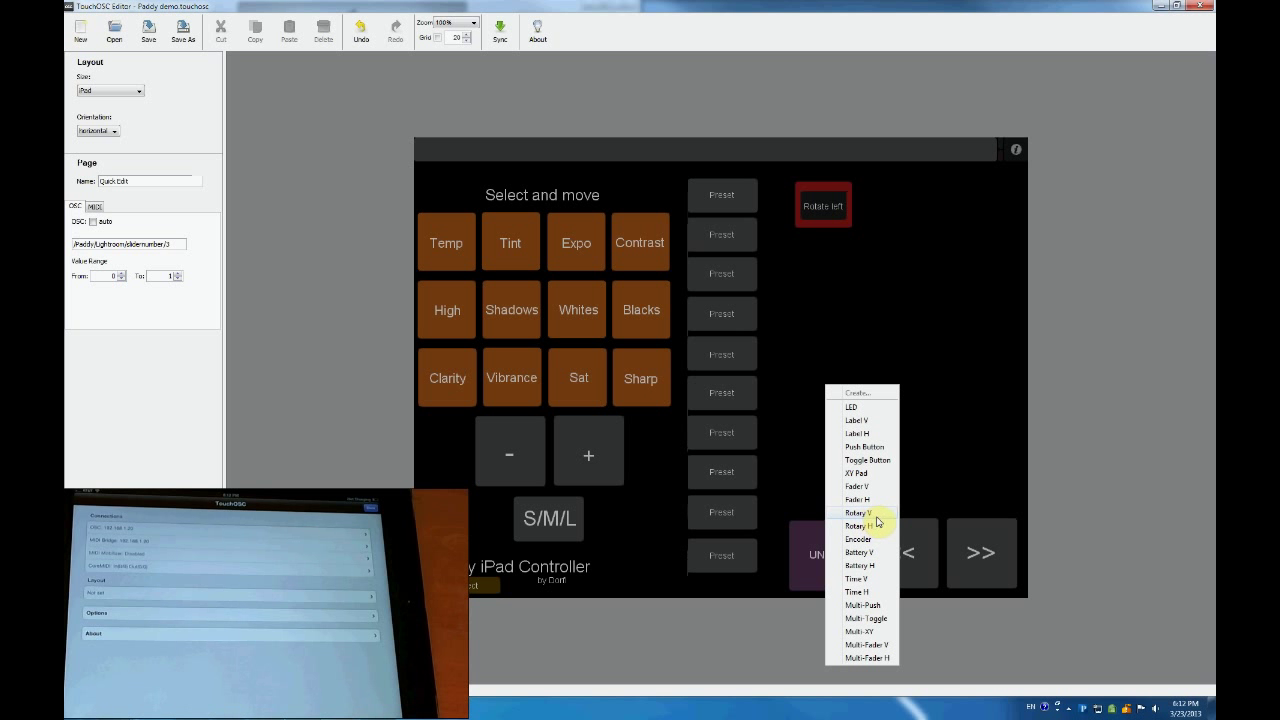
pyautogui.moveTo(871, 538)
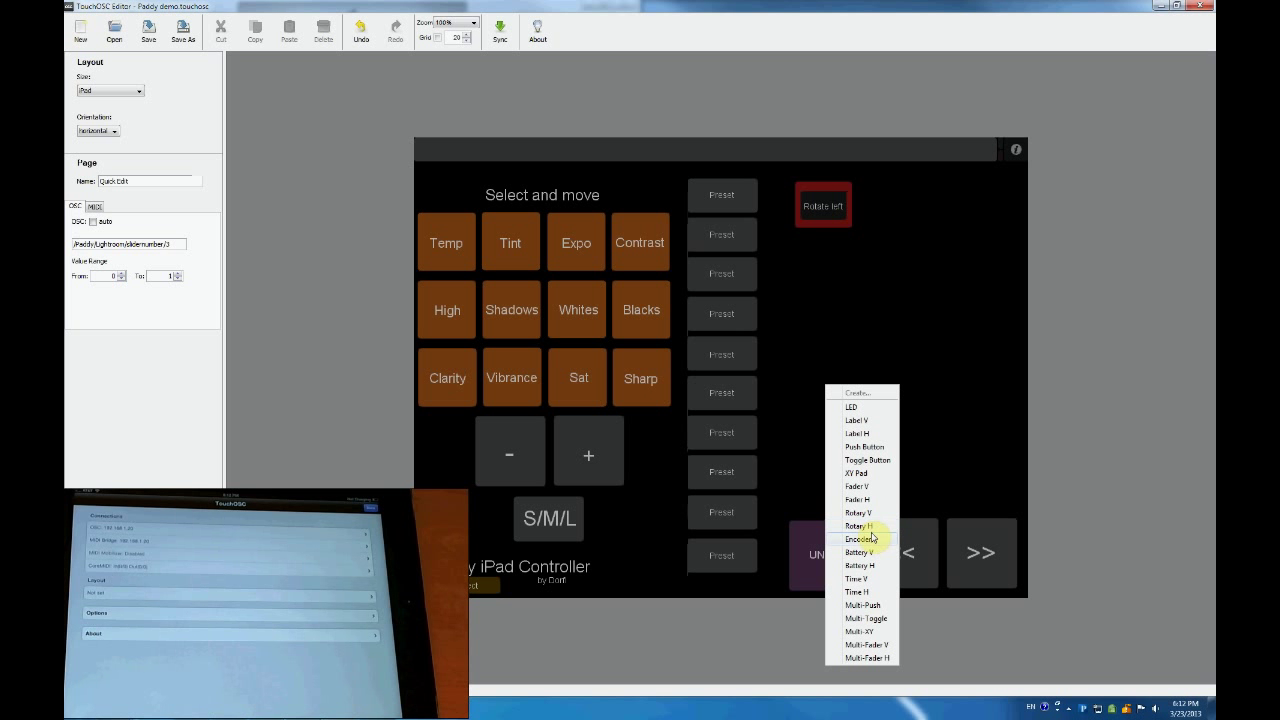
pyautogui.moveTo(866, 525)
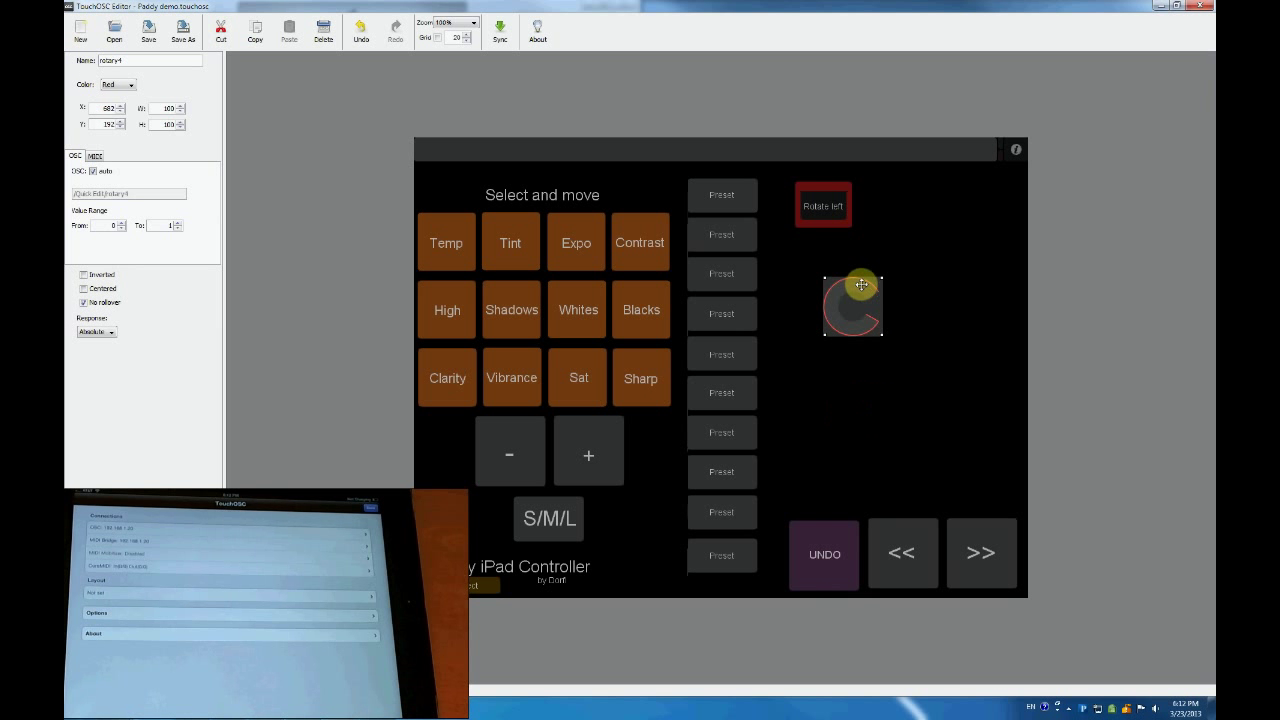
pyautogui.moveTo(860, 286); pyautogui.dragTo(872, 319)
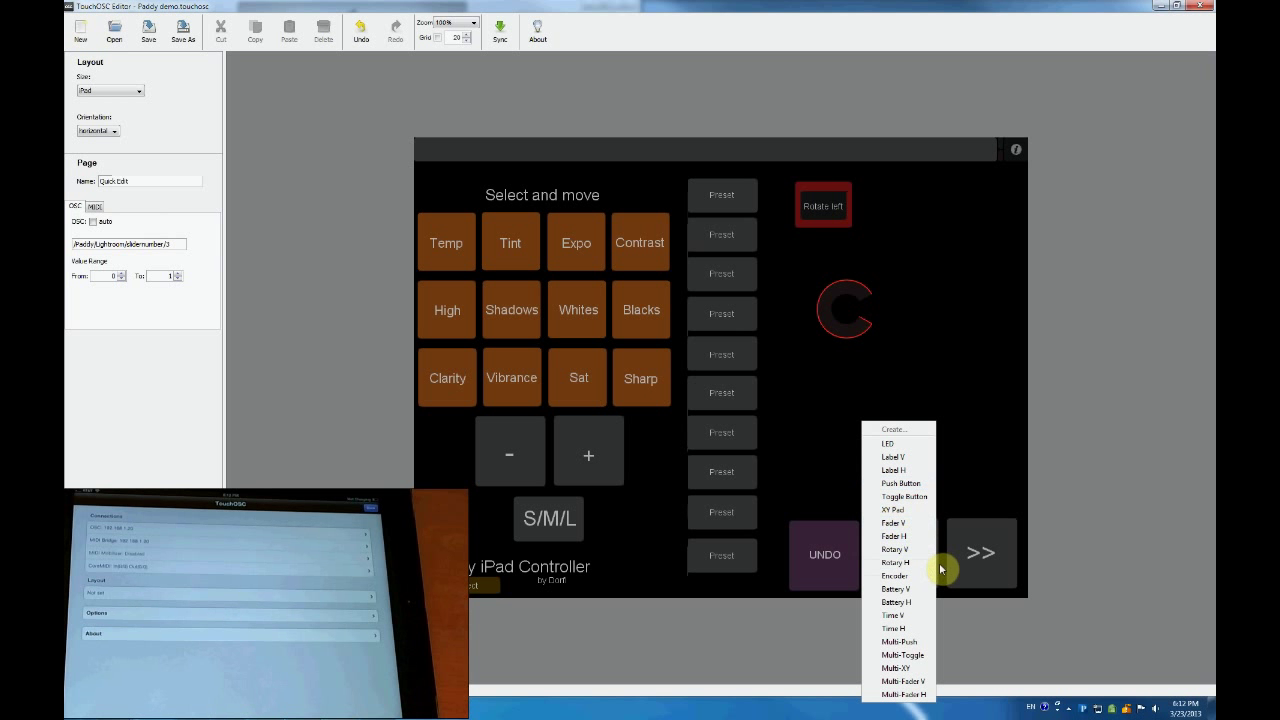
pyautogui.click(895, 562)
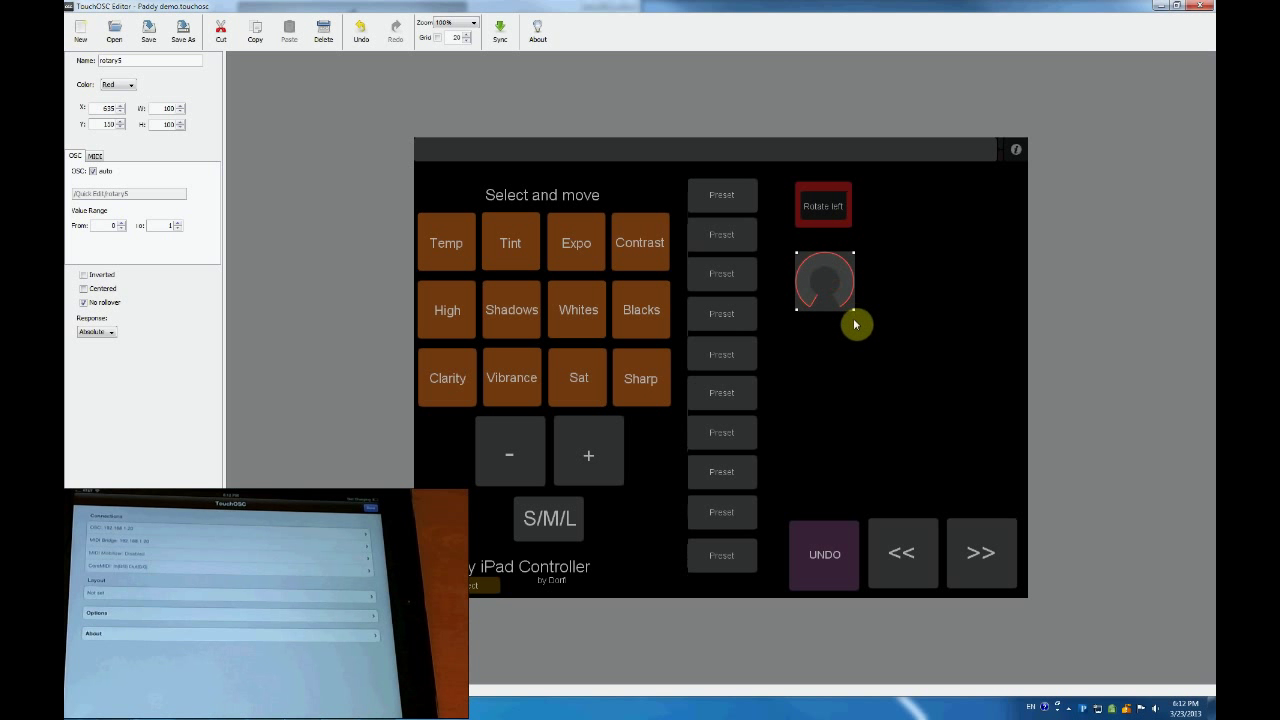
pyautogui.moveTo(853, 316); pyautogui.dragTo(985, 445)
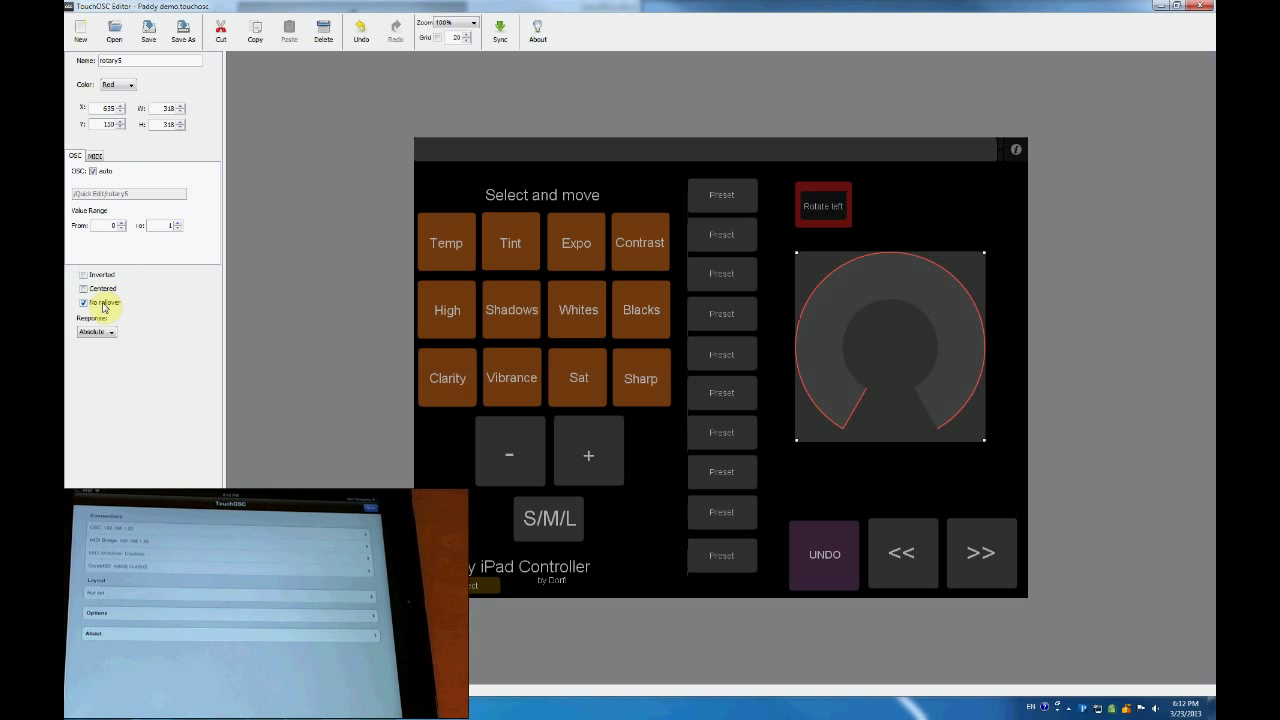
pyautogui.click(96, 331)
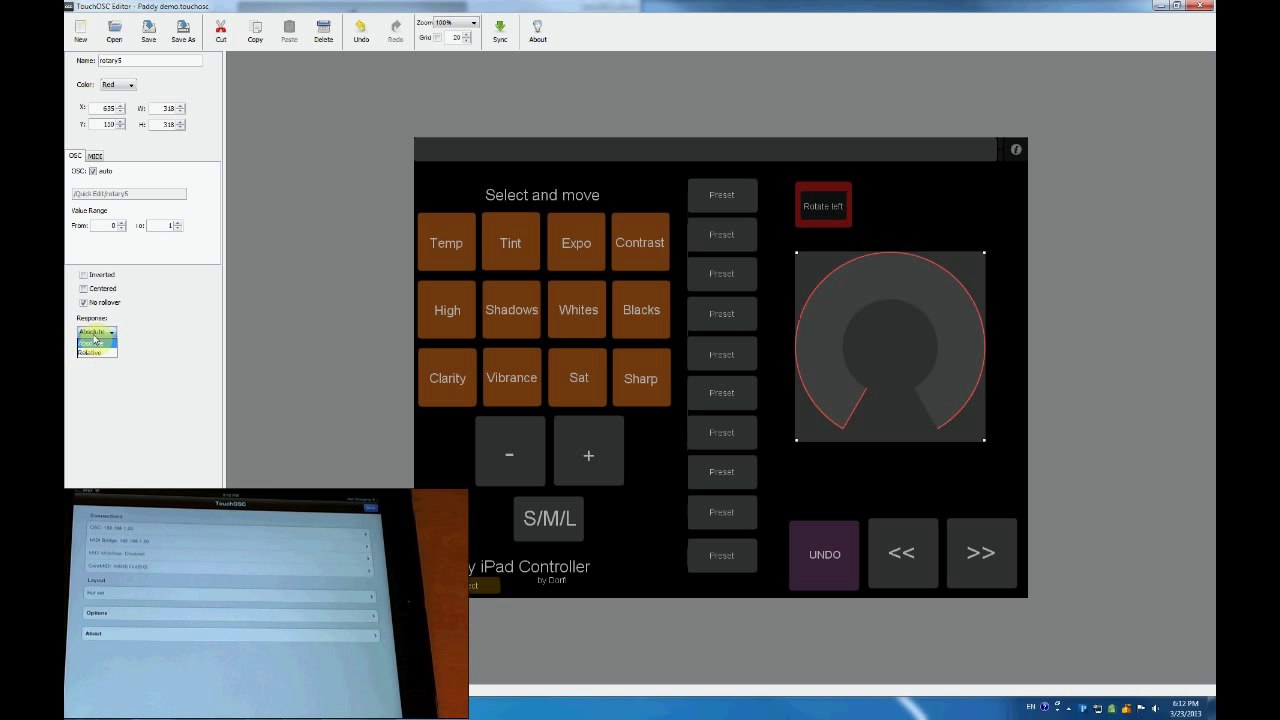
pyautogui.click(96, 331)
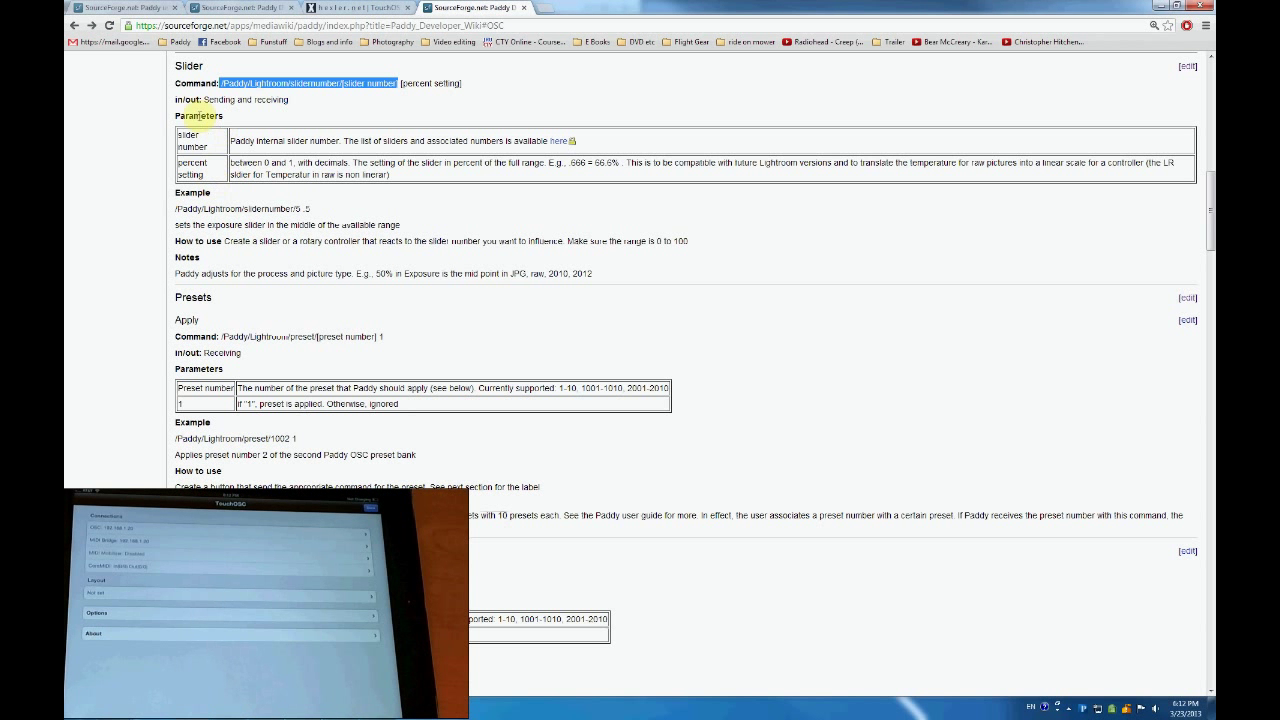
pyautogui.moveTo(402, 162)
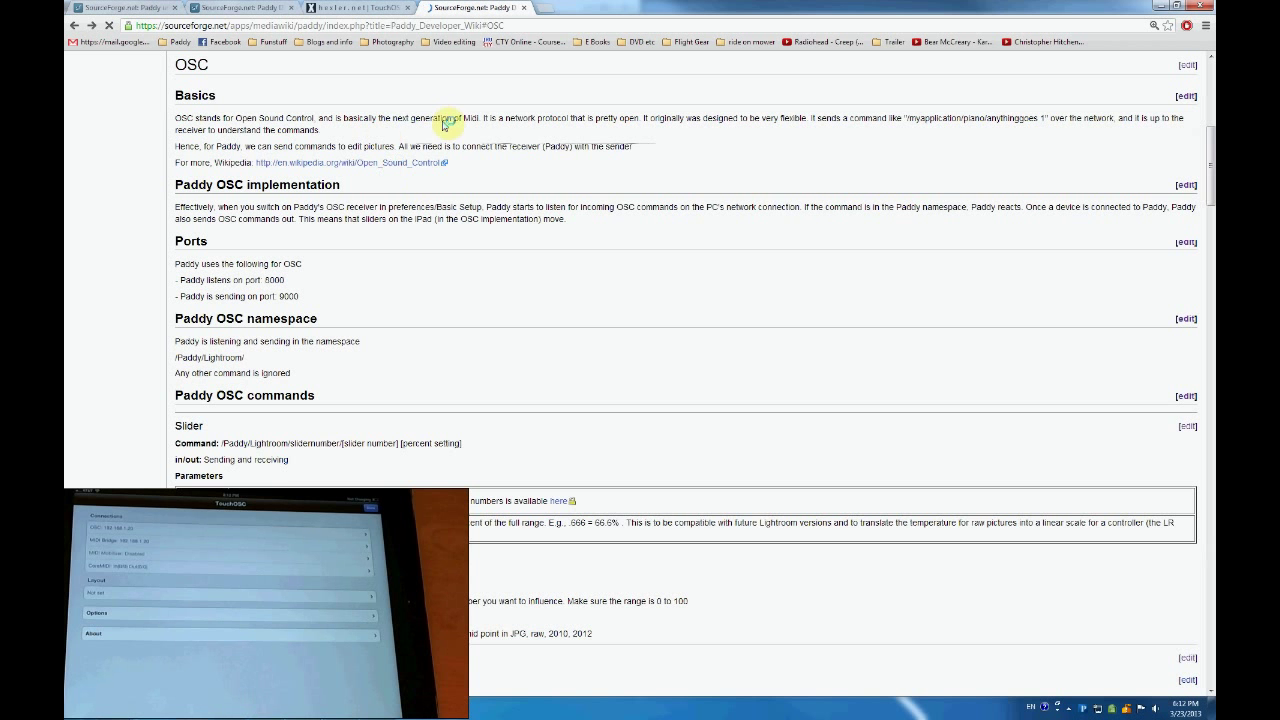
pyautogui.scroll(-3)
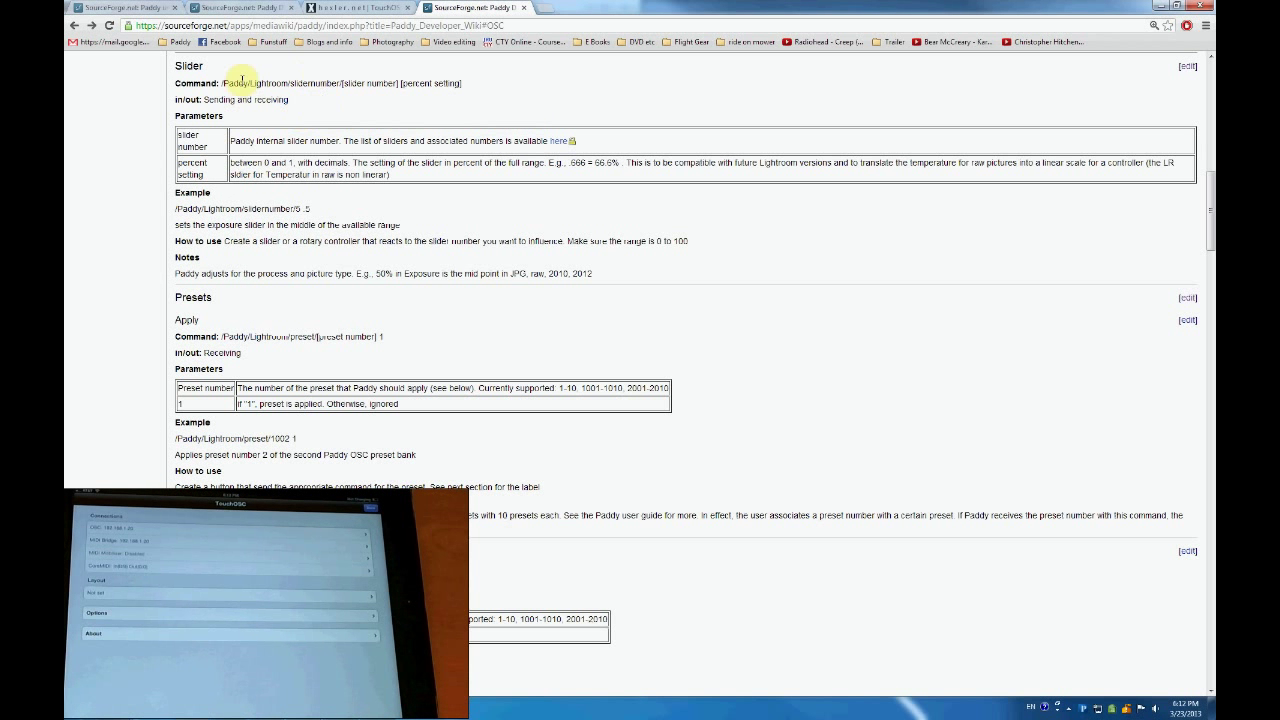
pyautogui.moveTo(220, 83); pyautogui.dragTo(405, 83)
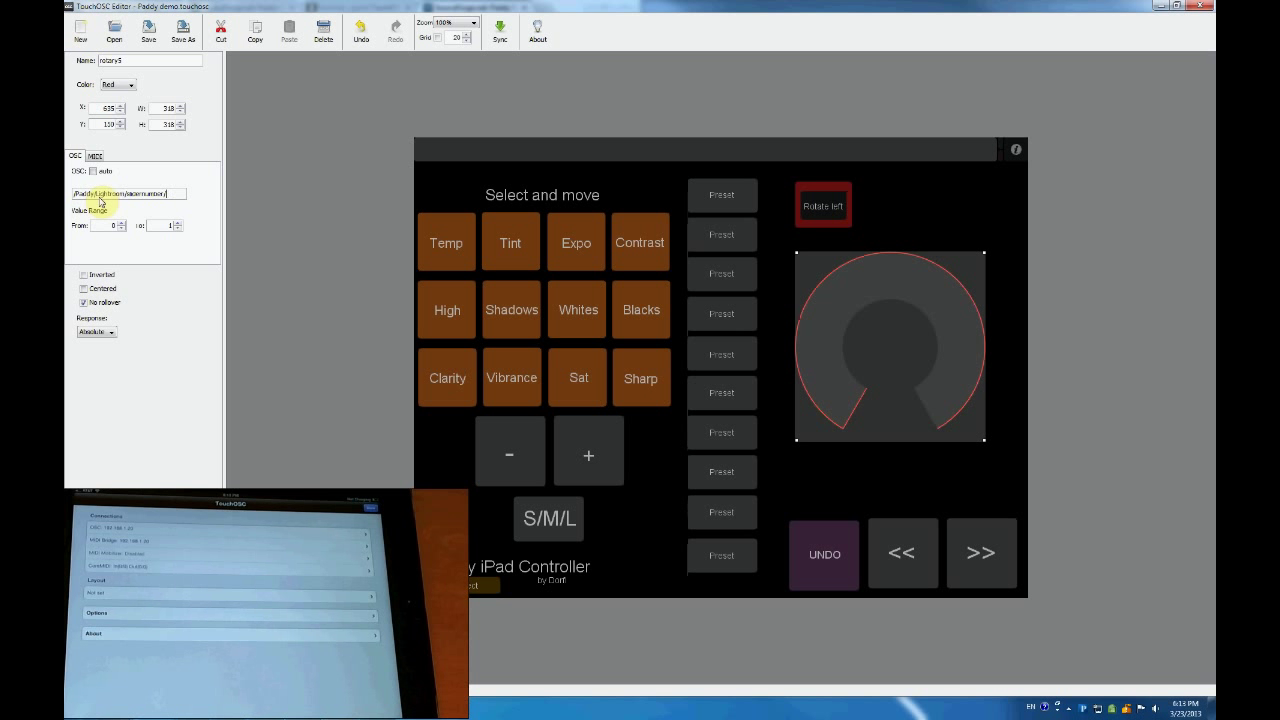
# - Append /3 to the rotary's address, giving /Paddy/Lightroom/slidernumber/3
pyautogui.write('/3')
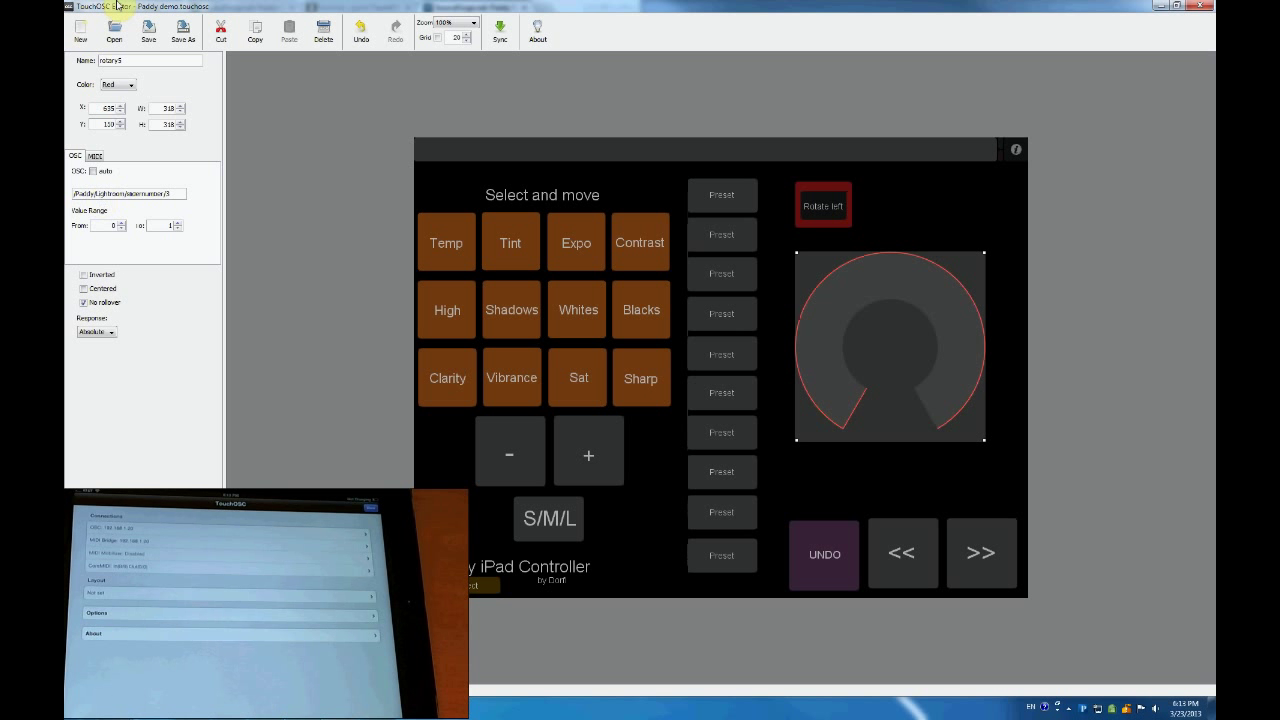
pyautogui.moveTo(194, 71)
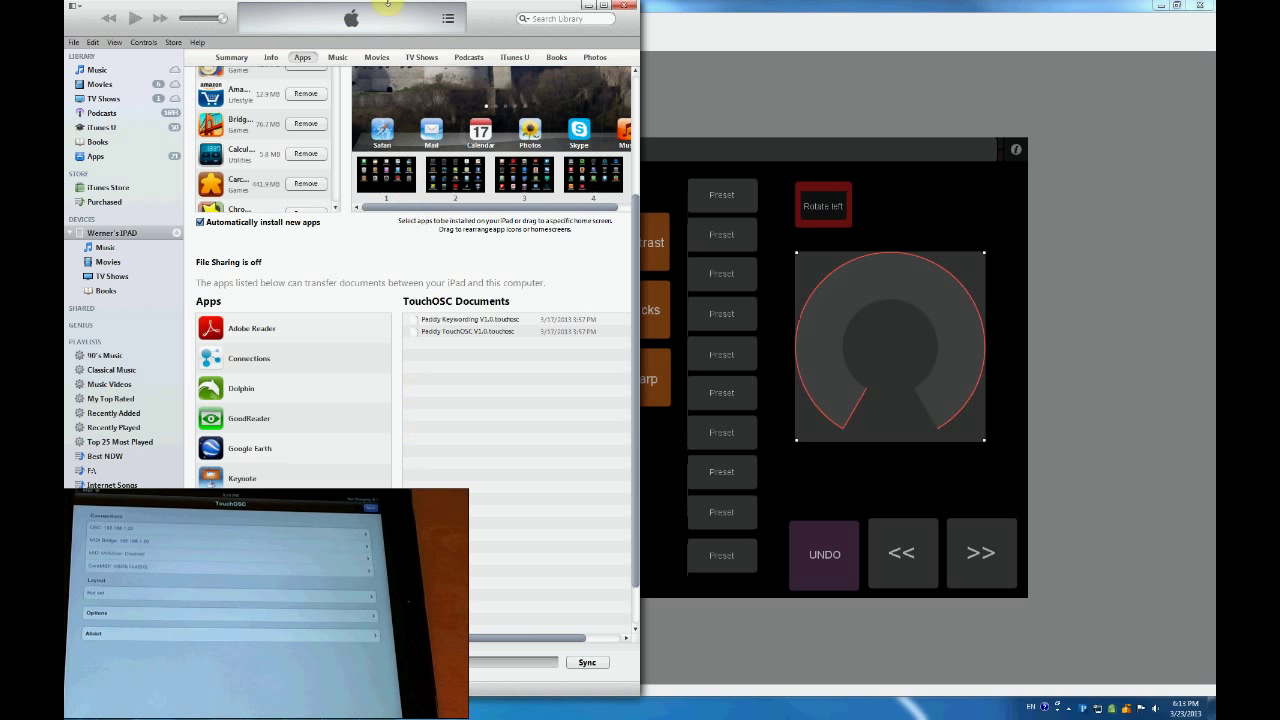
pyautogui.moveTo(310, 54)
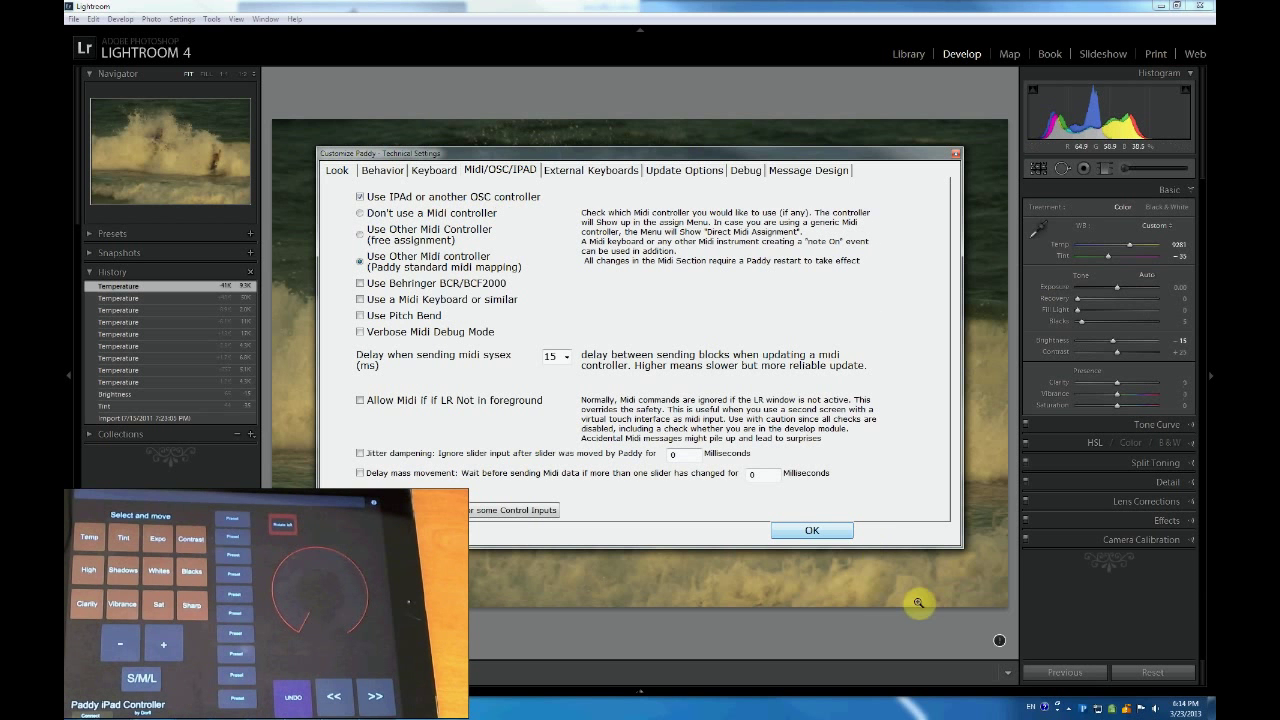
# - Apply the iPad OSC setting, run Paddy's slider test, and confirm the connect button blinks
pyautogui.click(812, 530)
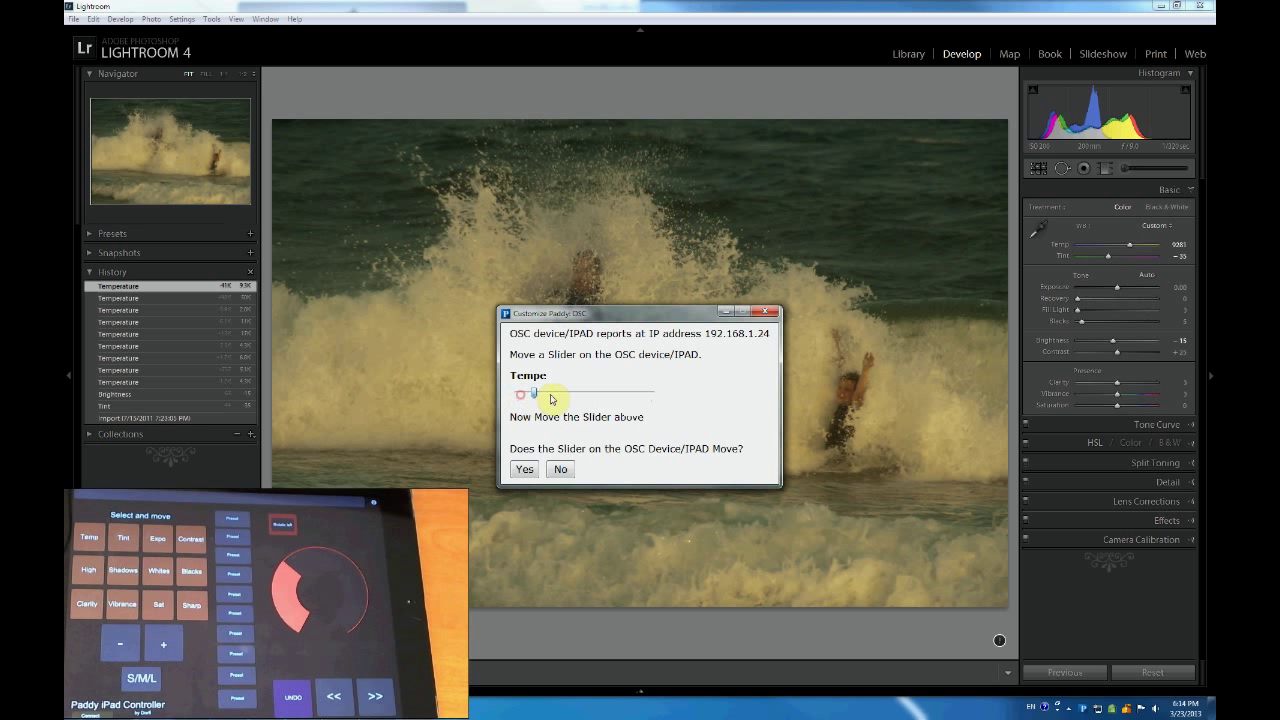
pyautogui.moveTo(533, 392); pyautogui.dragTo(577, 392)
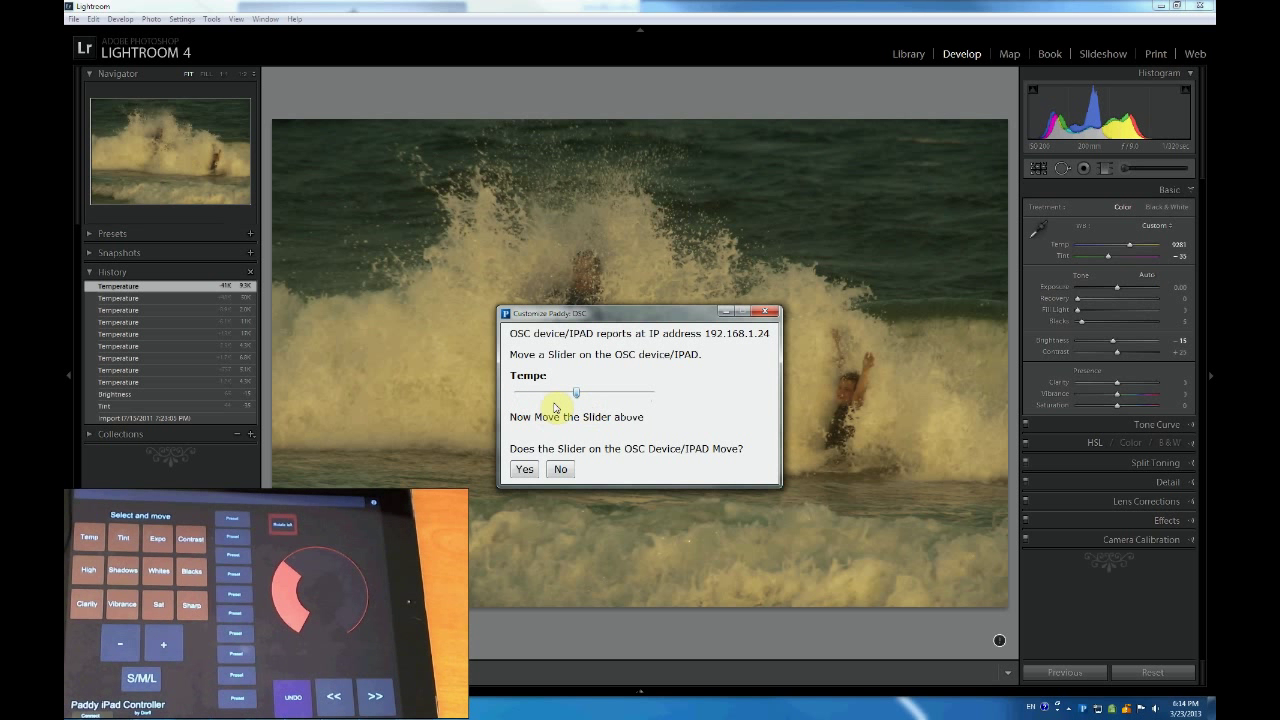
pyautogui.click(560, 469)
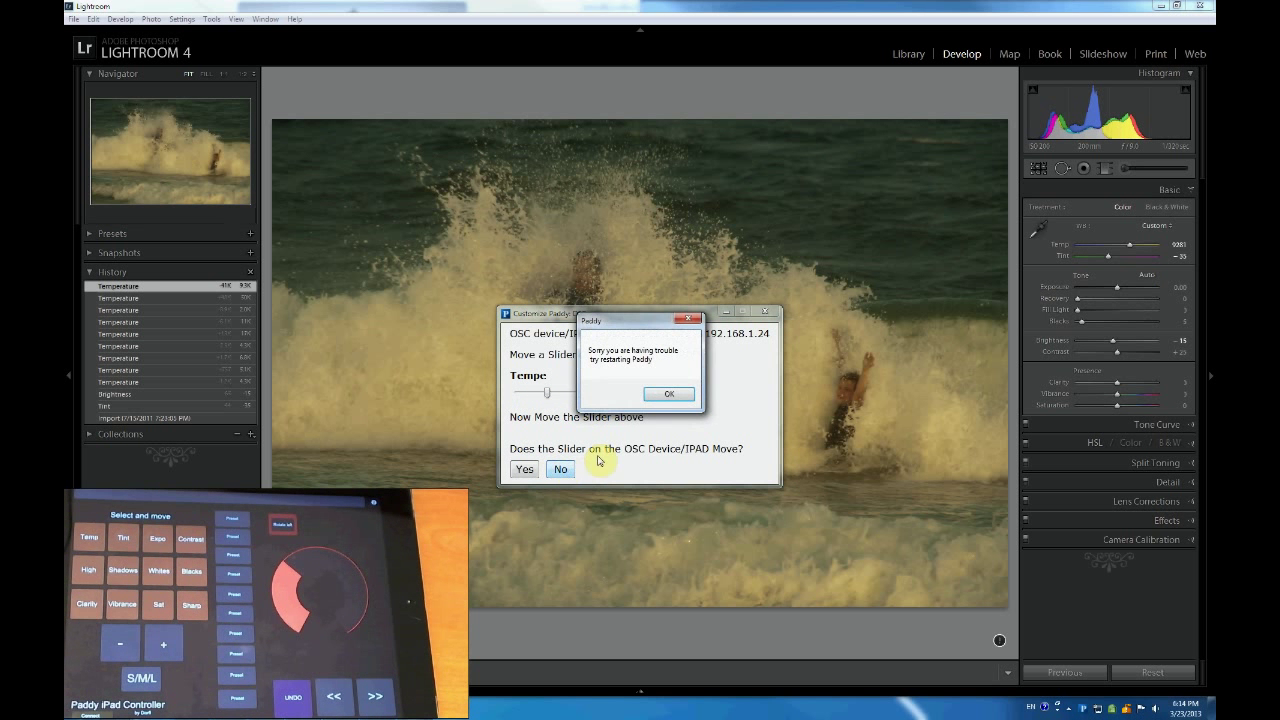
pyautogui.click(668, 394)
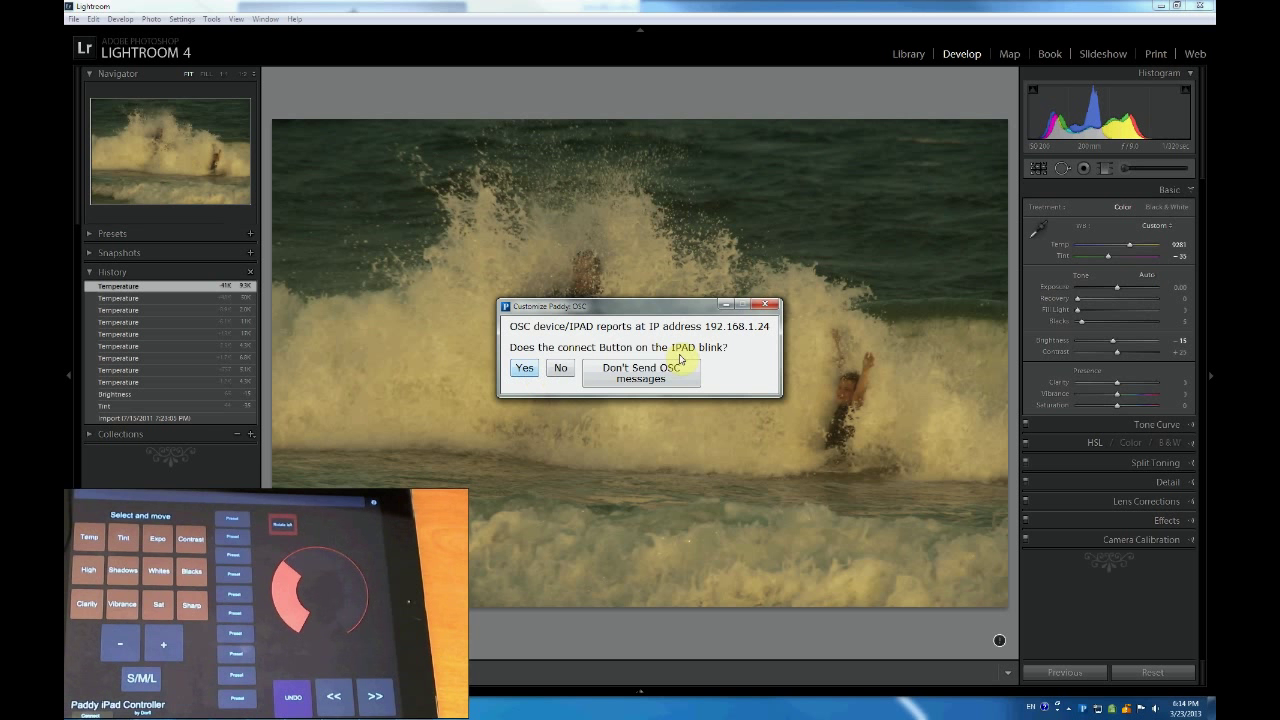
pyautogui.click(524, 368)
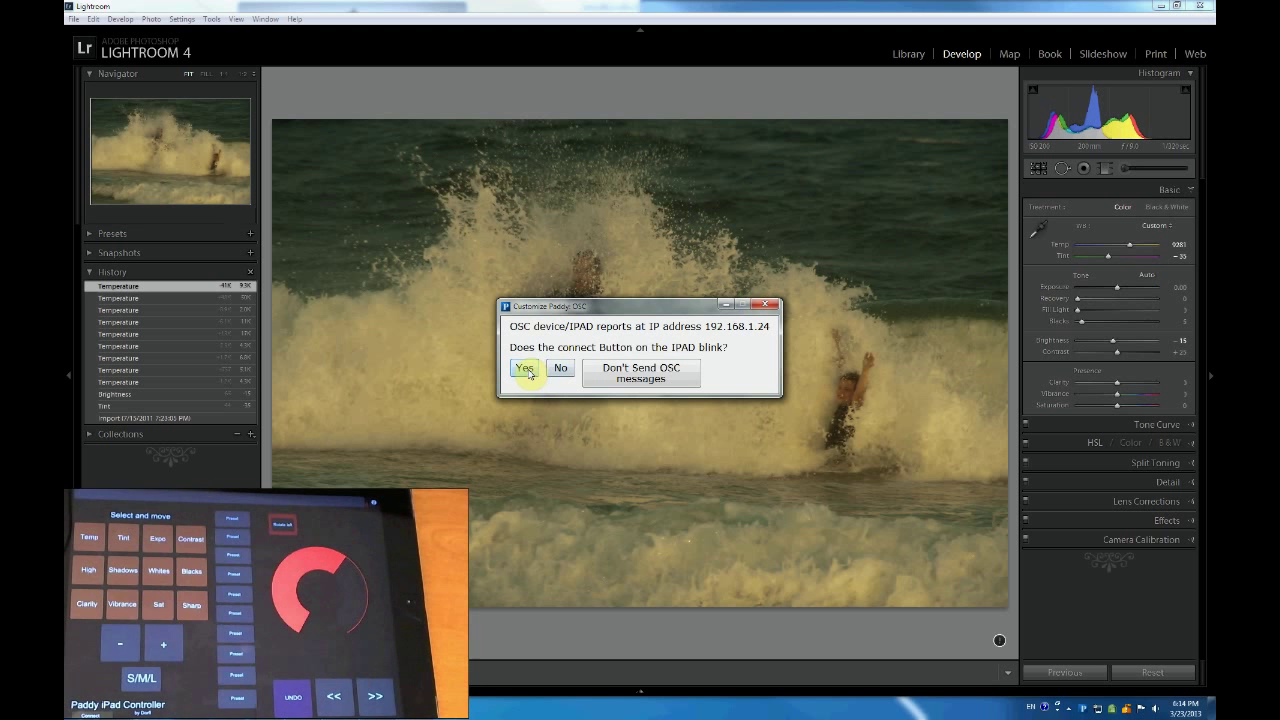
pyautogui.click(525, 368)
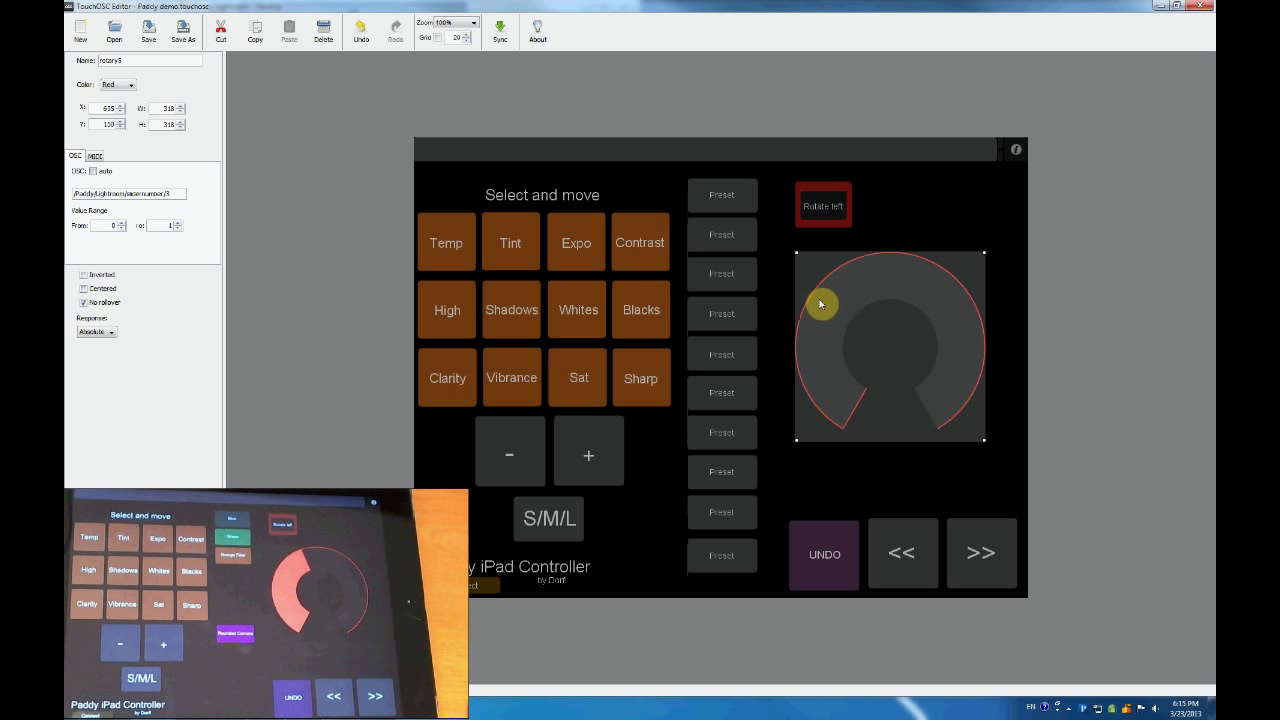
pyautogui.moveTo(820, 304); pyautogui.dragTo(895, 389)
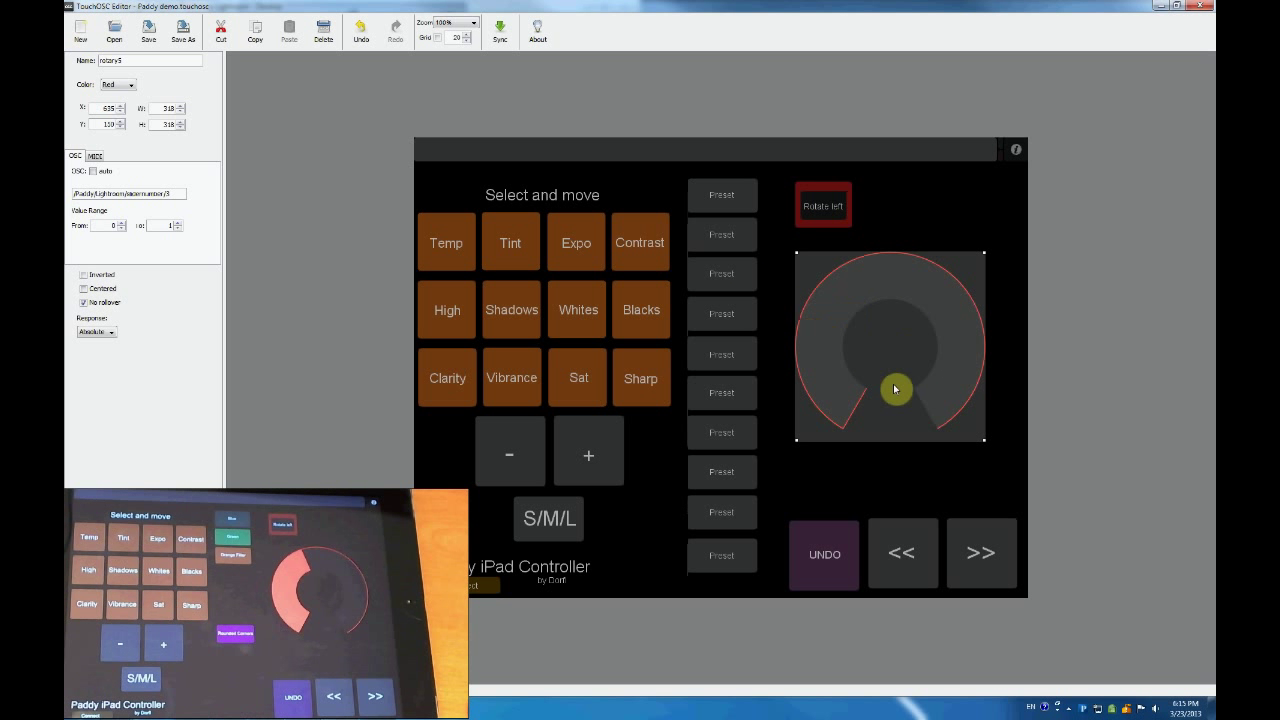
pyautogui.moveTo(895, 390); pyautogui.dragTo(912, 317)
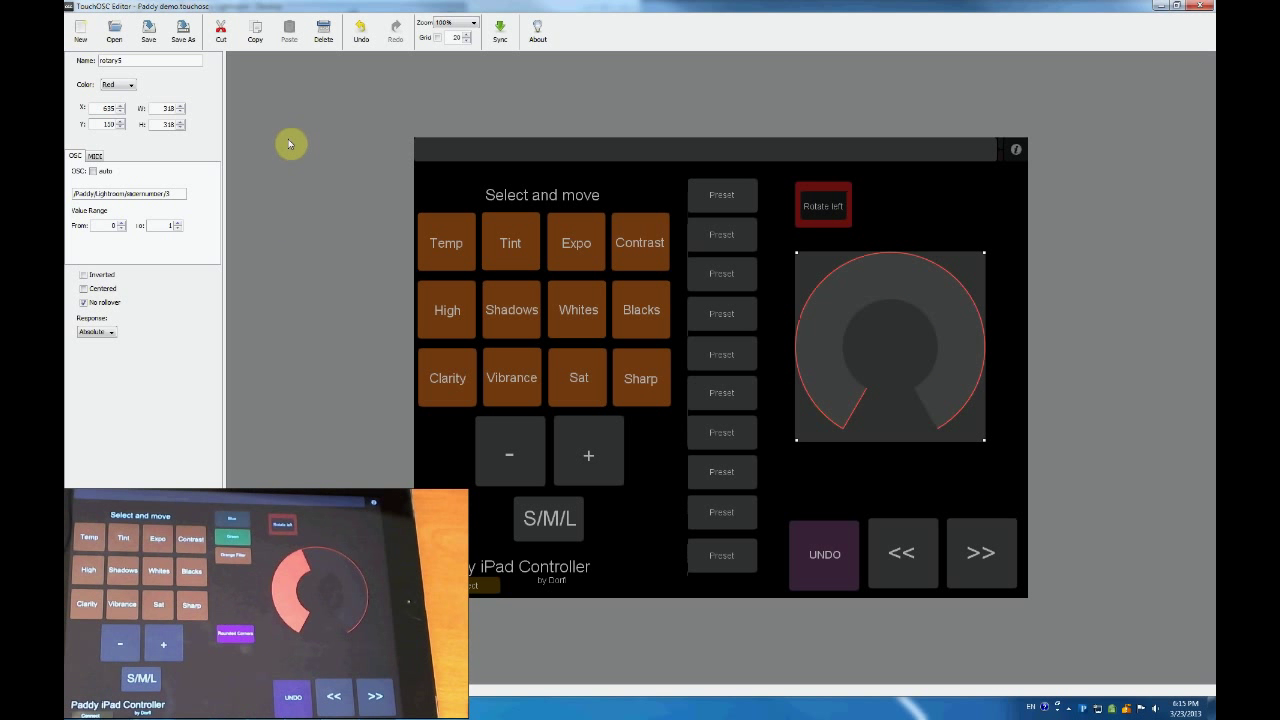
pyautogui.click(722, 195)
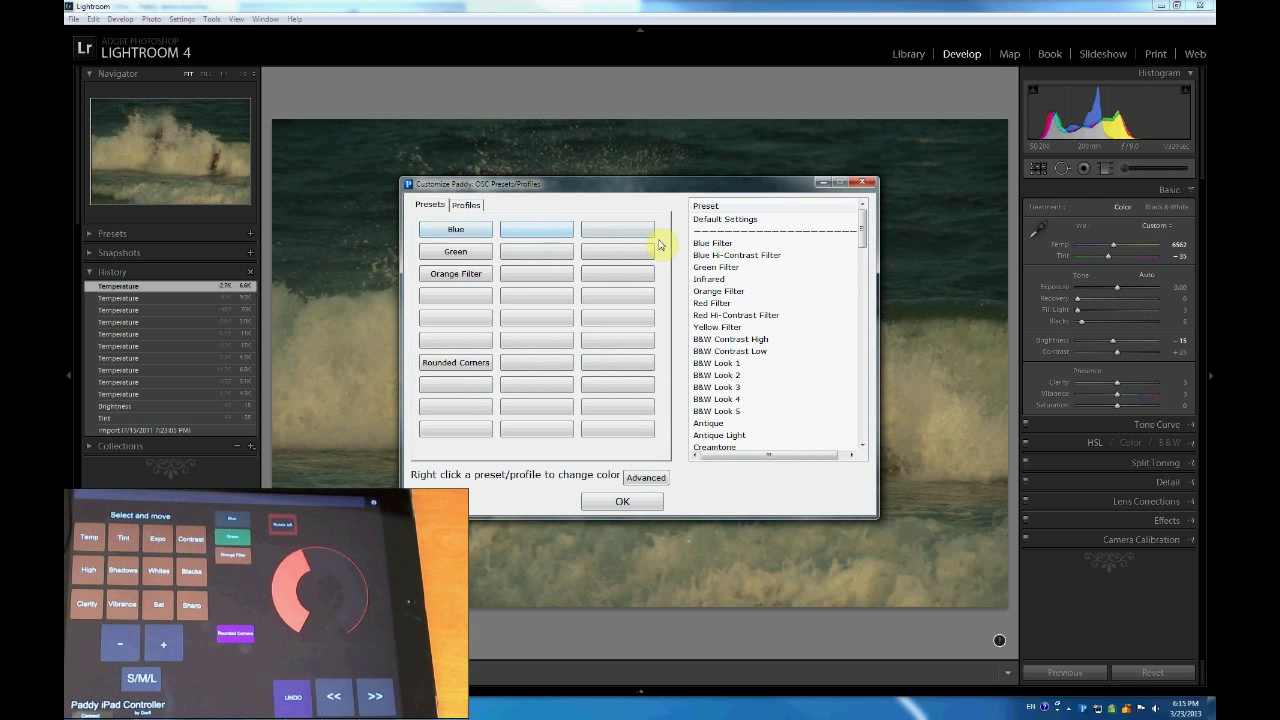
# - Review the Profiles assignments (Adobe Standard, Camera Faithful) and close the Paddy OSC dialog
pyautogui.click(466, 204)
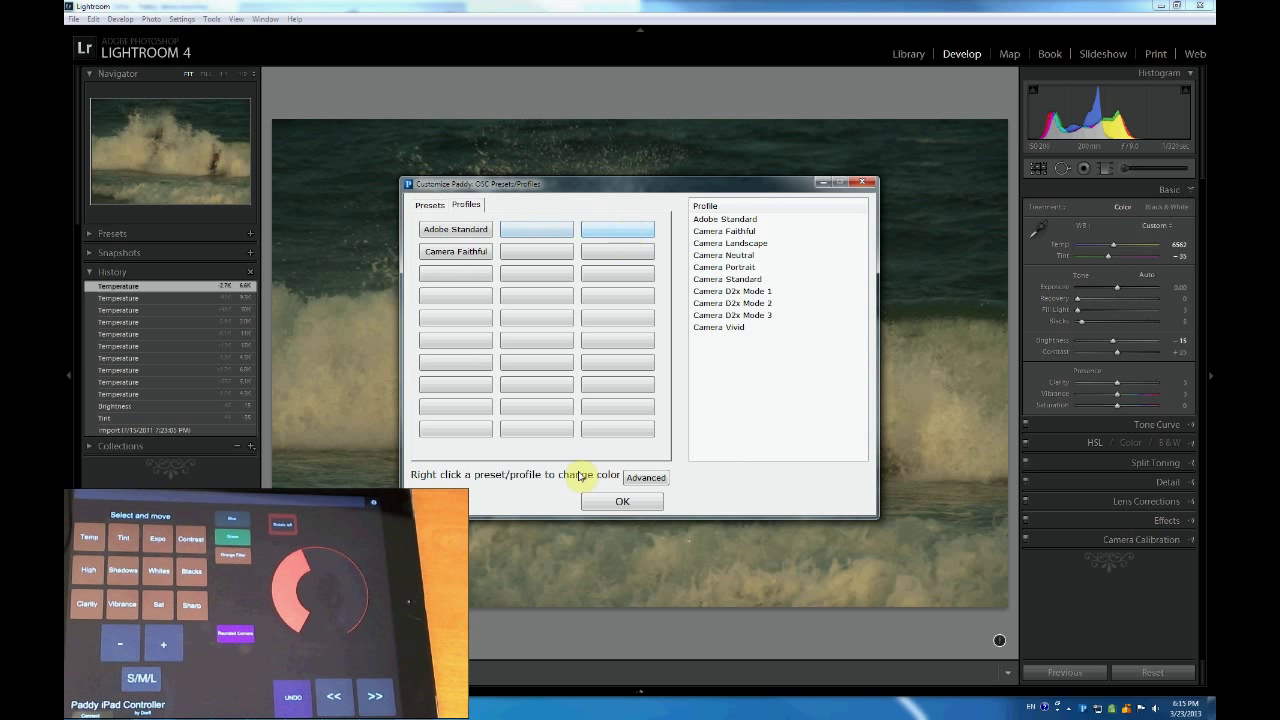
pyautogui.click(622, 501)
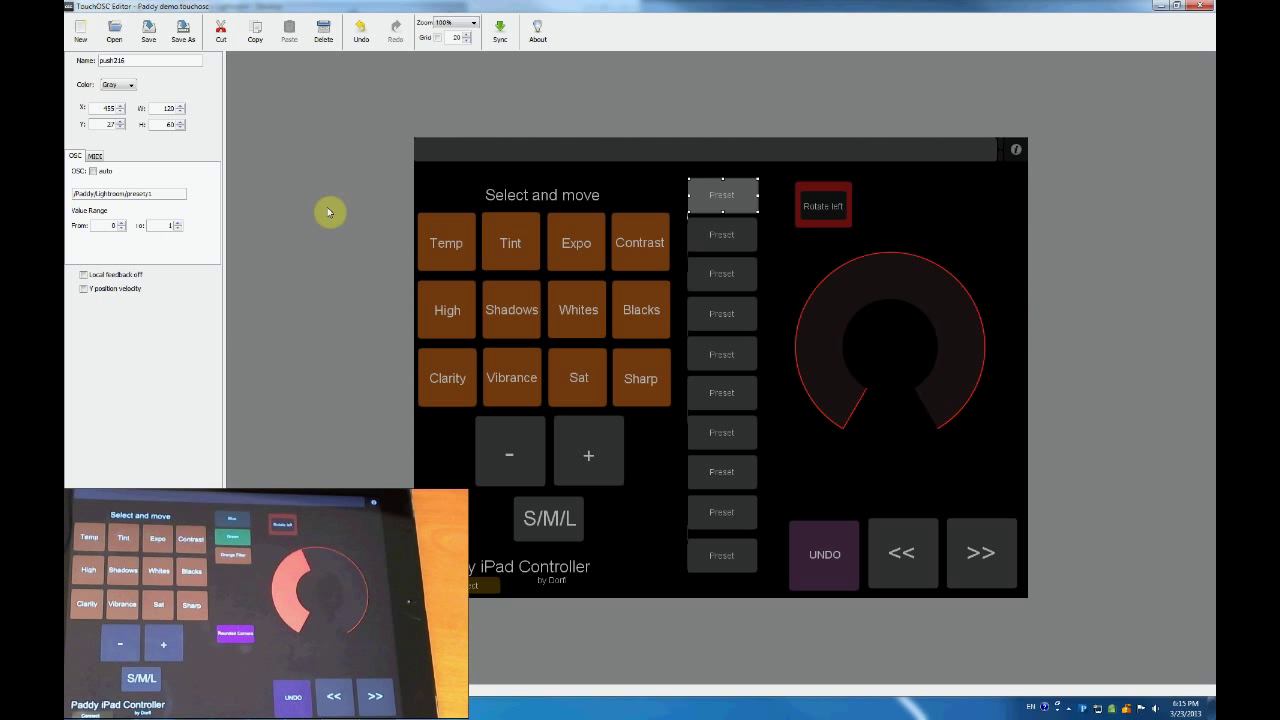
pyautogui.moveTo(178, 205)
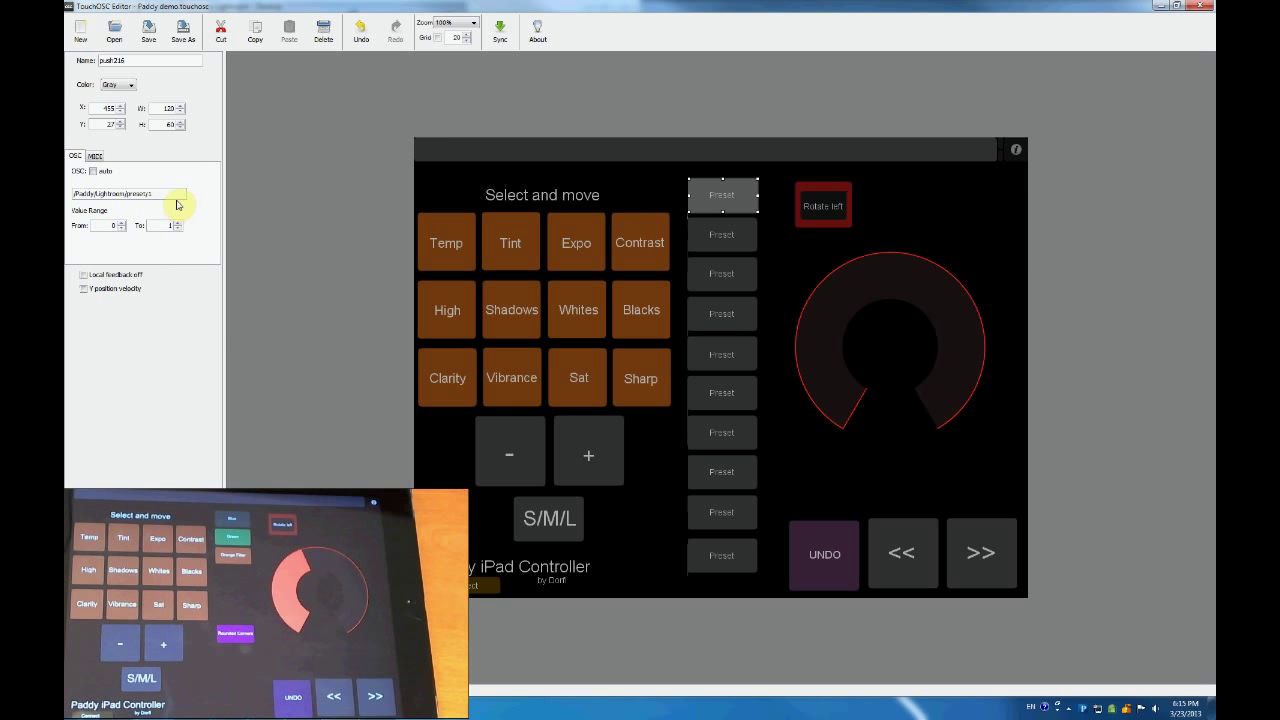
pyautogui.click(722, 555)
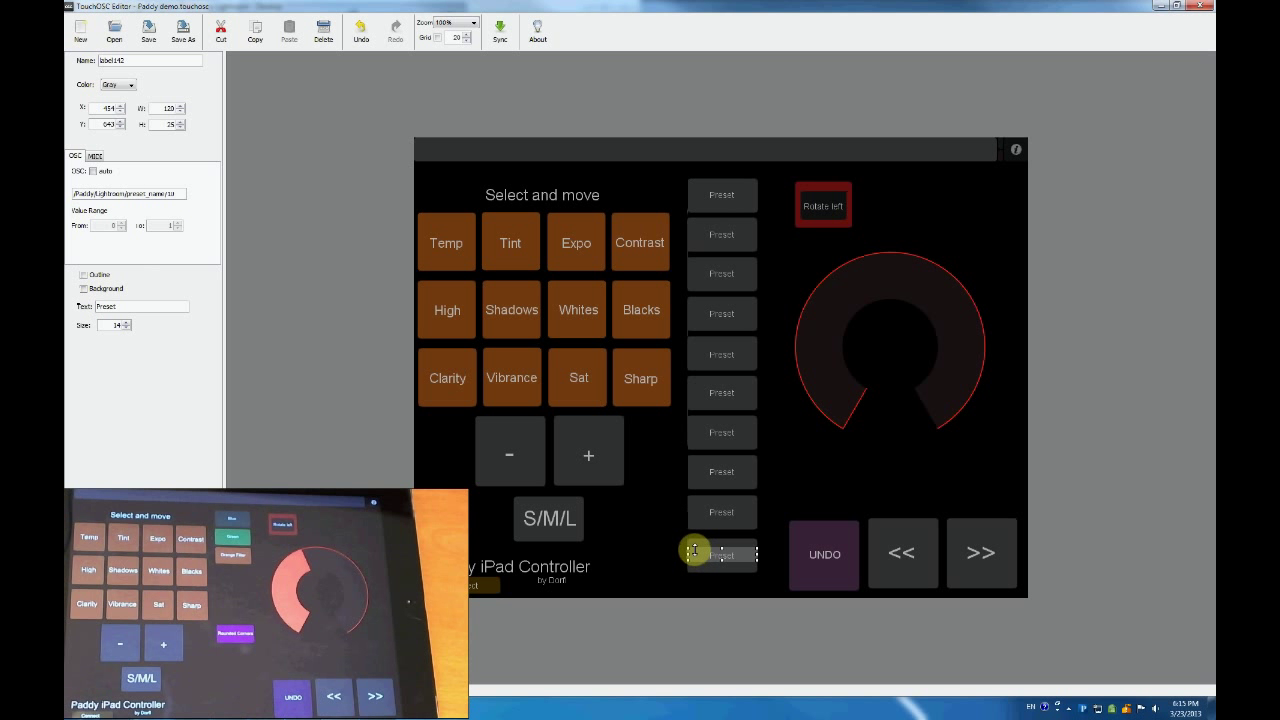
pyautogui.click(722, 554)
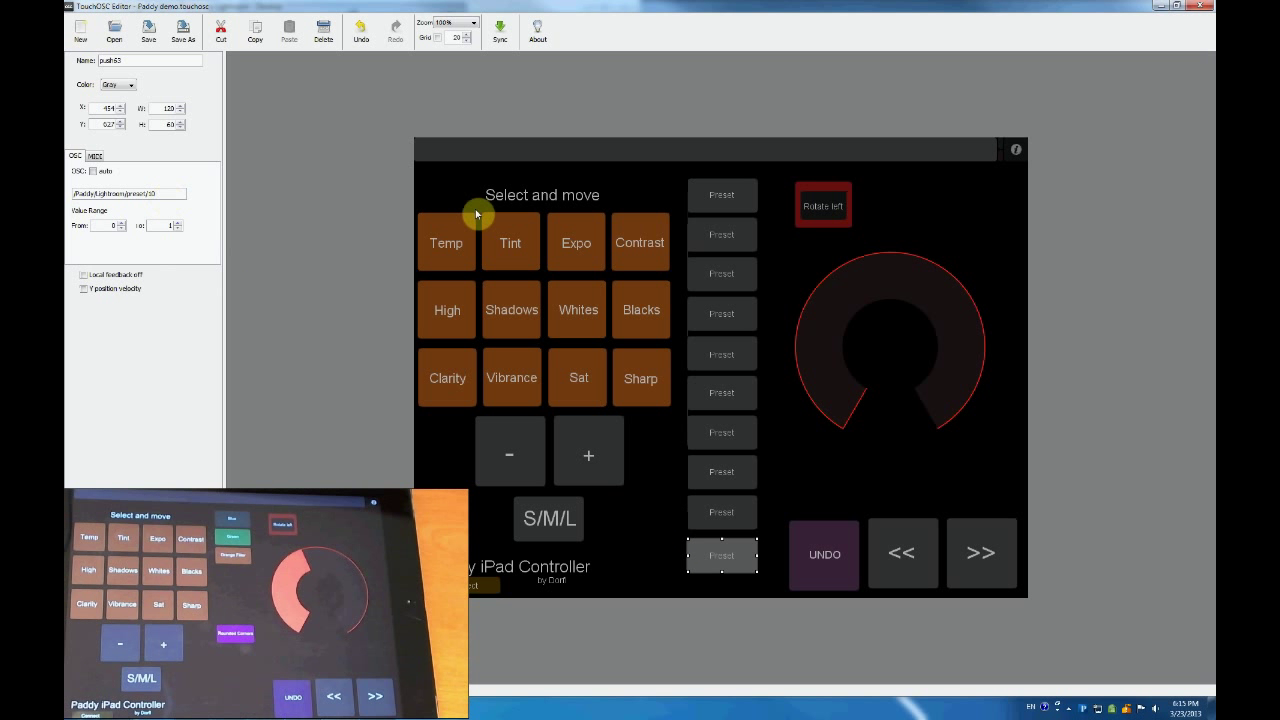
pyautogui.moveTo(740, 695)
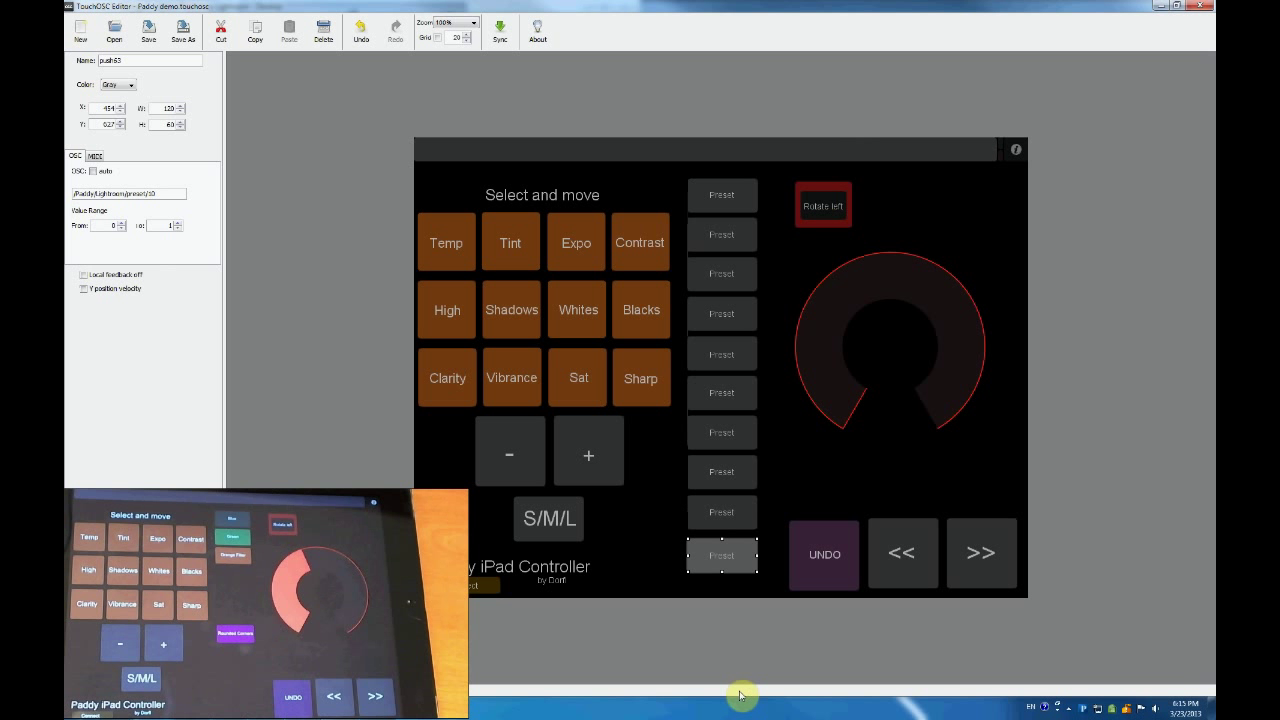
pyautogui.click(128, 193)
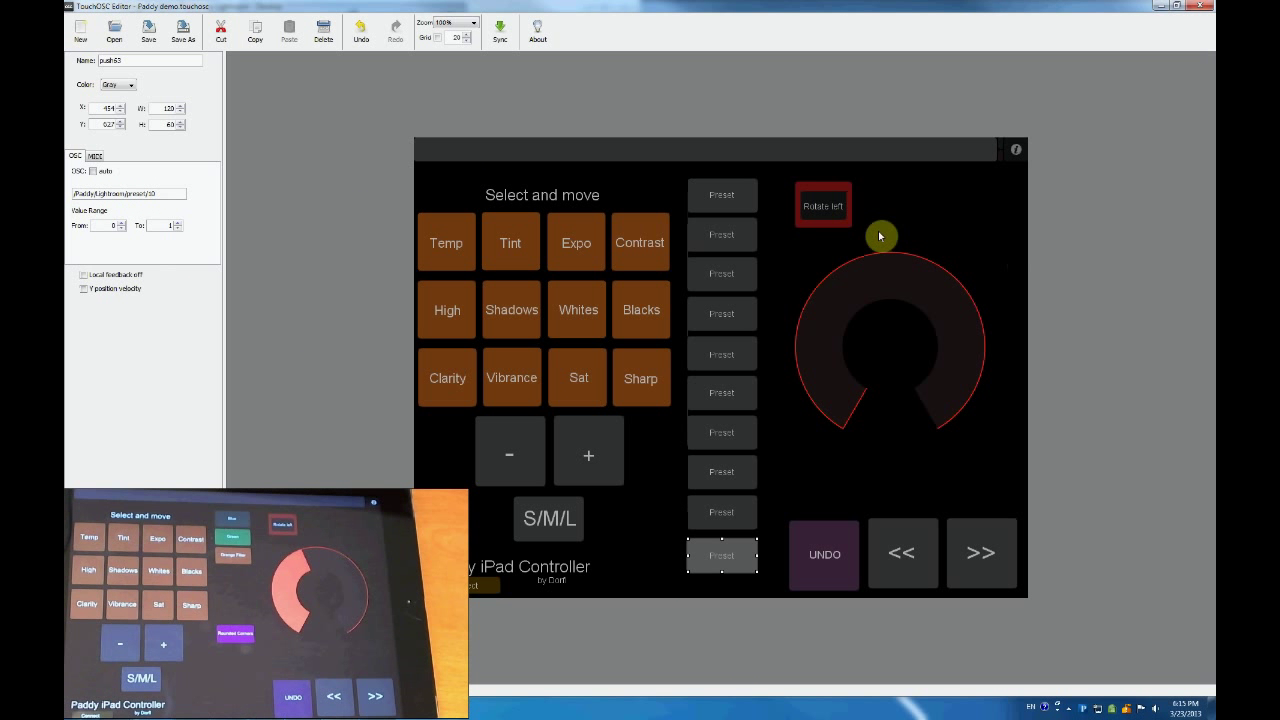
pyautogui.click(722, 194)
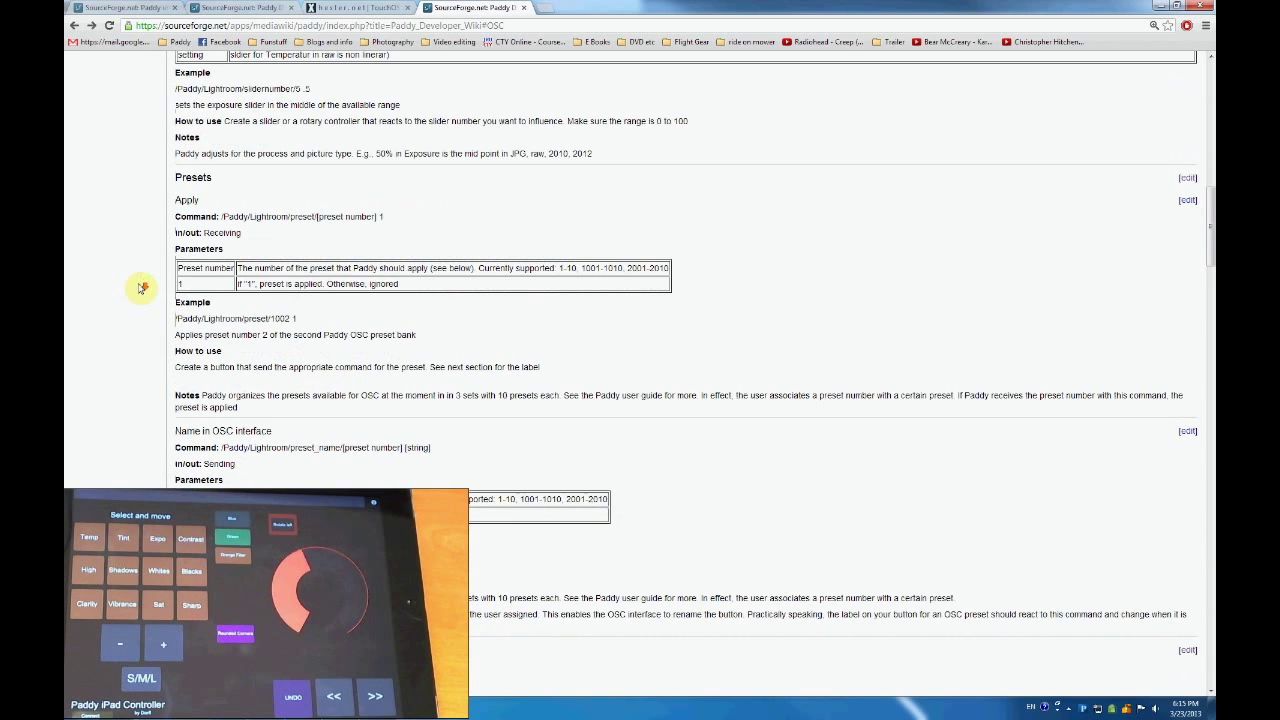
# - Scroll the Paddy wiki down to the Presets section
pyautogui.scroll(-3)
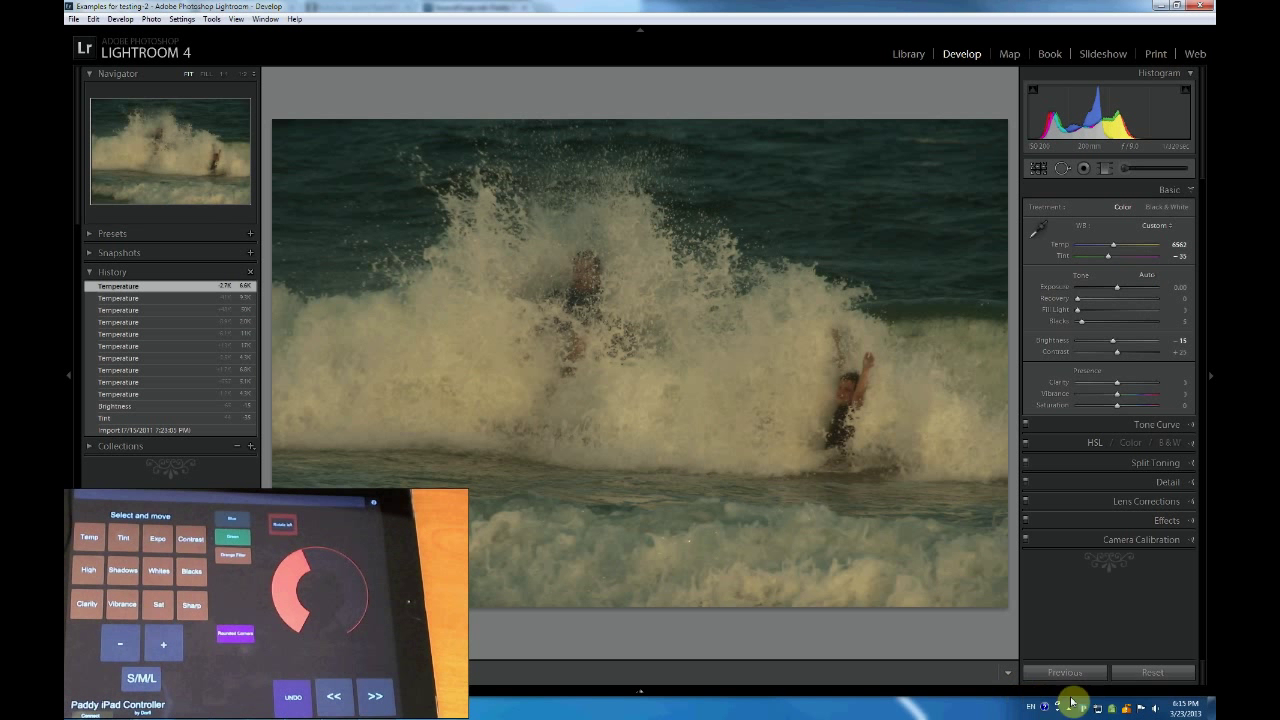
# - Put Blue Filter in Paddy's first OSC preset slot, set its colour, and confirm
pyautogui.rightClick(1072, 704)
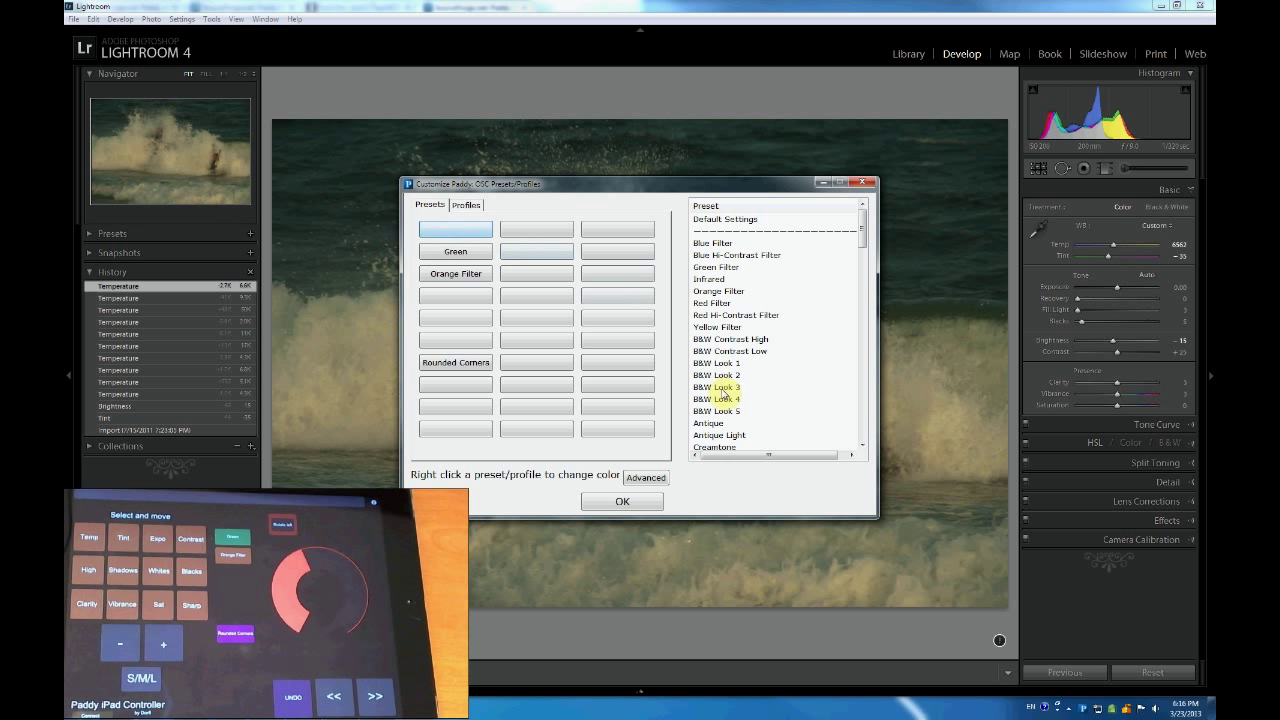
pyautogui.click(455, 229)
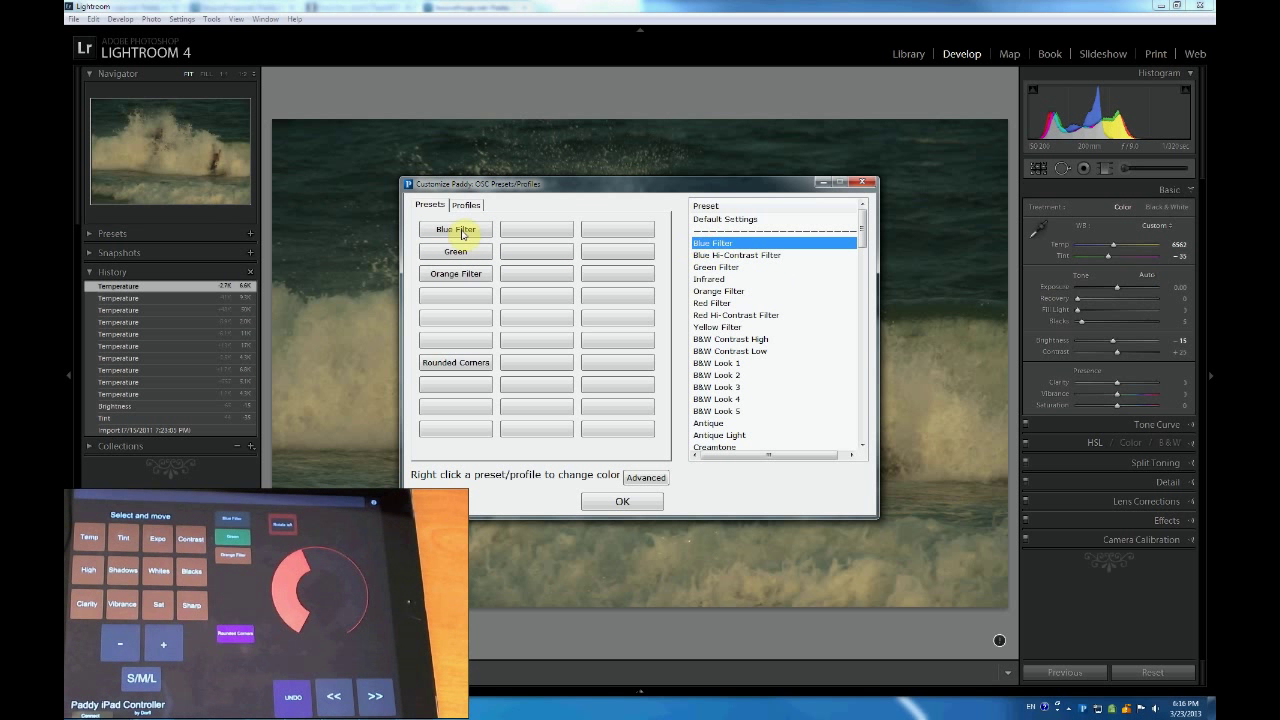
pyautogui.rightClick(455, 229)
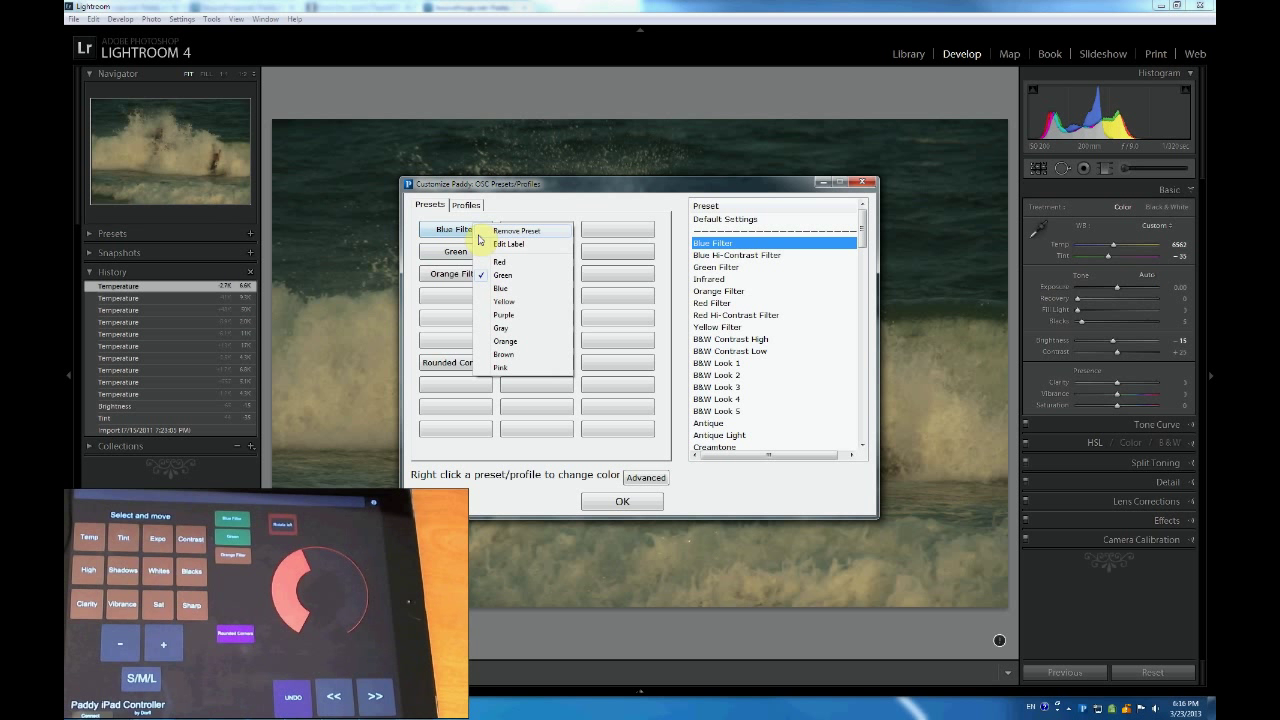
pyautogui.moveTo(526, 360)
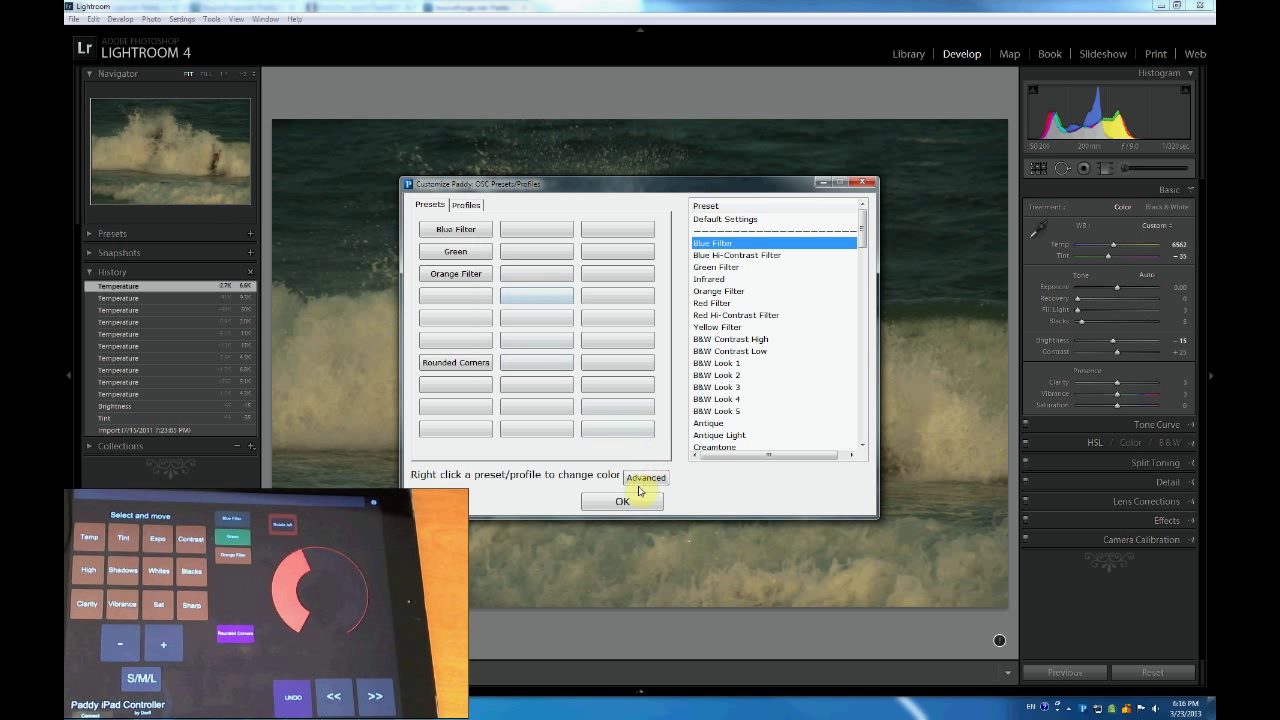
pyautogui.click(621, 500)
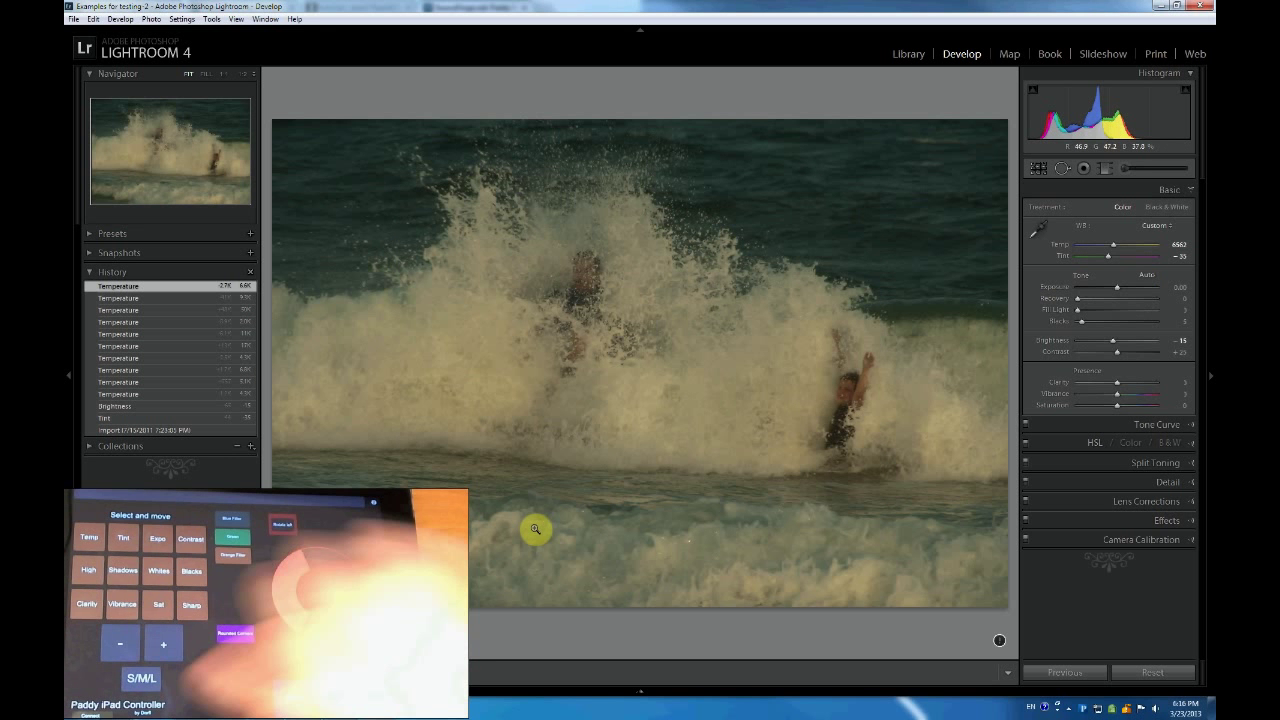